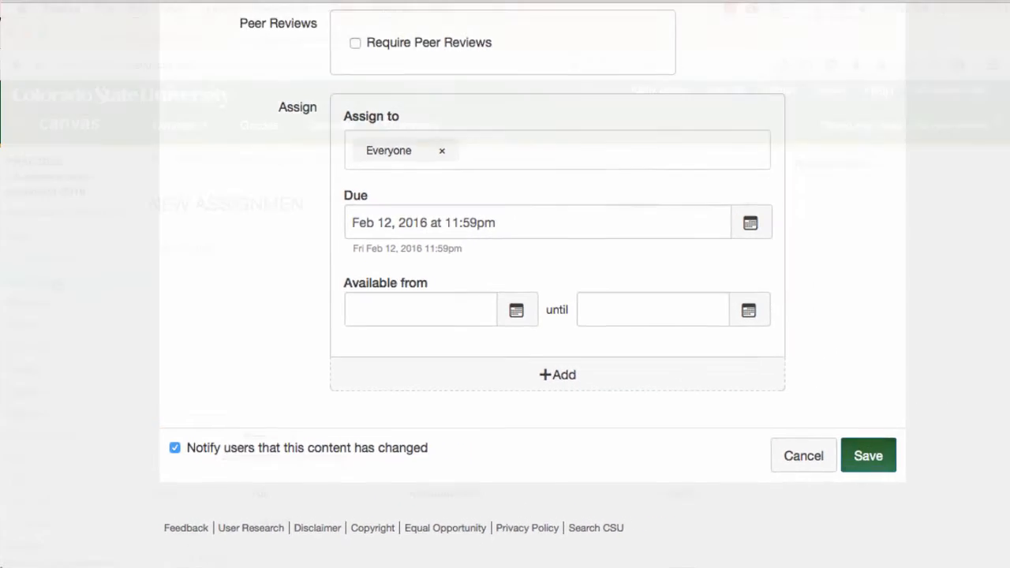
- Save the new assignment, then start a + Group dialog on the Assignments page and cancel it
left_click(868, 454)
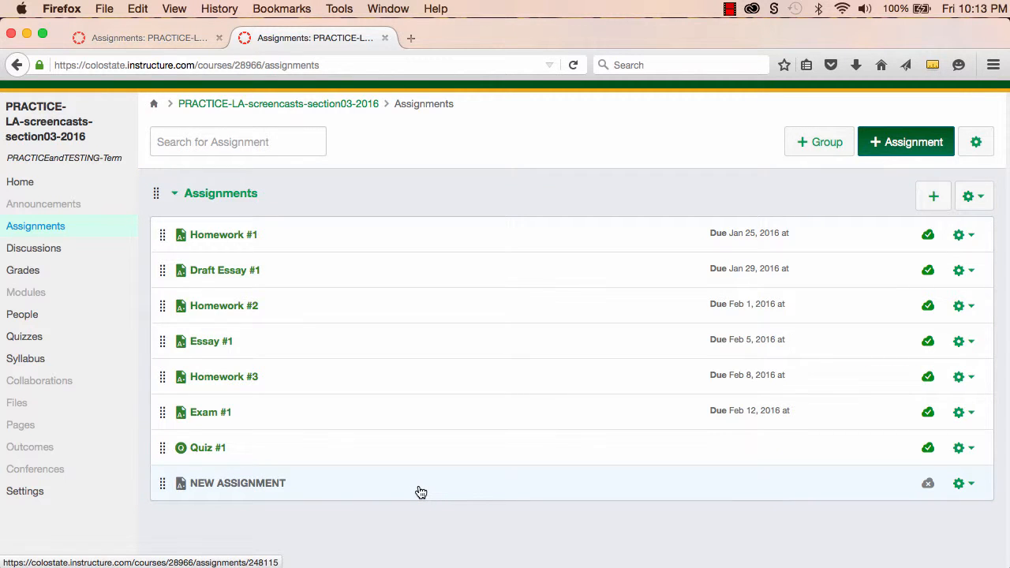
mouse_move(749, 184)
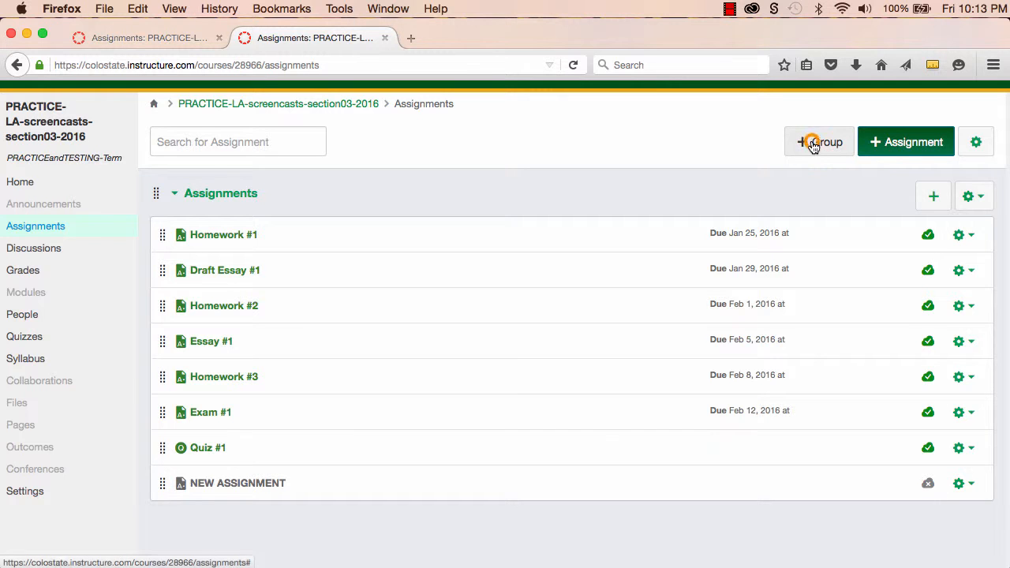
left_click(819, 142)
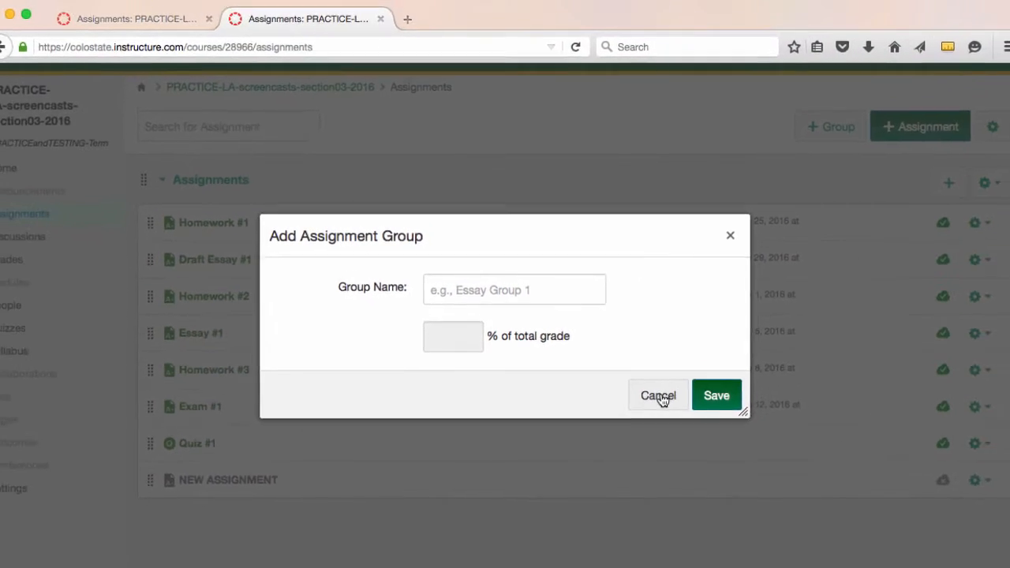
left_click(658, 395)
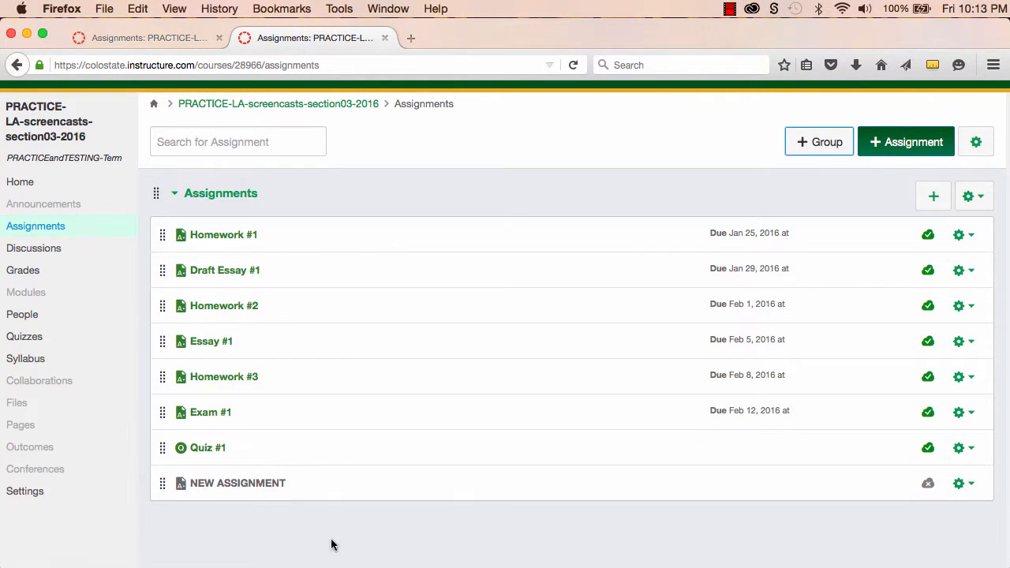
mouse_move(197, 528)
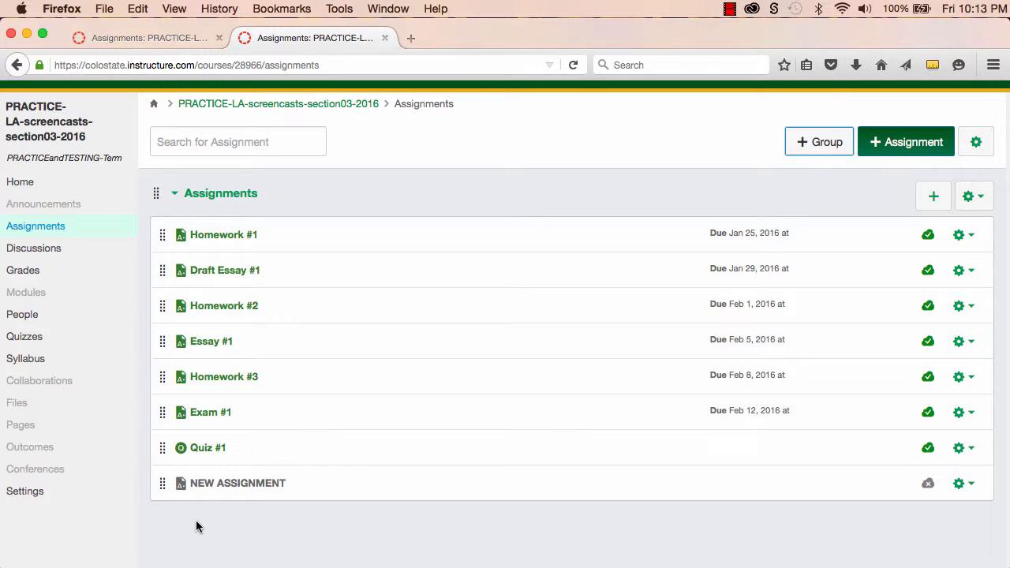
- Show the course Syllabus at its Assignment Weights section: Homework 25%, Essays 45%, Exams 30%
left_click(26, 359)
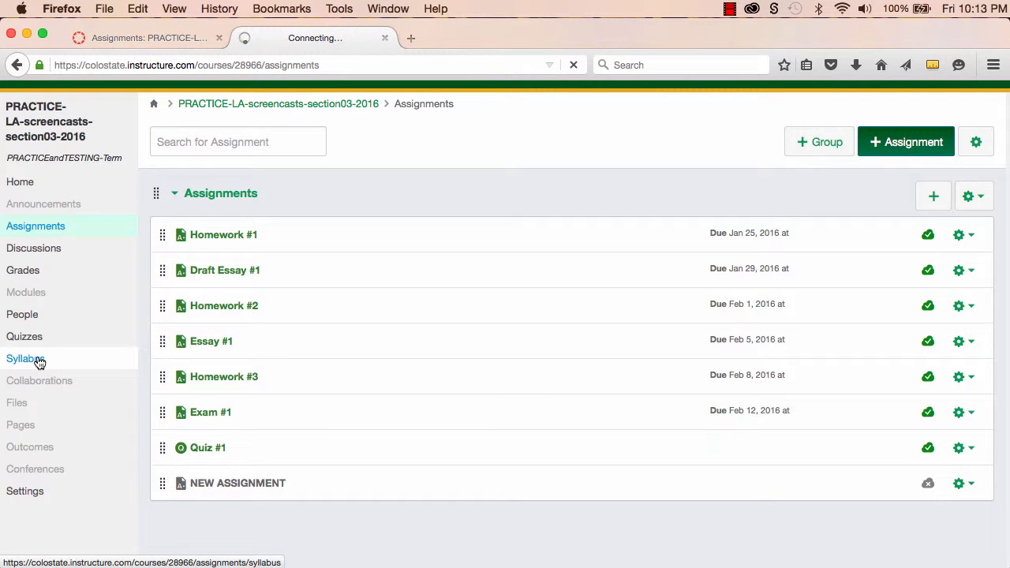
left_click(24, 358)
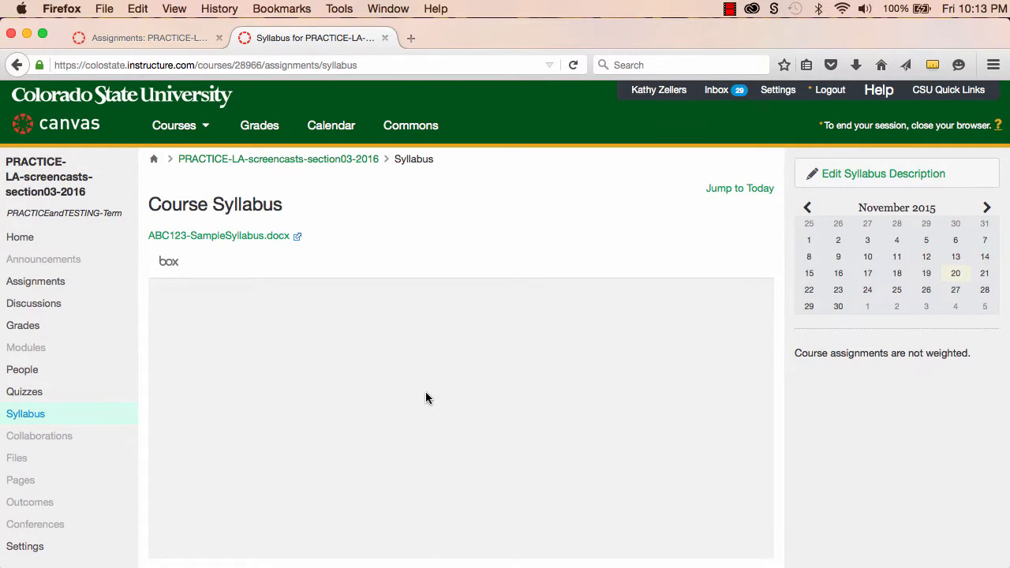
scroll("down", 3)
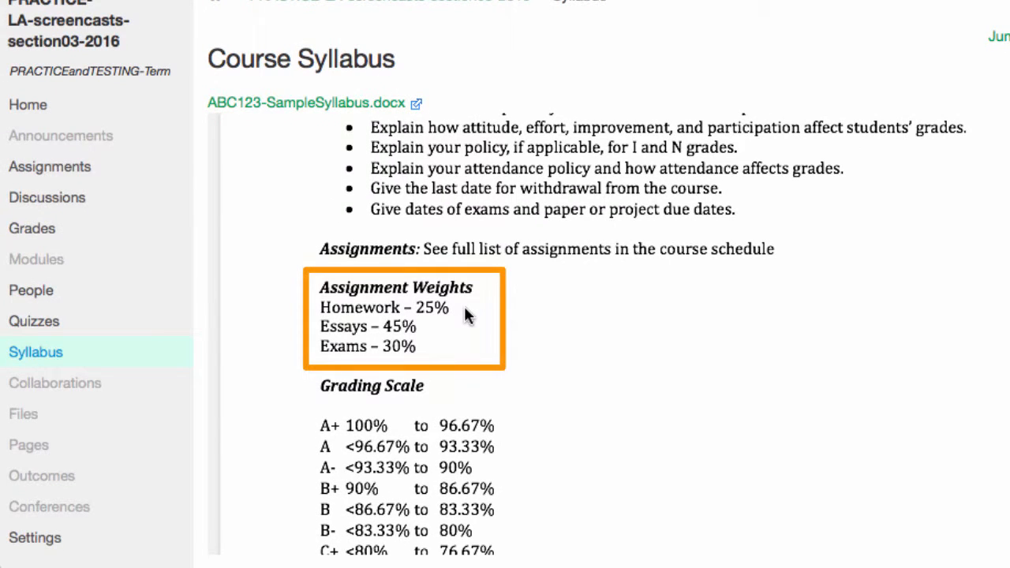
mouse_move(441, 330)
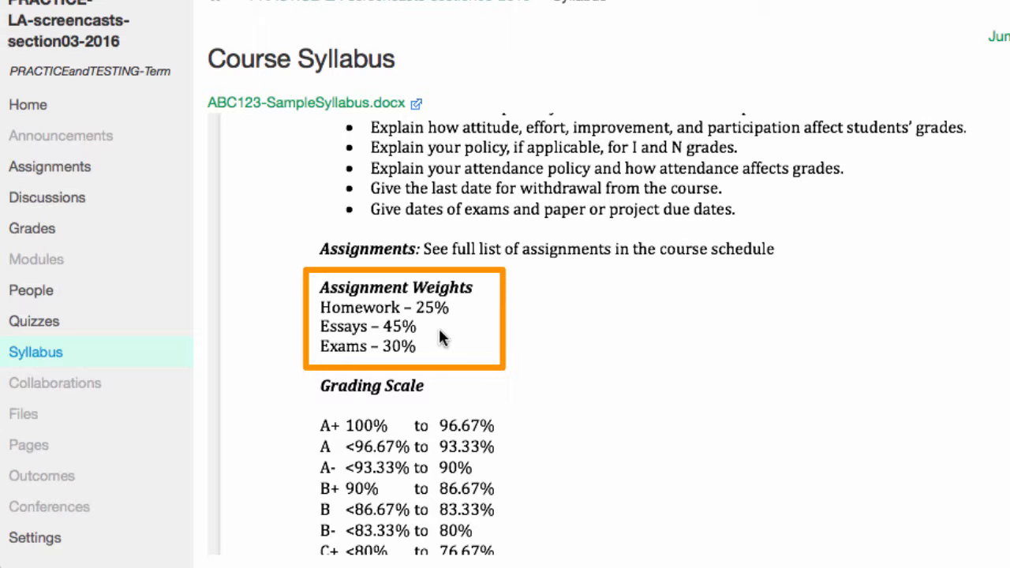
mouse_move(49, 167)
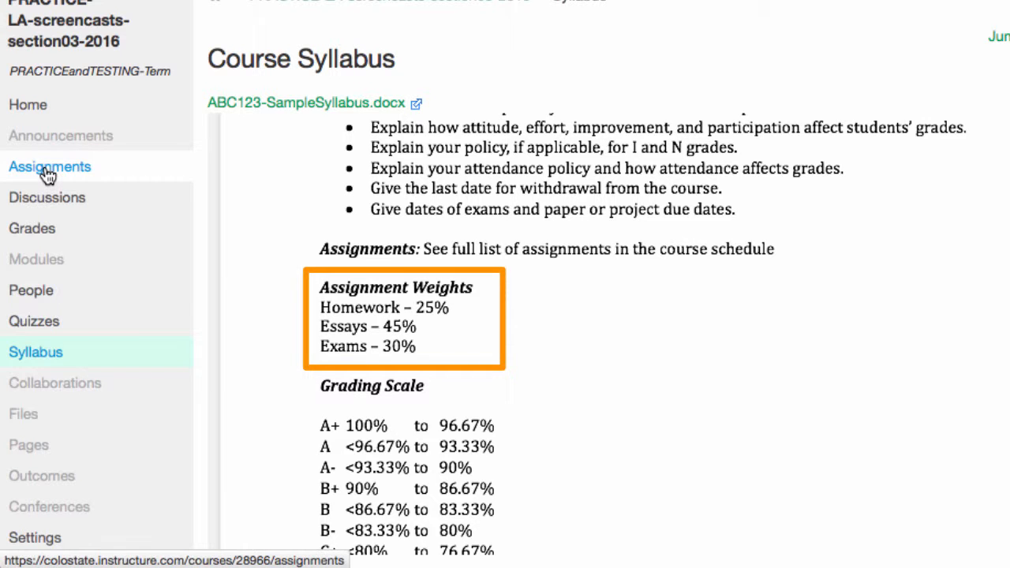
- Create three assignment groups named Homework, Essays and Exams on the Assignments page
left_click(49, 167)
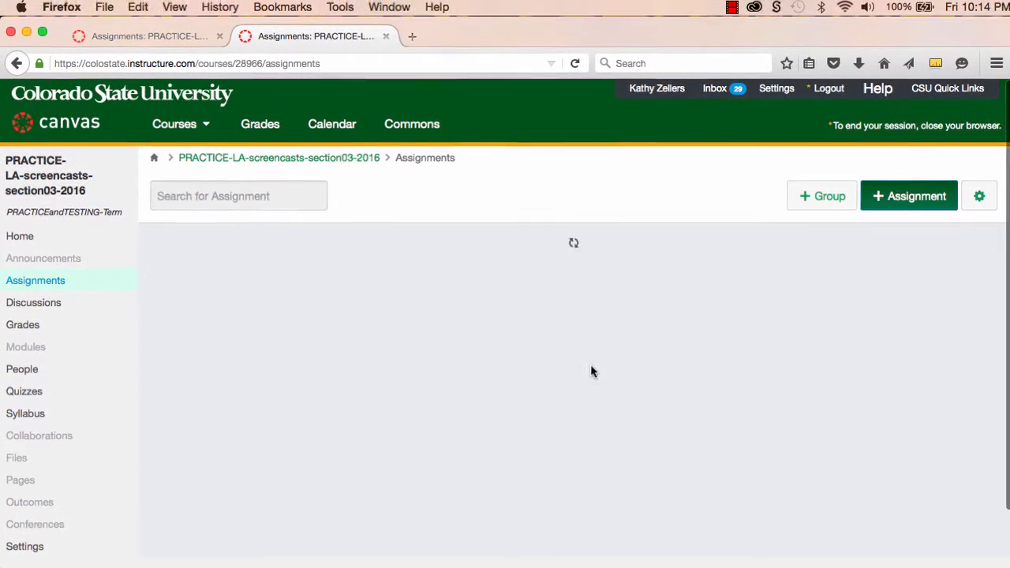
left_click(821, 196)
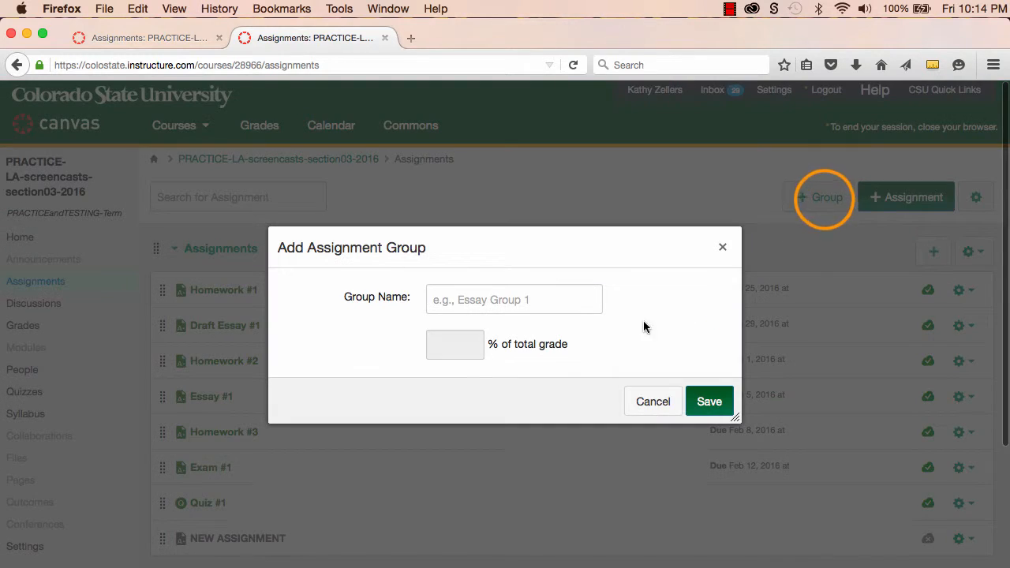
type("h")
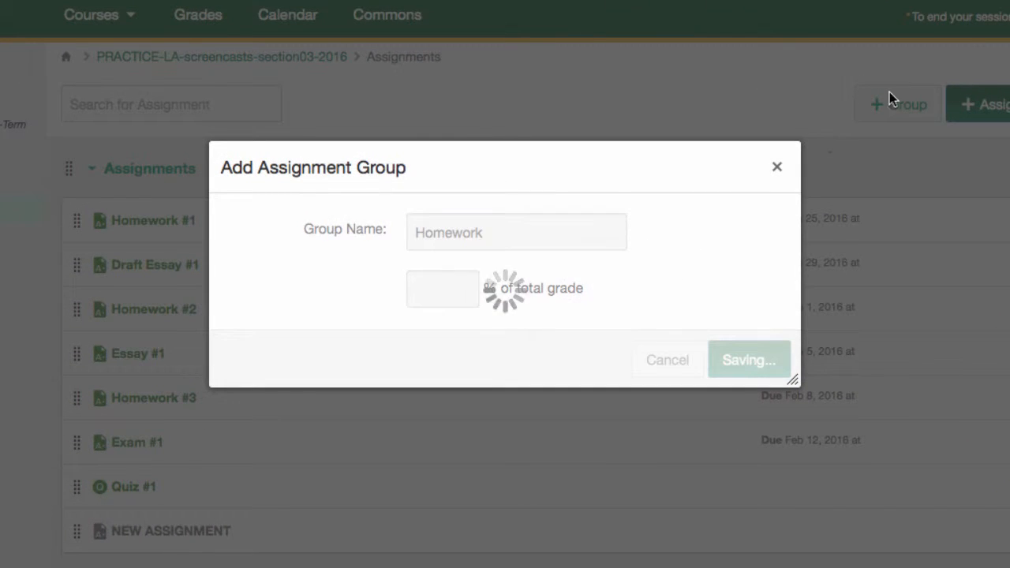
type("e")
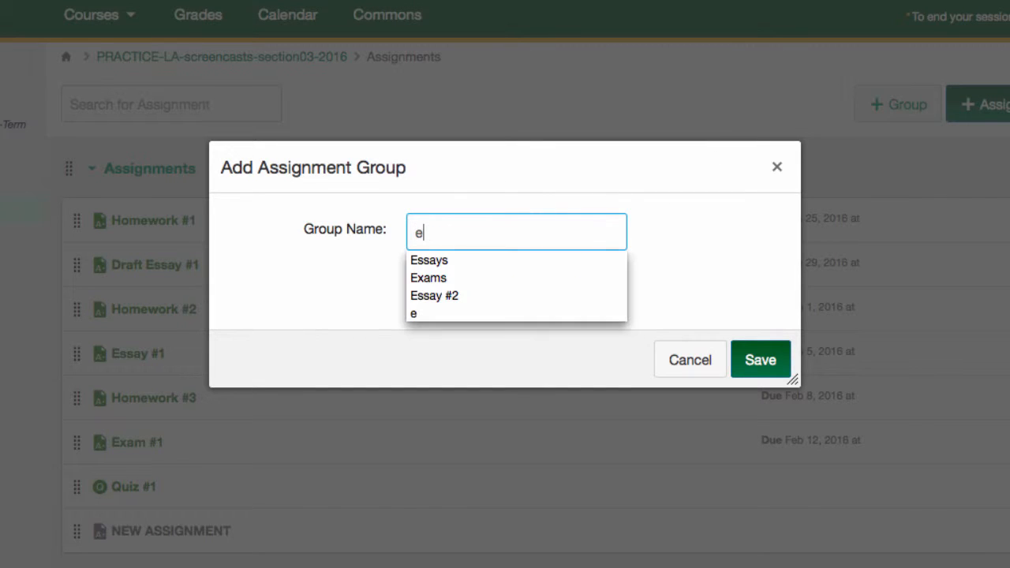
left_click(429, 259)
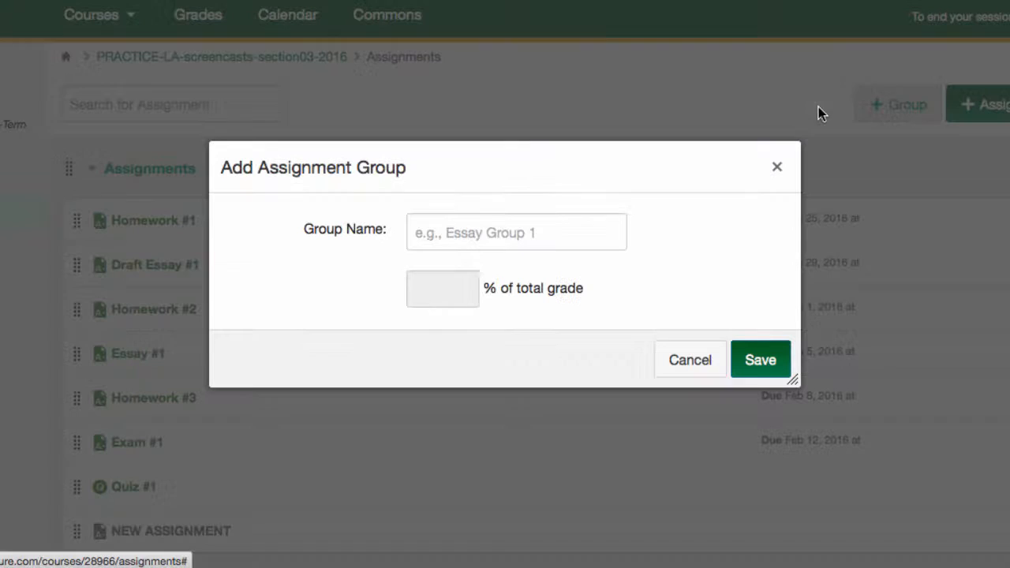
type("e")
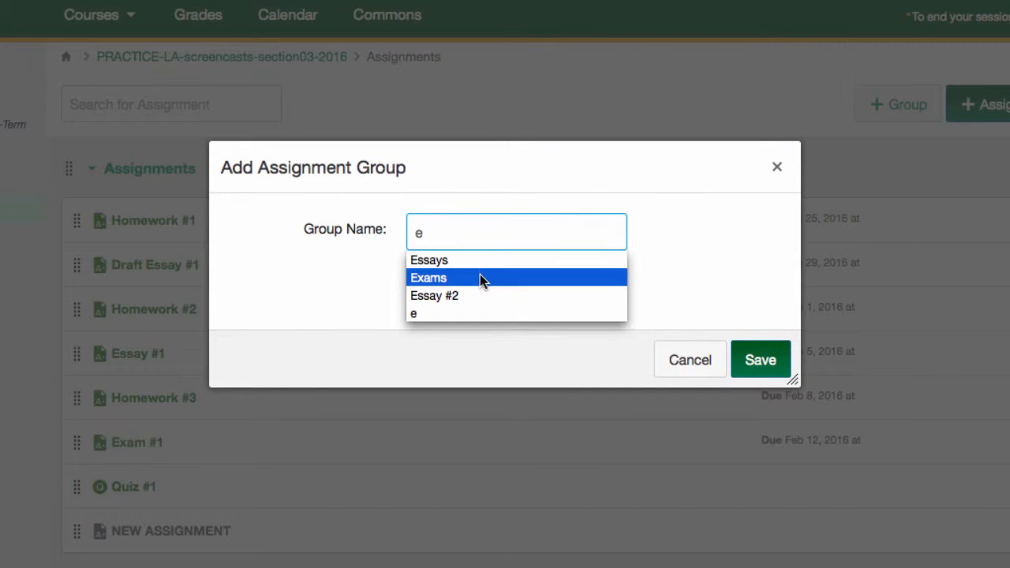
left_click(759, 360)
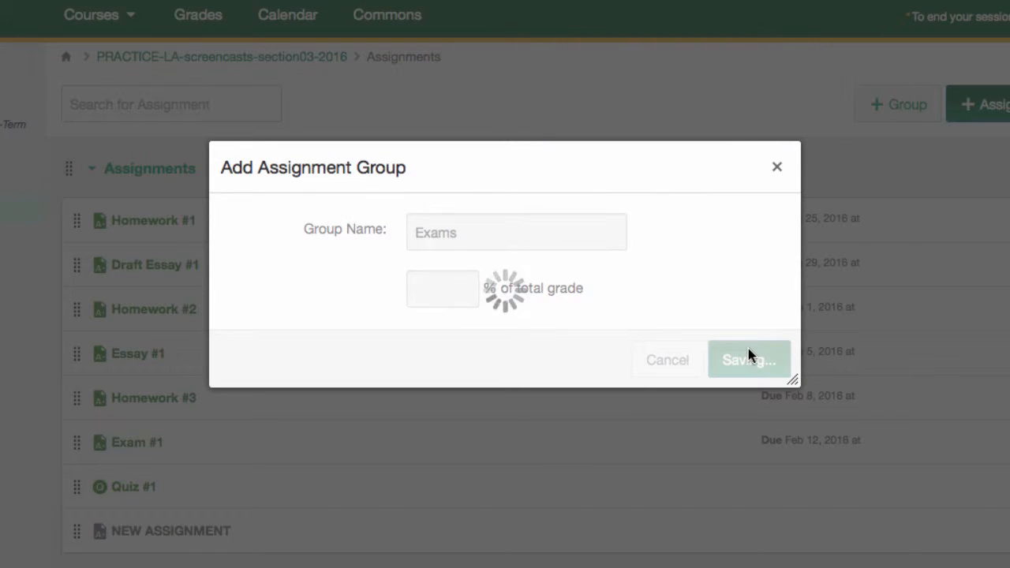
left_click(748, 360)
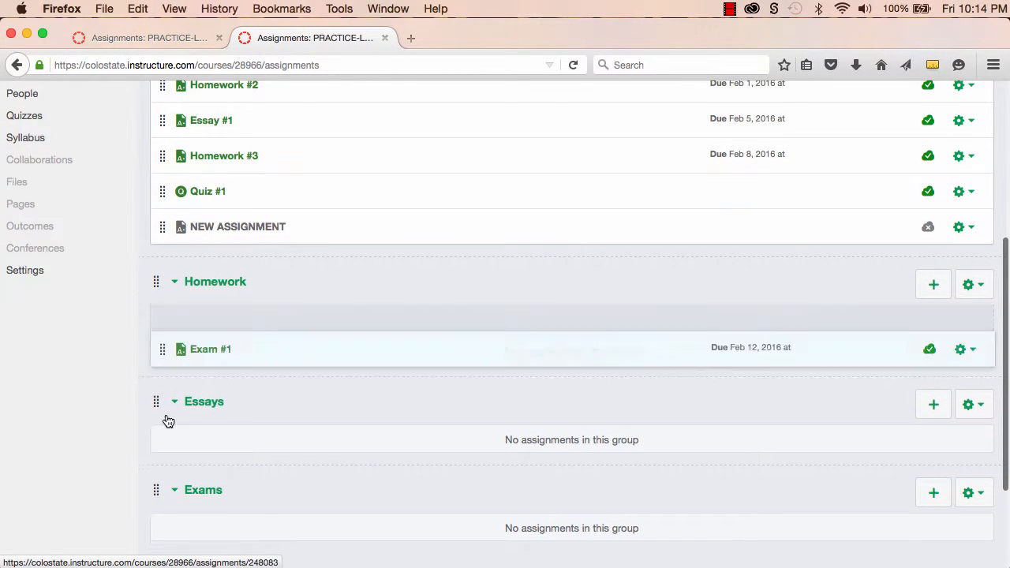
- Drag Homework #3, Essay #1 and Exam #1 and the other assignments into their matching groups
left_click_drag(163, 349, 162, 410)
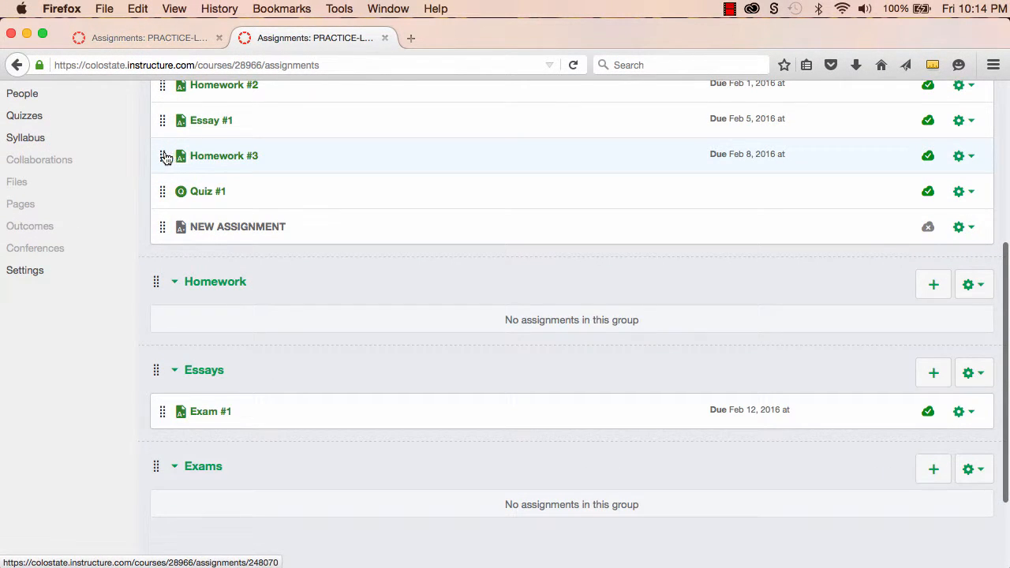
left_click_drag(163, 156, 163, 287)
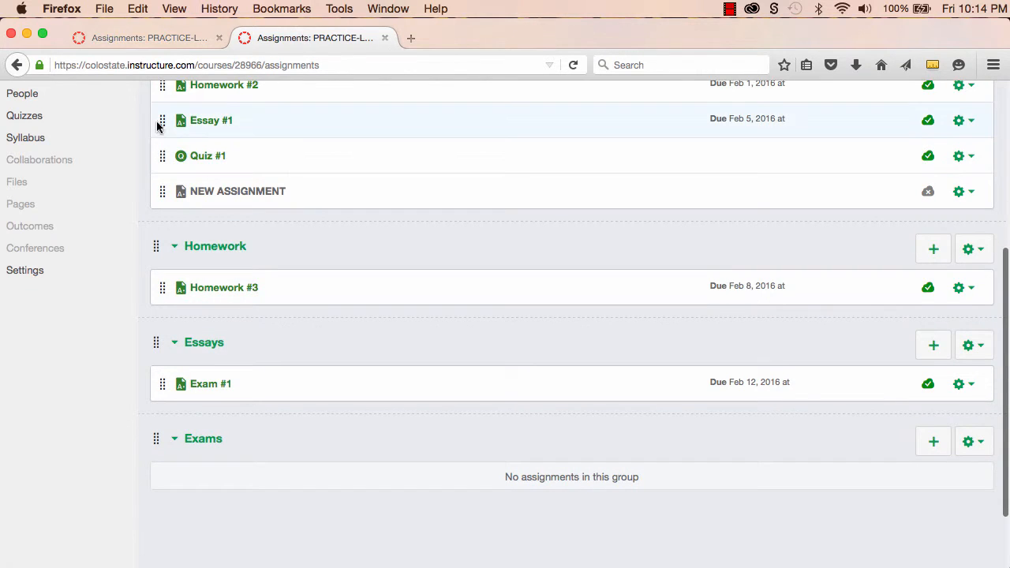
left_click_drag(161, 120, 161, 349)
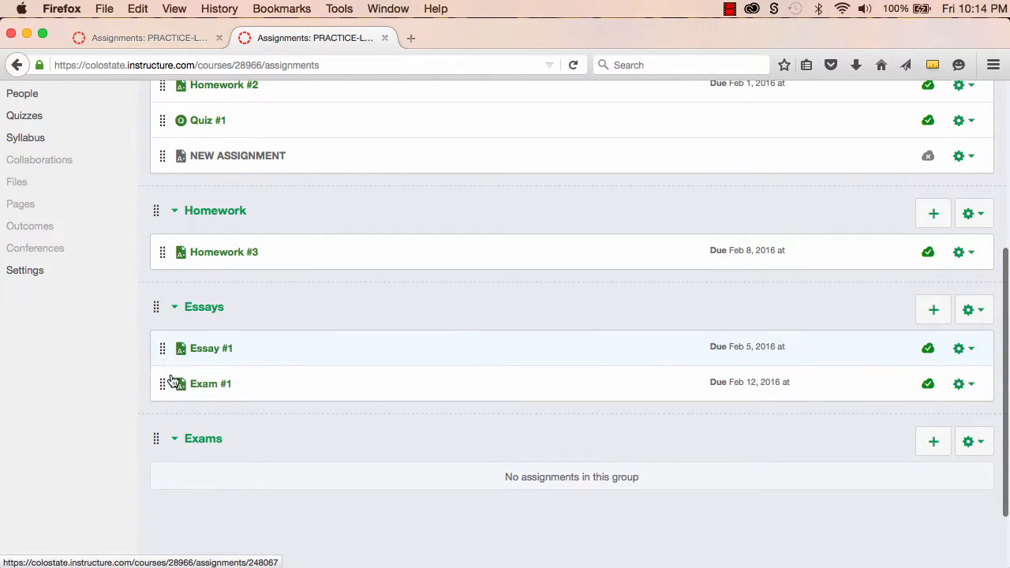
left_click_drag(161, 384, 161, 437)
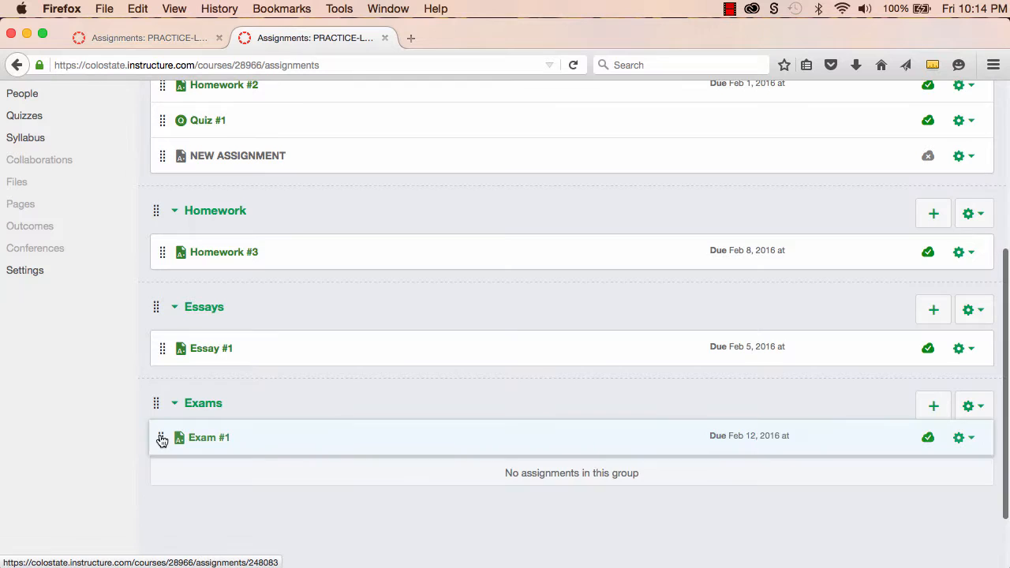
scroll("up", 3)
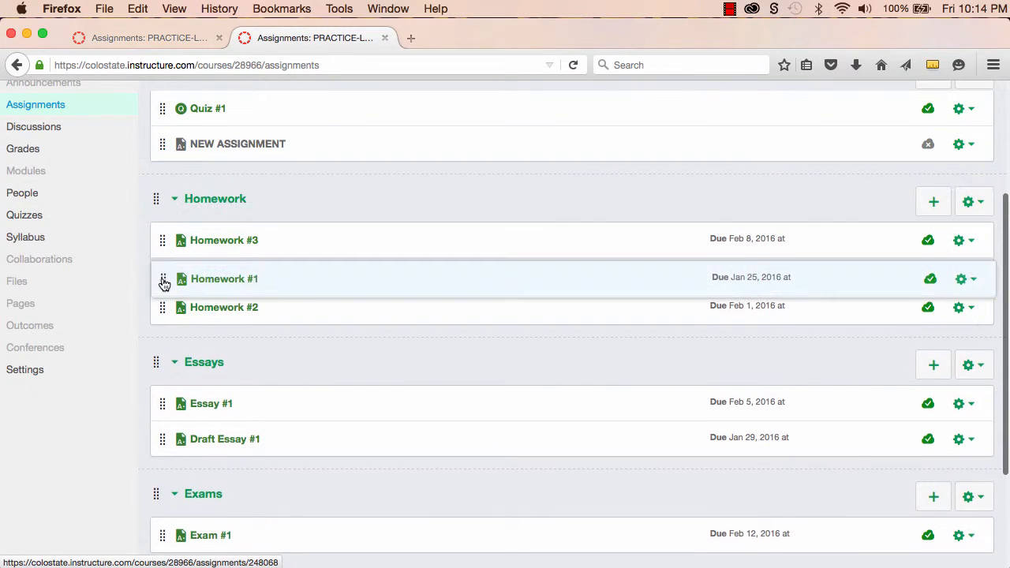
scroll("up", 3)
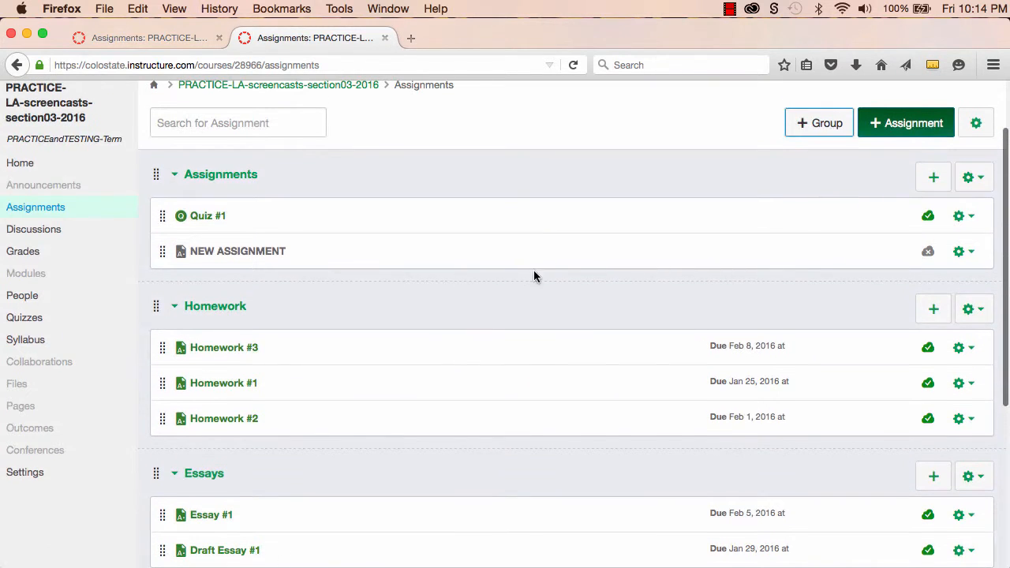
- Weight grades by group with Homework 25%, Essays 45% and Exams 30%, and save the settings
left_click(975, 123)
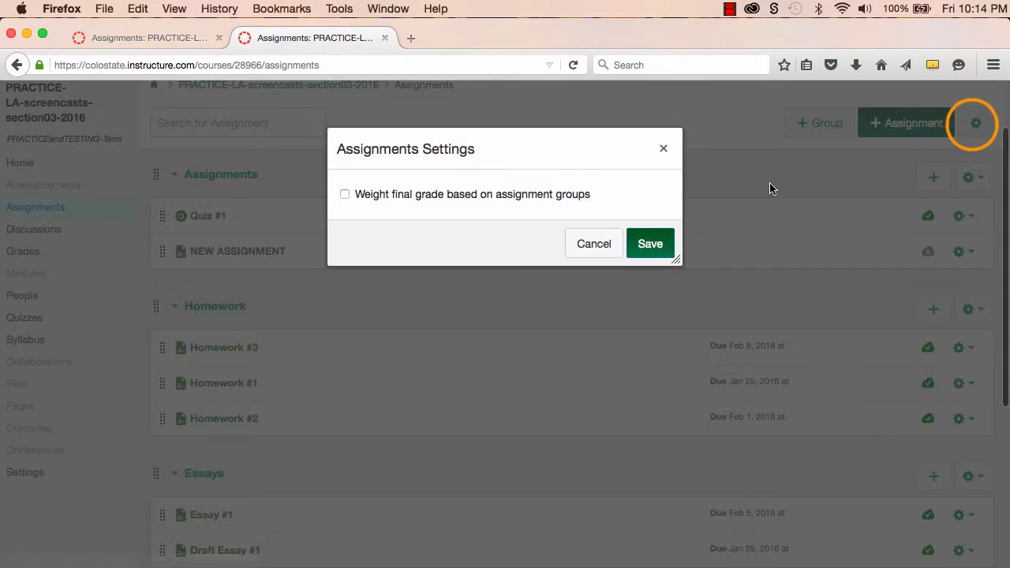
left_click(344, 194)
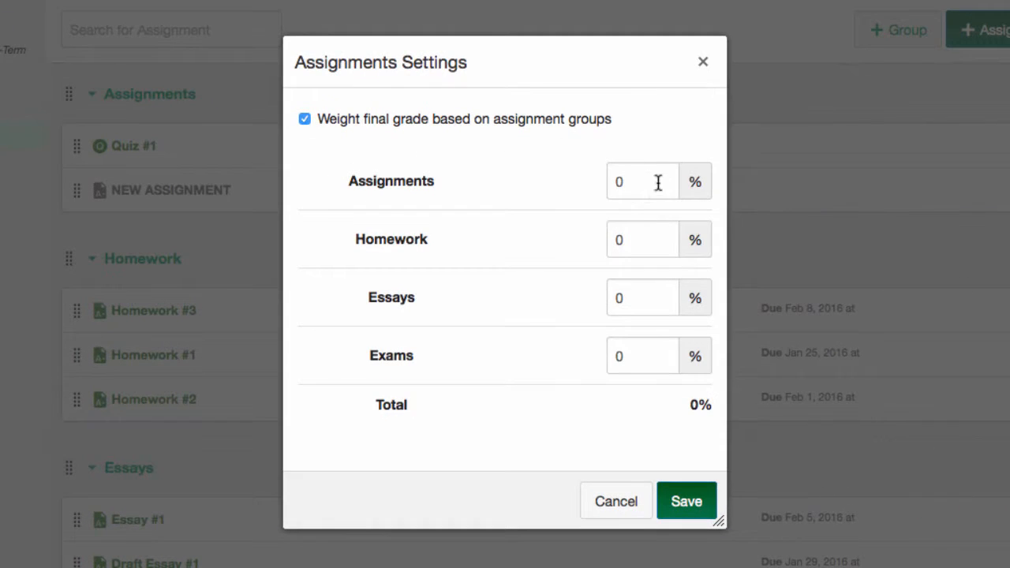
left_click(642, 296)
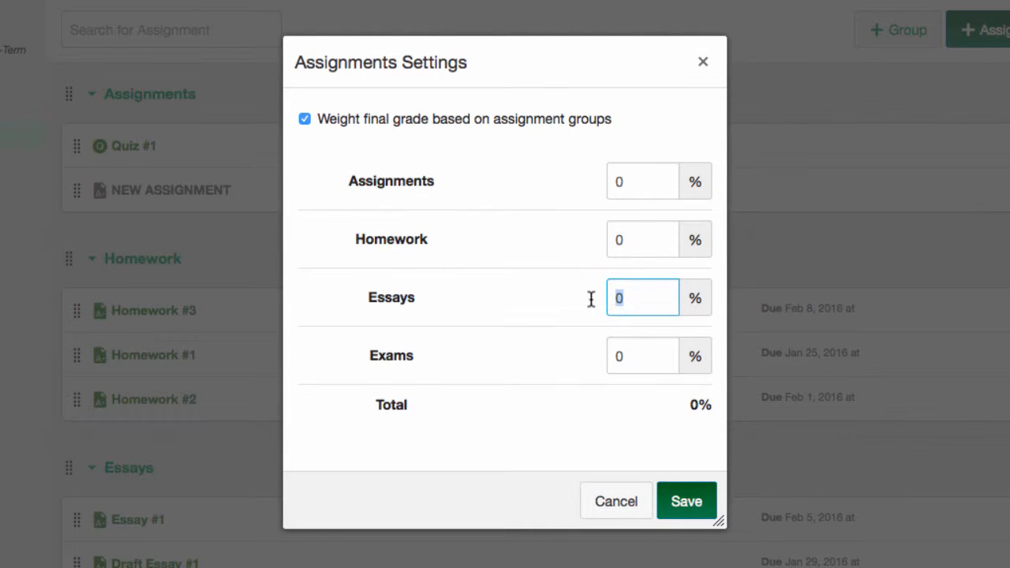
type("4")
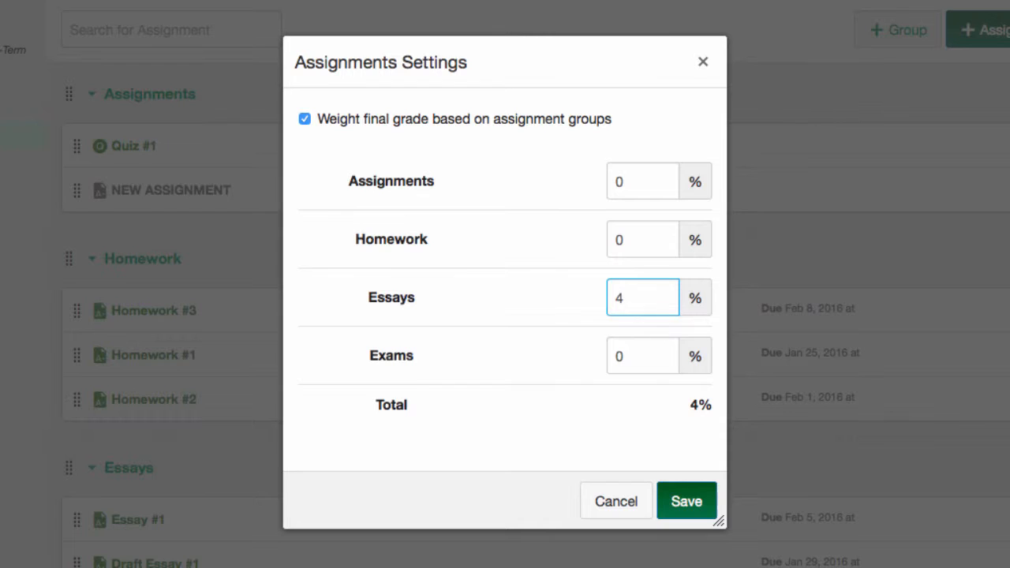
type("5")
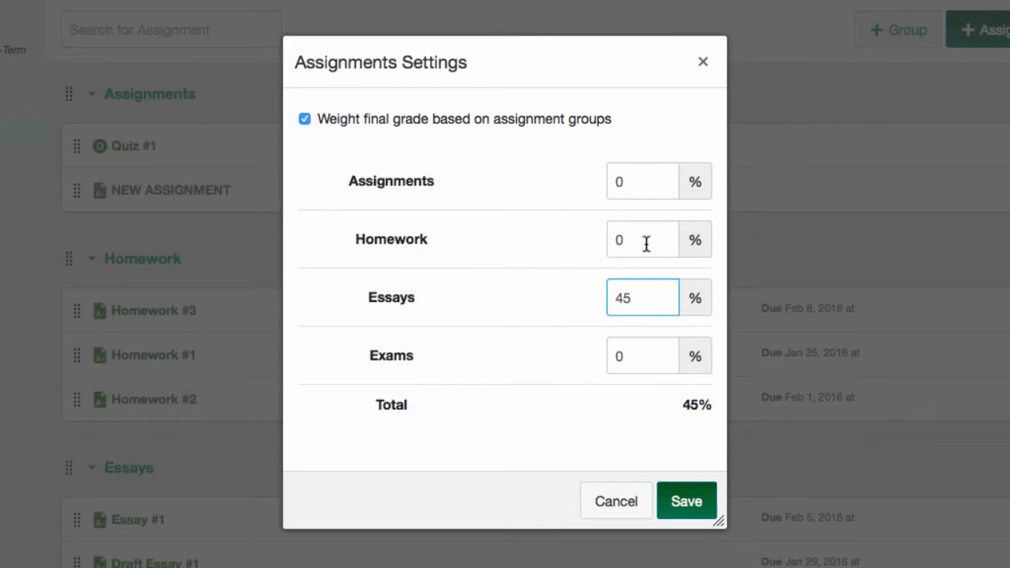
type("25")
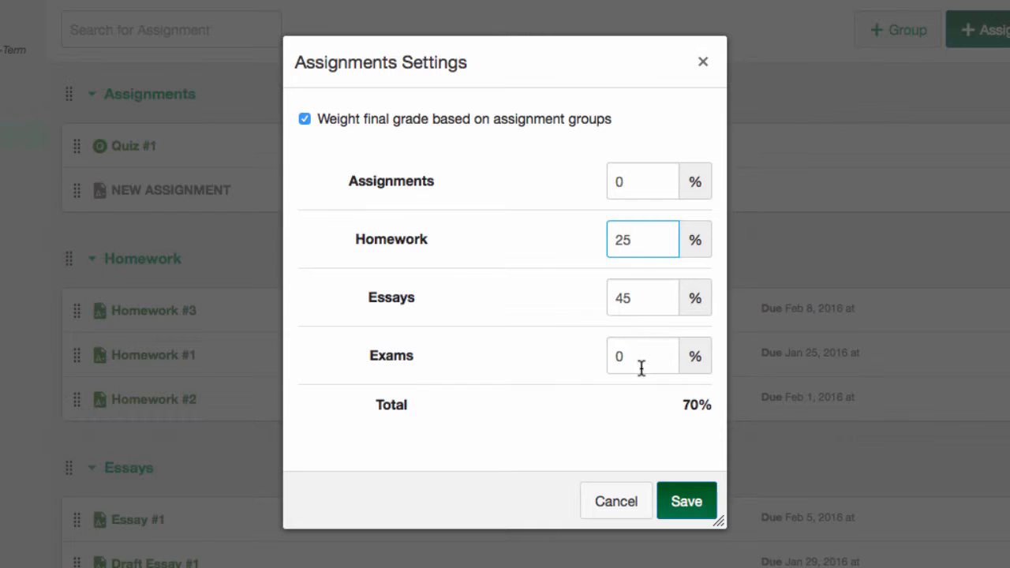
type("3")
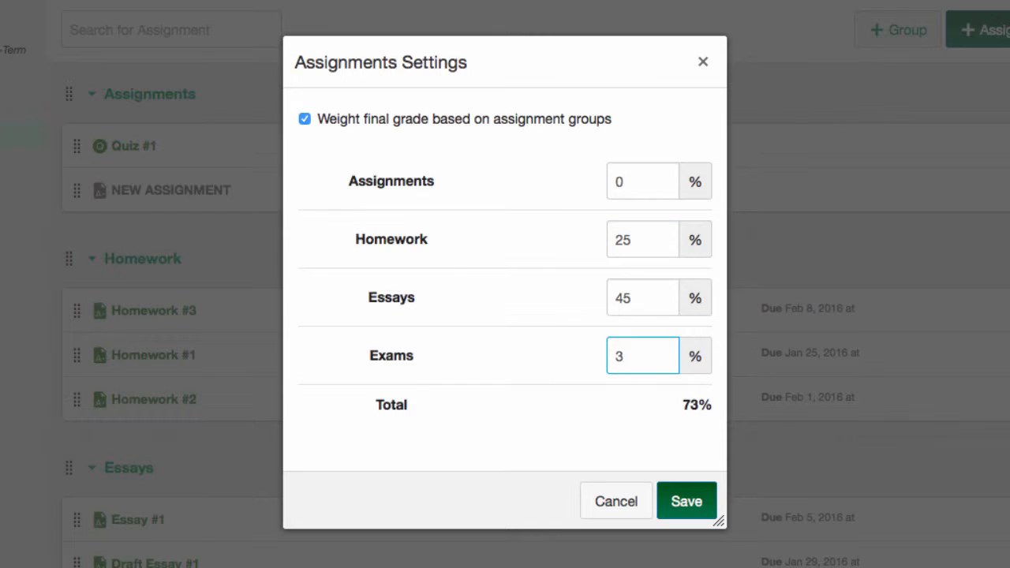
type("0")
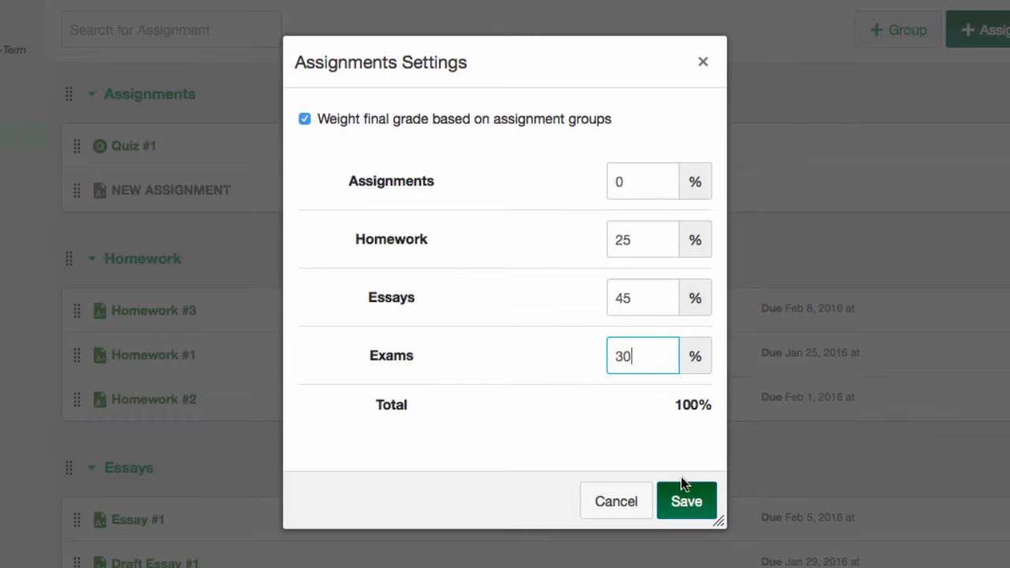
left_click(685, 502)
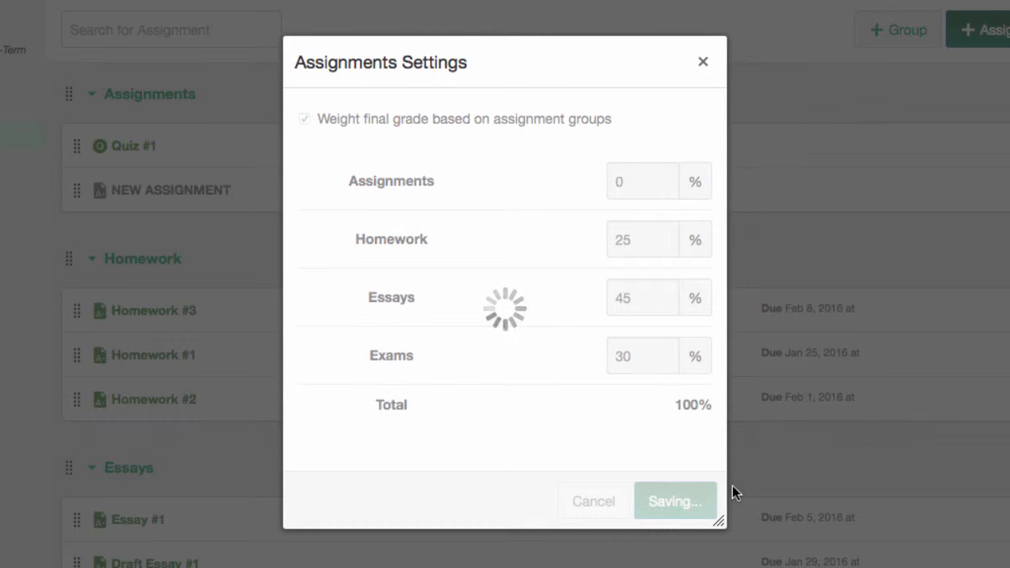
left_click(676, 502)
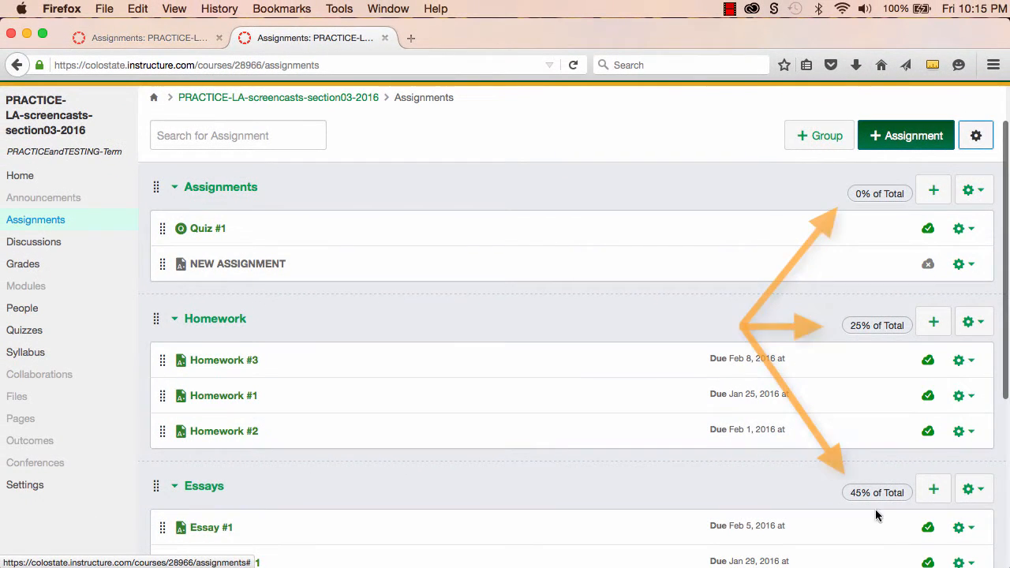
scroll("down", 3)
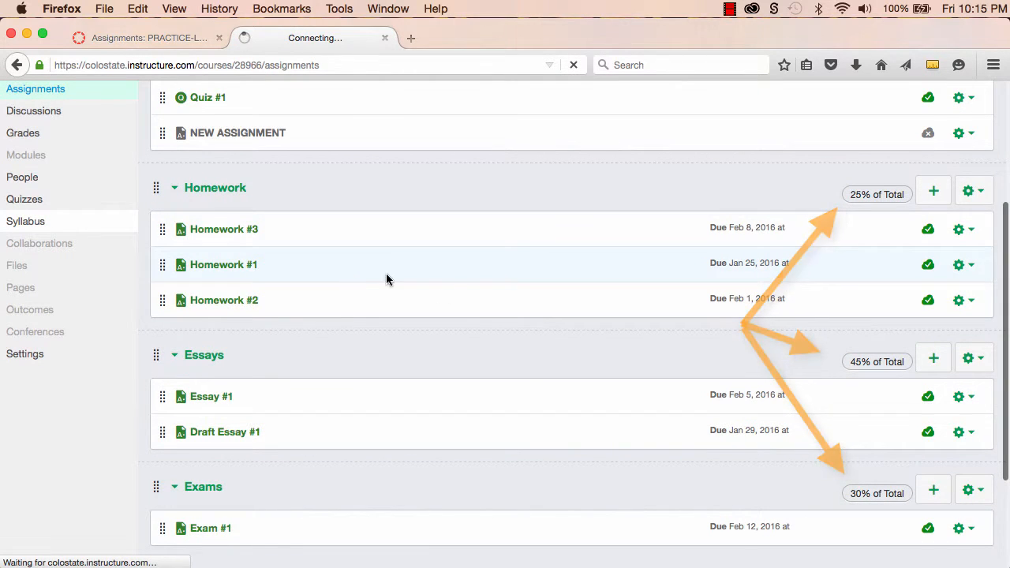
- View the gradebook with its weighted group columns, then return to the course home page
left_click(26, 221)
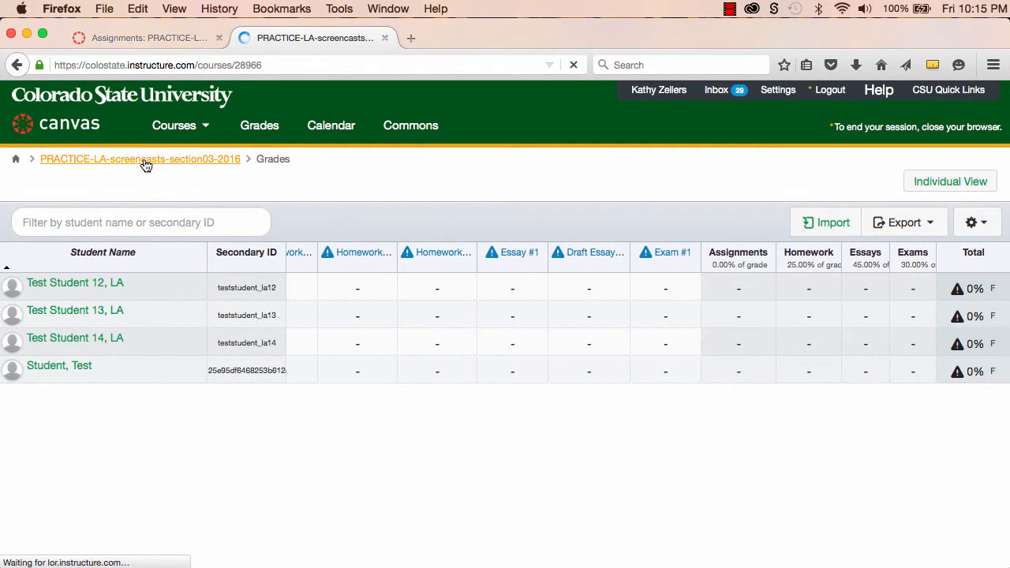
left_click(139, 157)
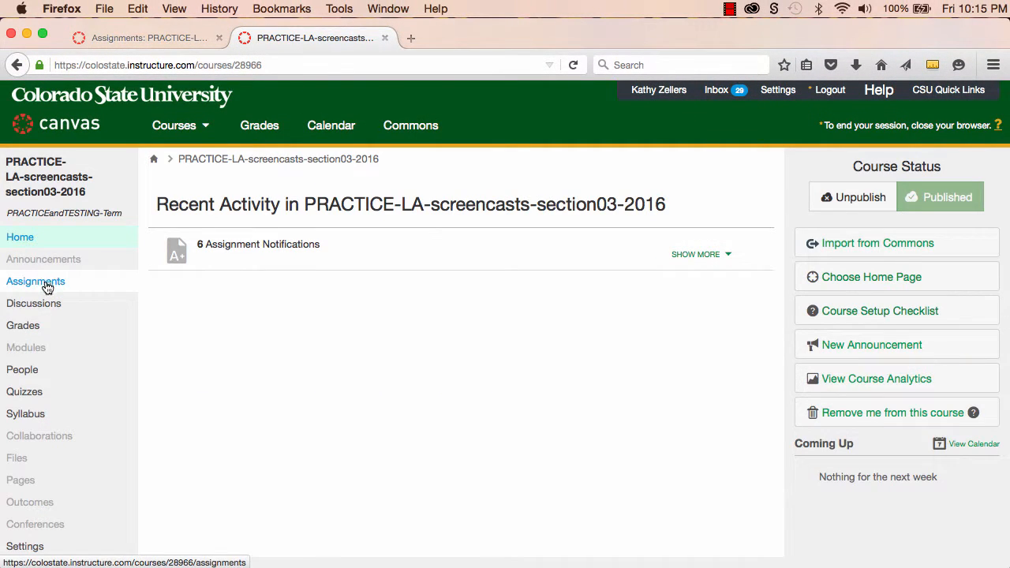
- Check Quiz #1 on the Assignments list, on the Quizzes list, and back on Assignments
left_click(35, 280)
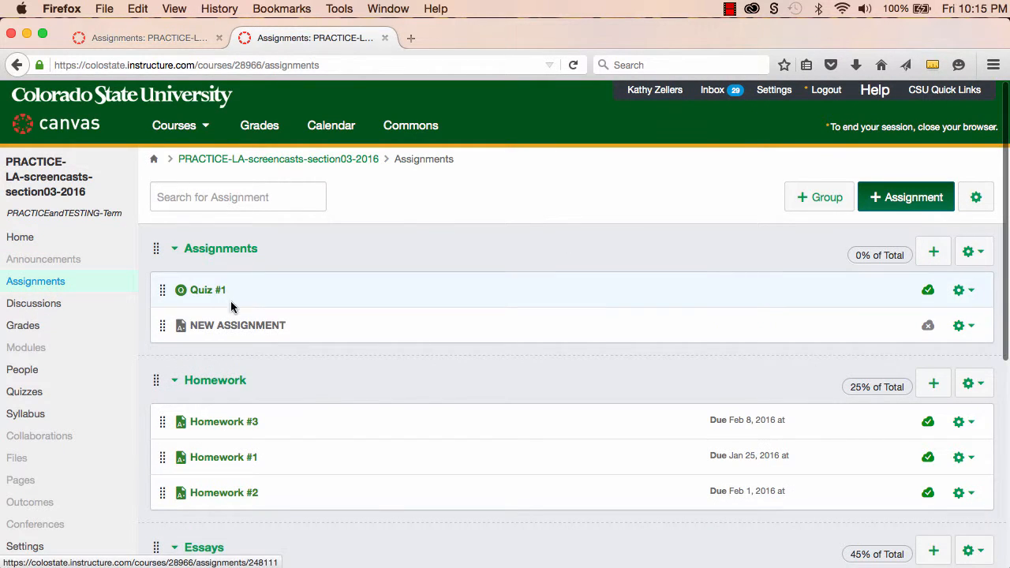
scroll("down", 3)
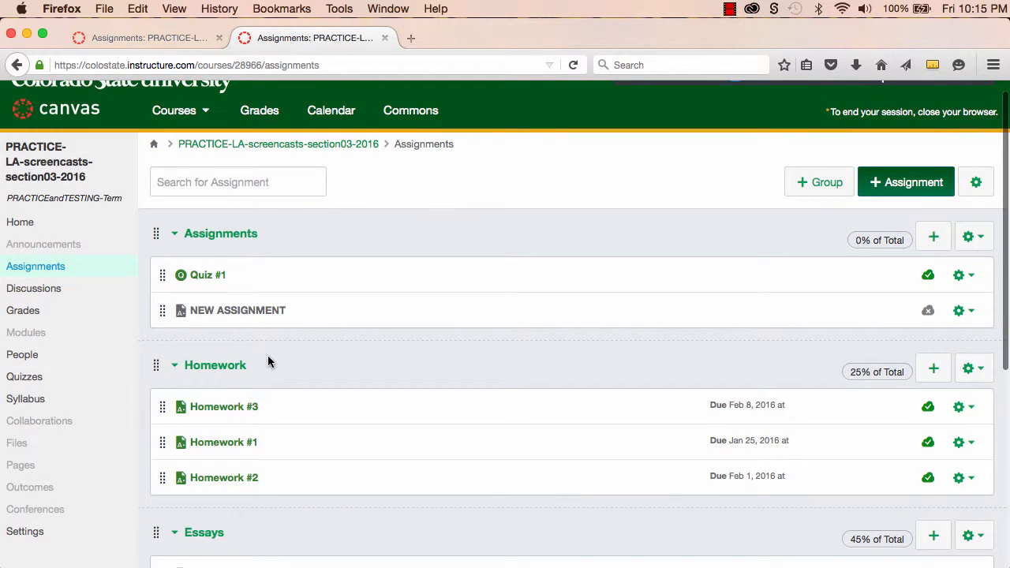
mouse_move(143, 403)
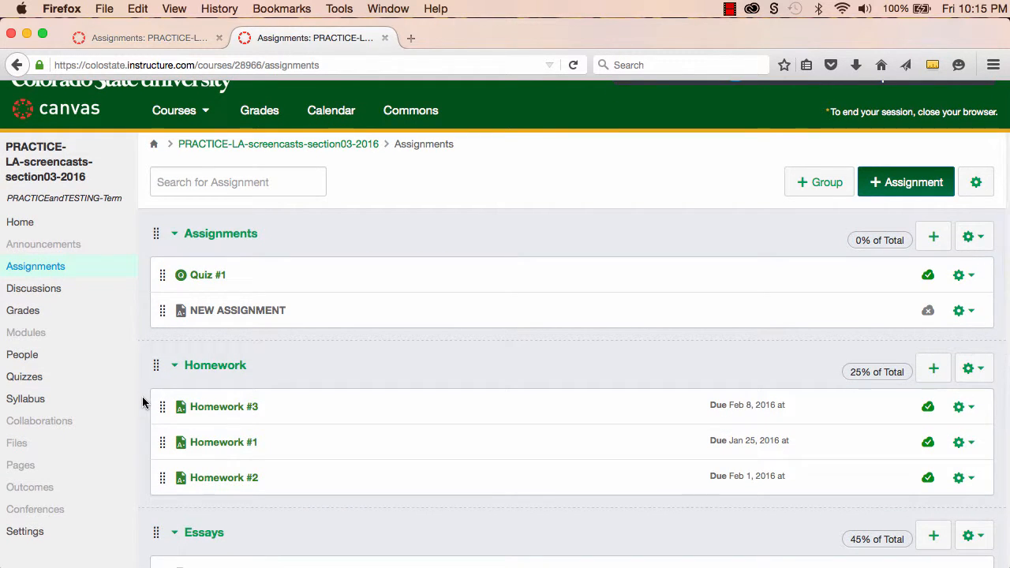
mouse_move(24, 375)
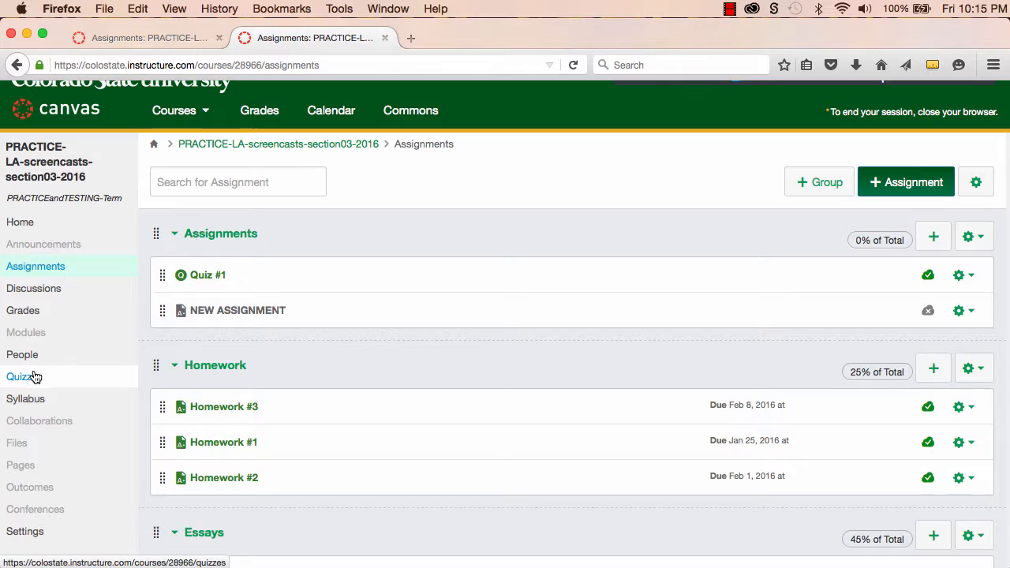
left_click(34, 376)
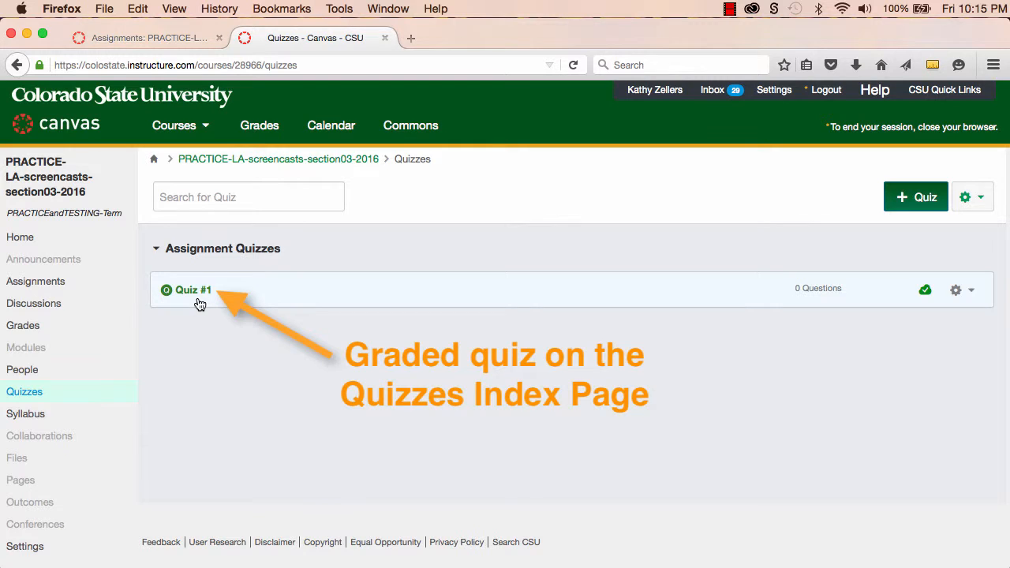
mouse_move(35, 281)
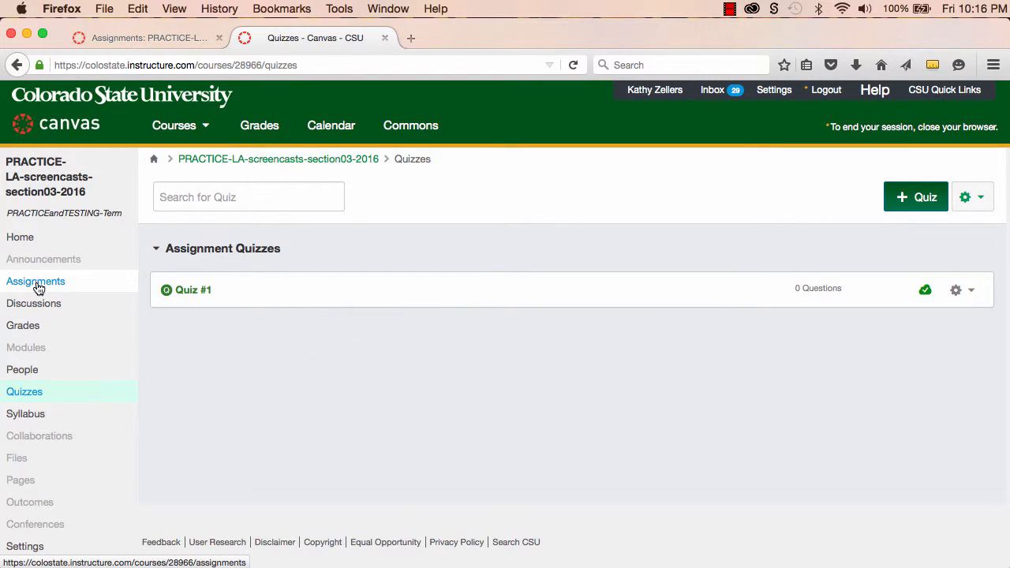
left_click(35, 281)
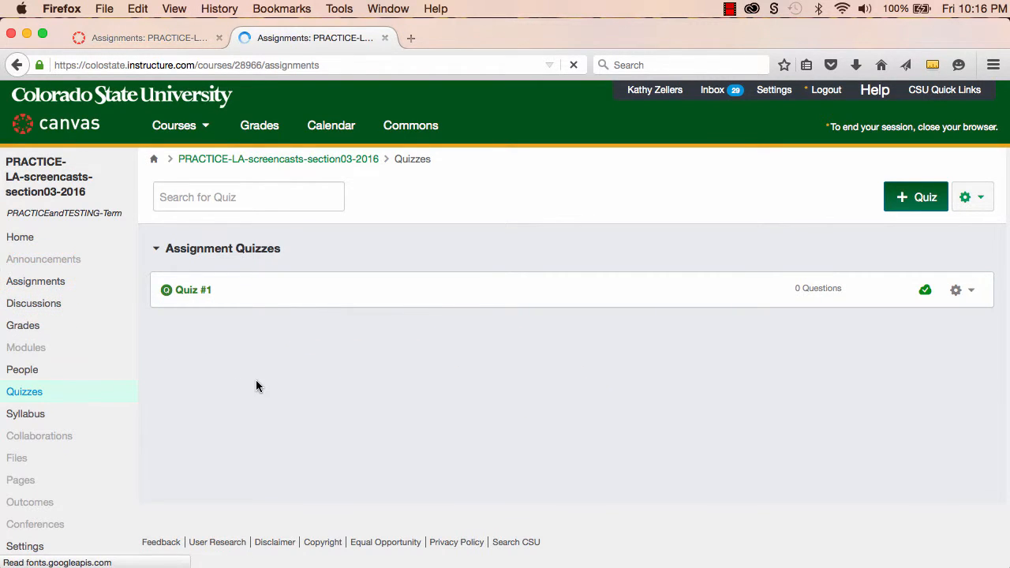
left_click(35, 281)
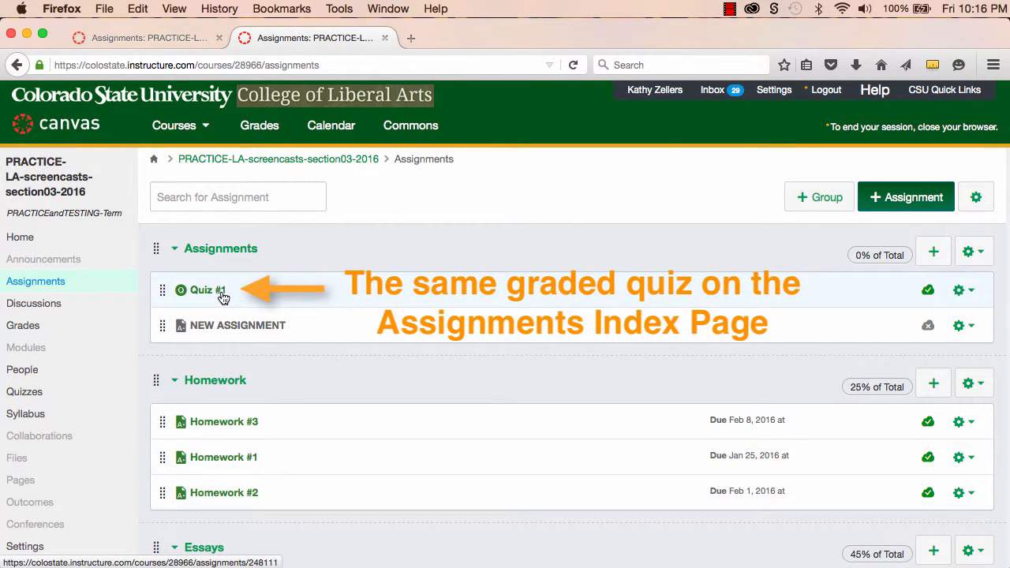
mouse_move(265, 359)
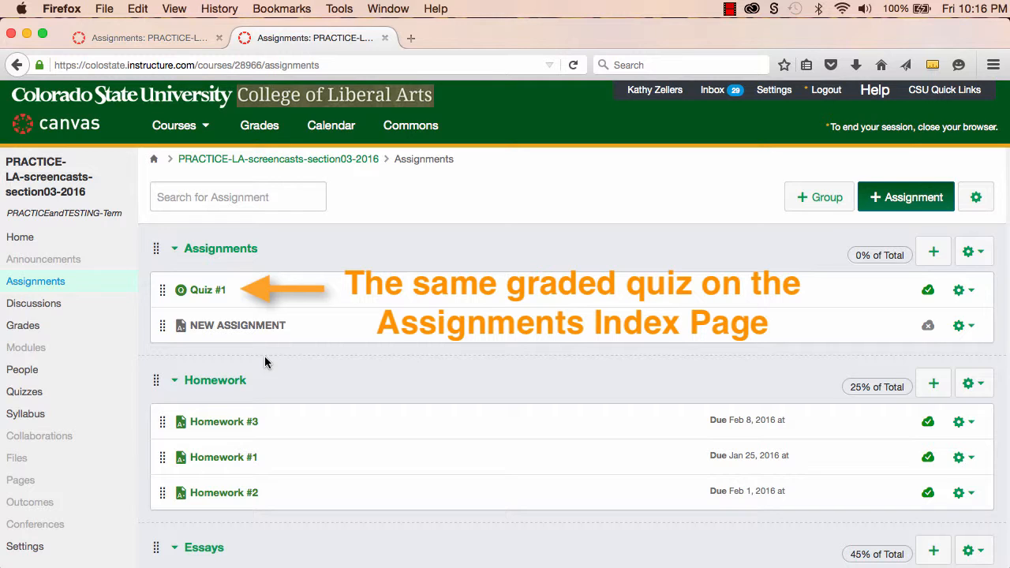
mouse_move(385, 376)
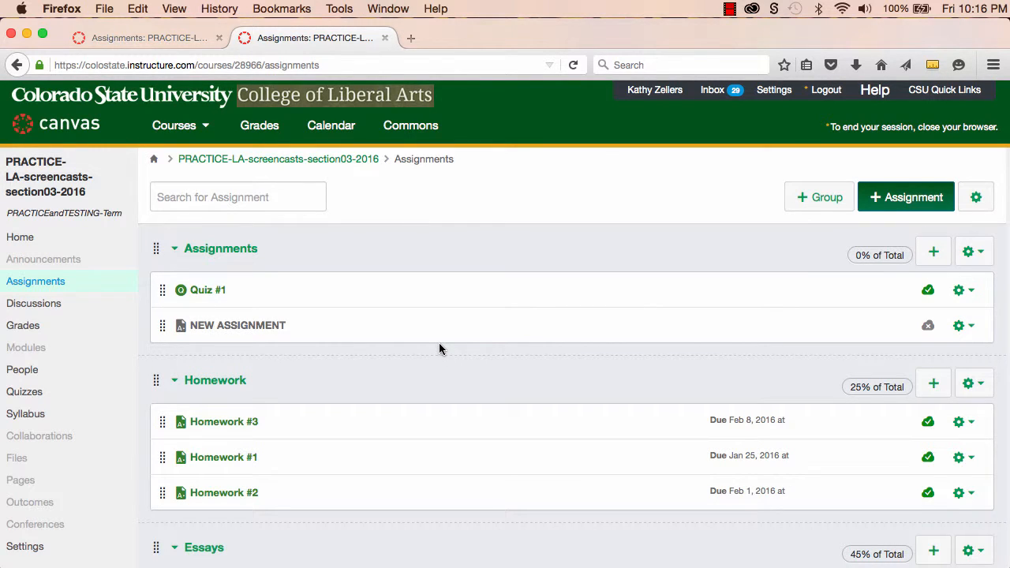
mouse_move(411, 361)
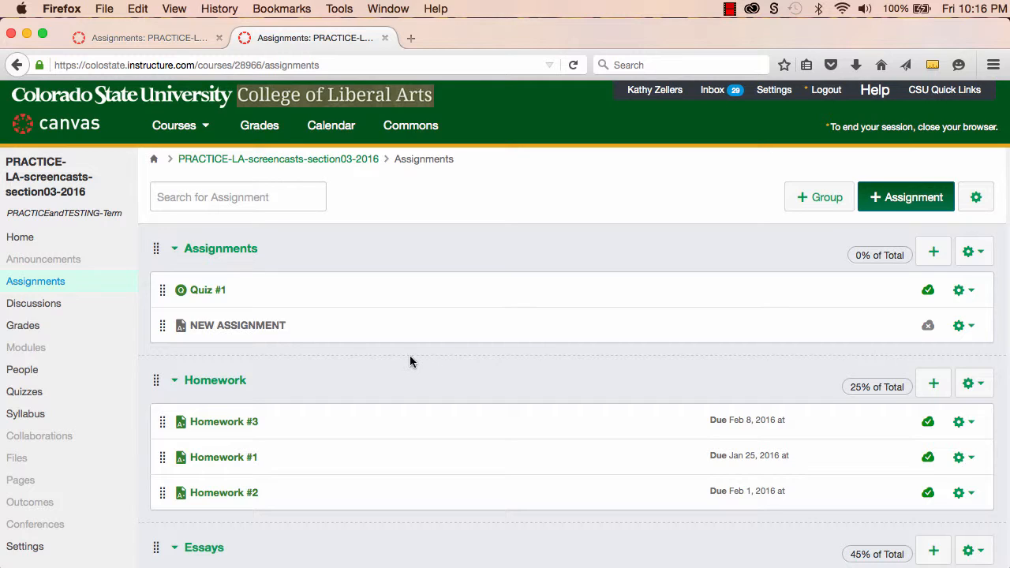
mouse_move(33, 303)
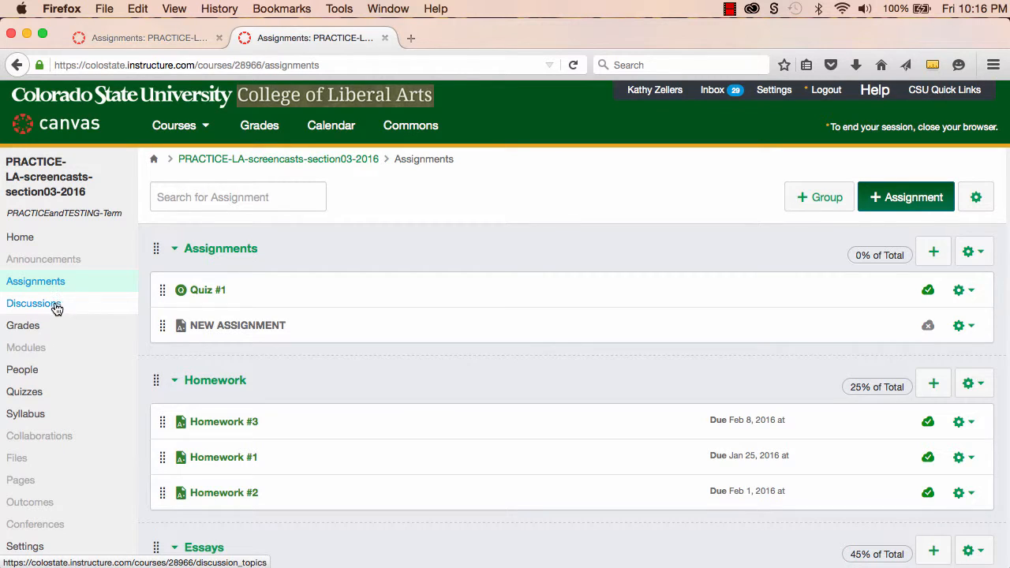
- Make Discussion #1 a graded discussion, save it, and return to the Assignments list
left_click(35, 303)
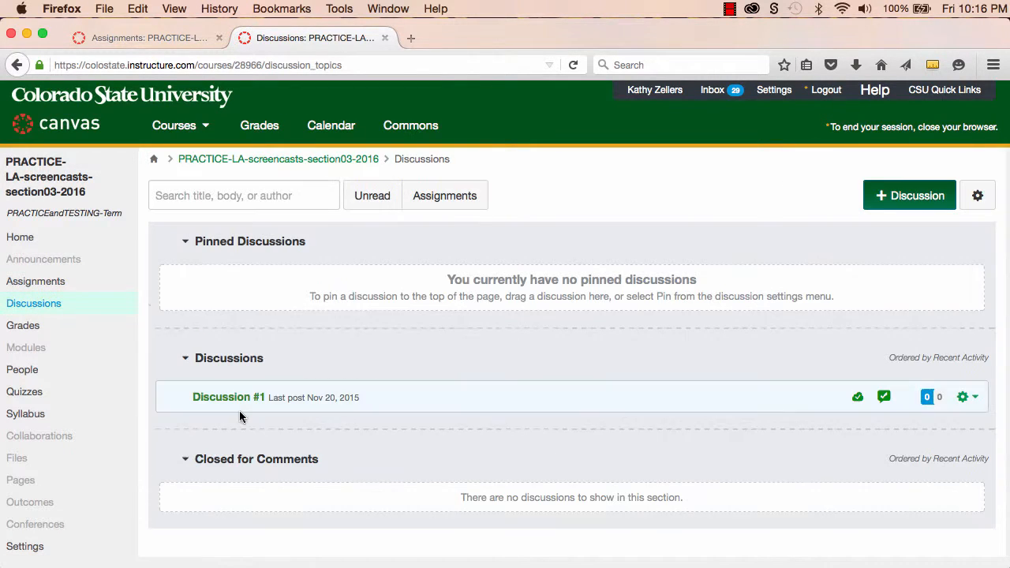
left_click(227, 398)
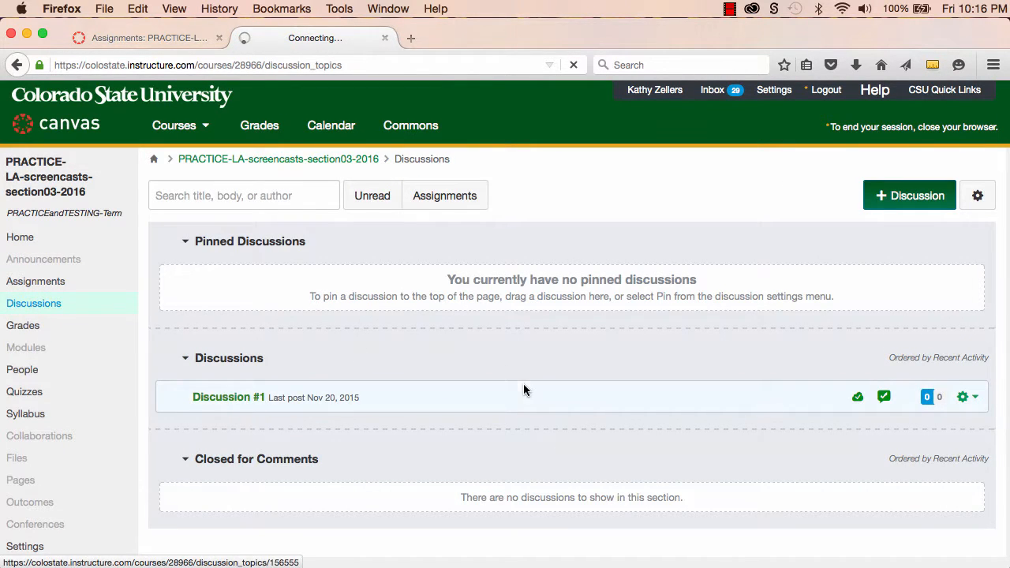
left_click(227, 398)
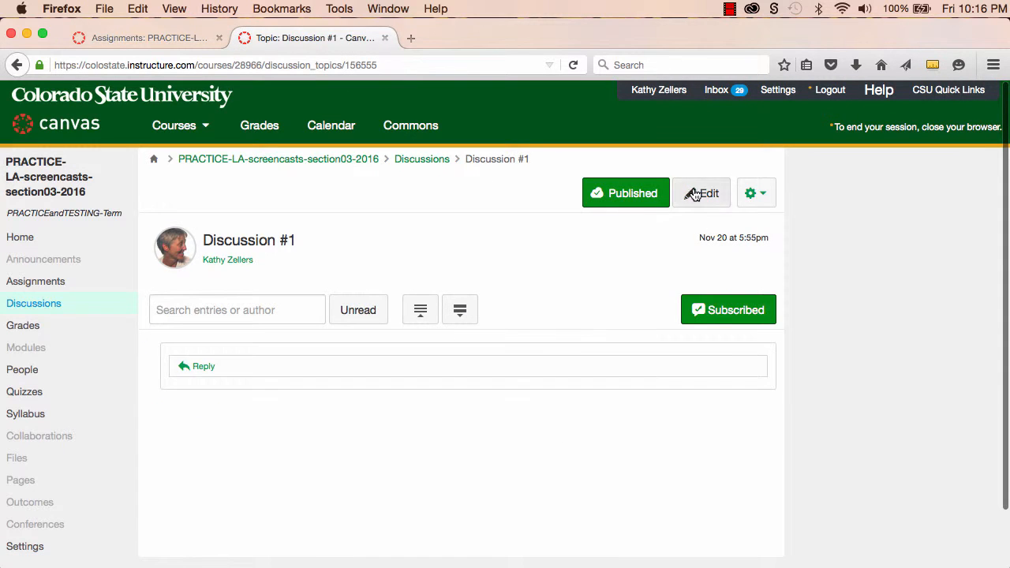
left_click(701, 193)
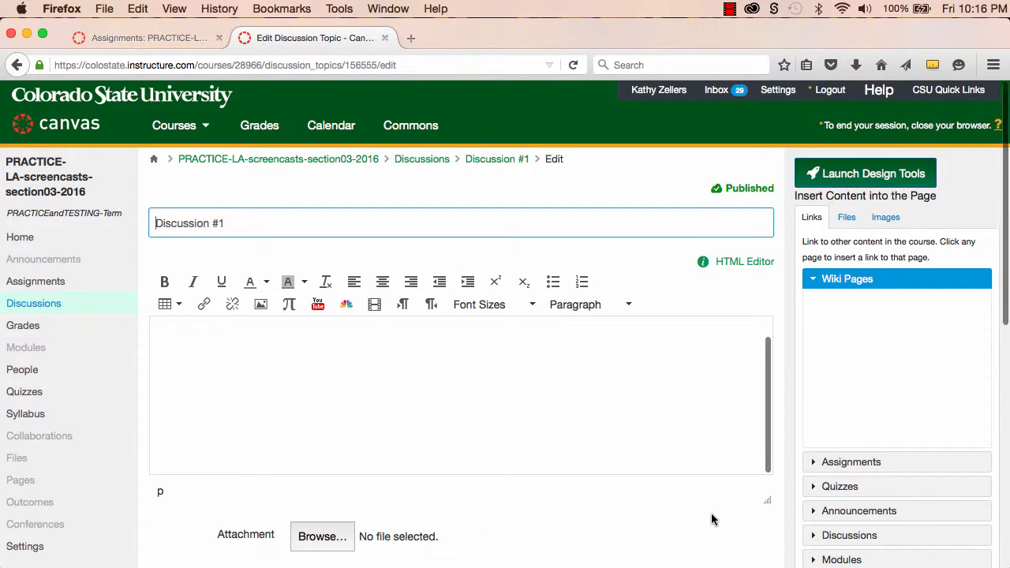
scroll("down", 3)
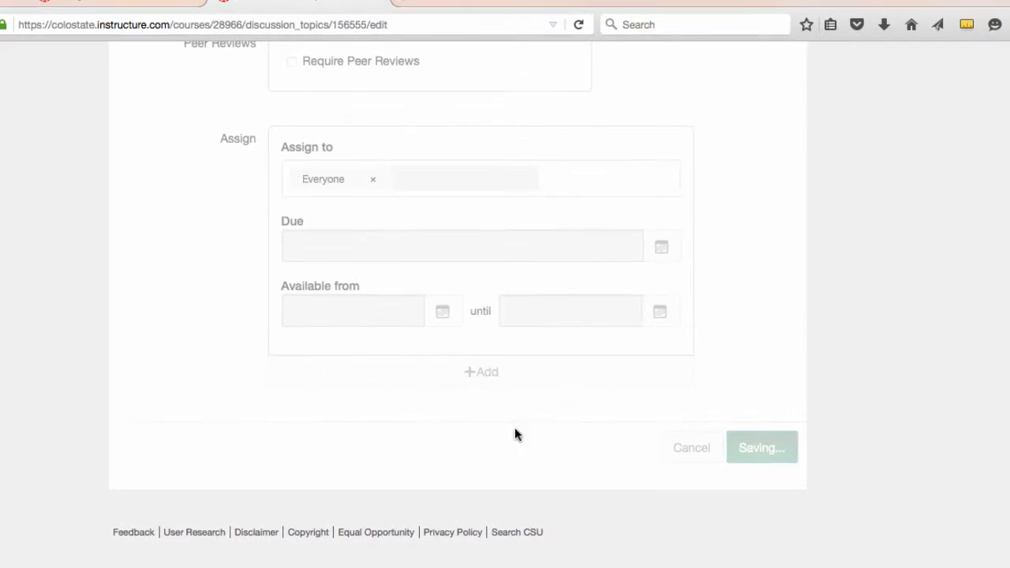
left_click(761, 448)
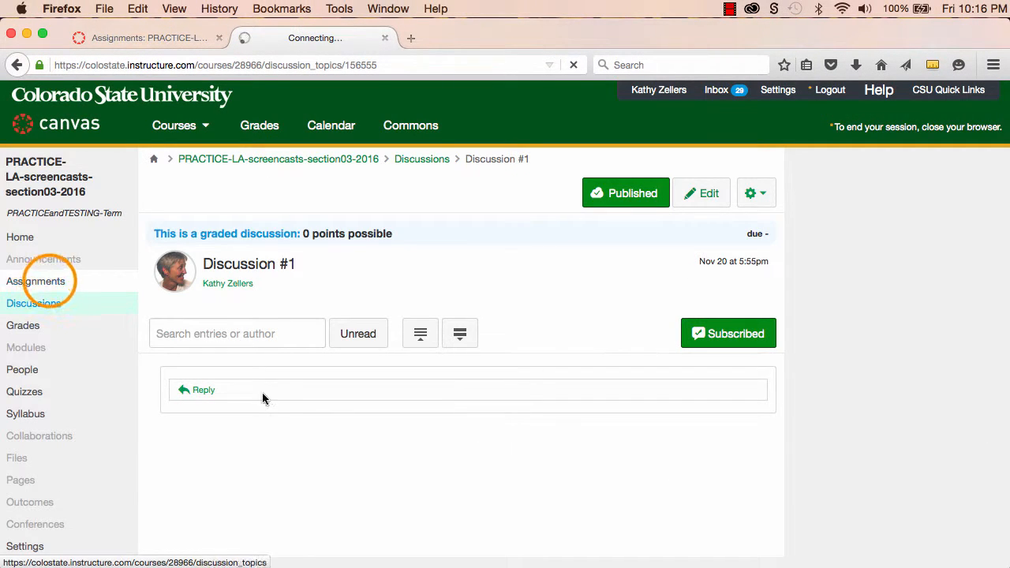
left_click(35, 281)
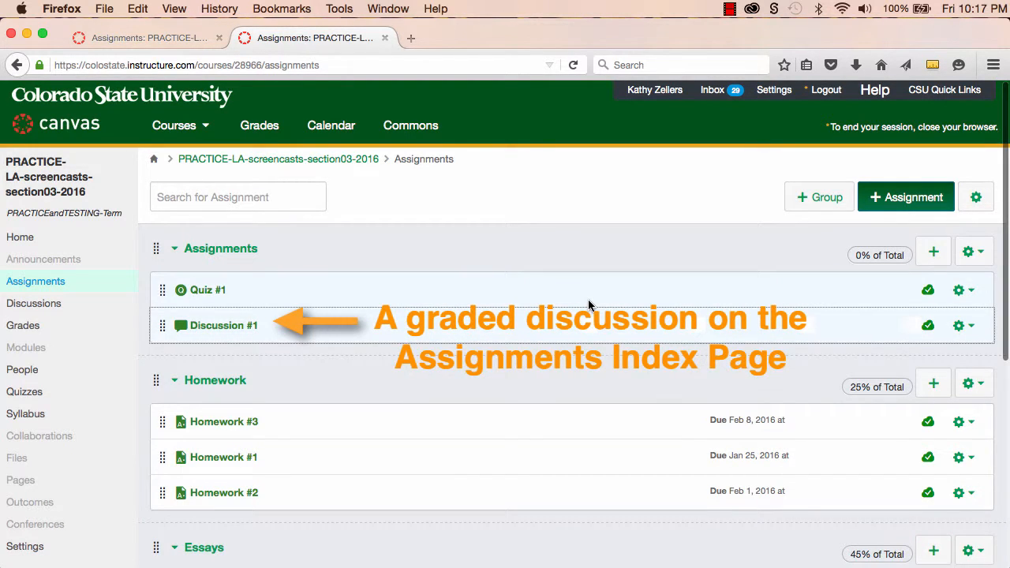
mouse_move(574, 350)
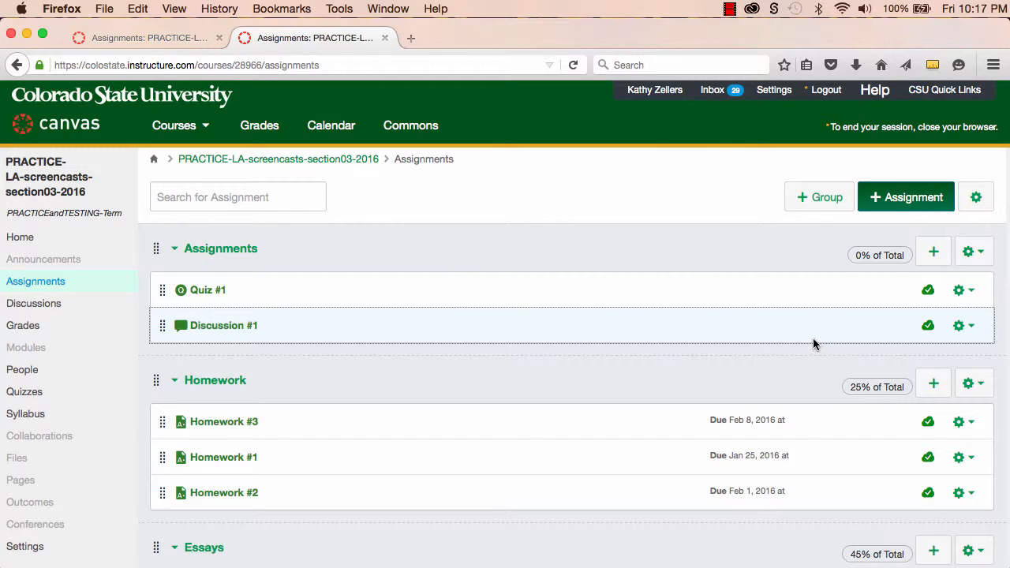
mouse_move(795, 367)
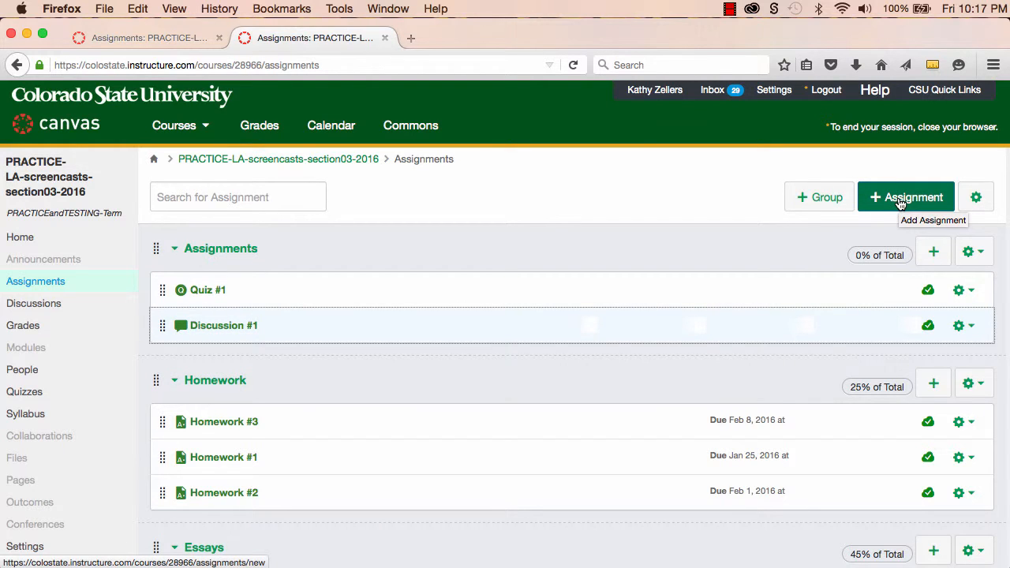
- Start a new assignment titled 'Essay #2' and move into its description editor
left_click(906, 196)
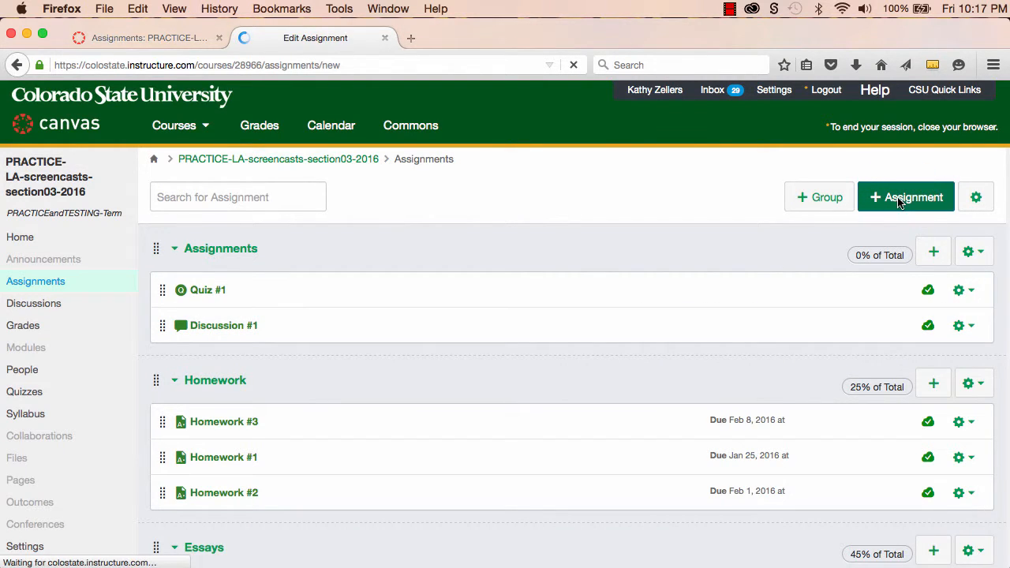
left_click(906, 195)
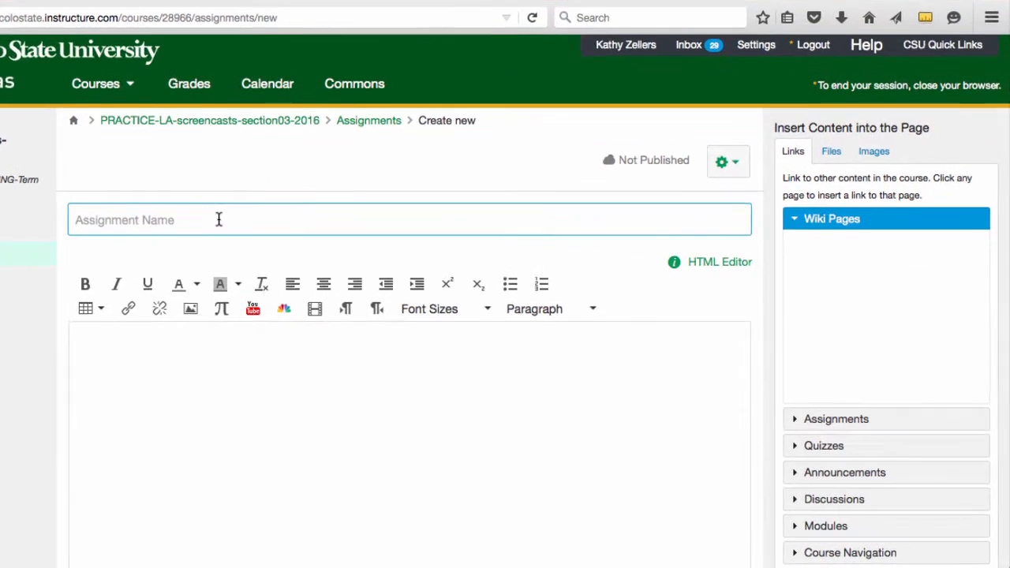
type("E")
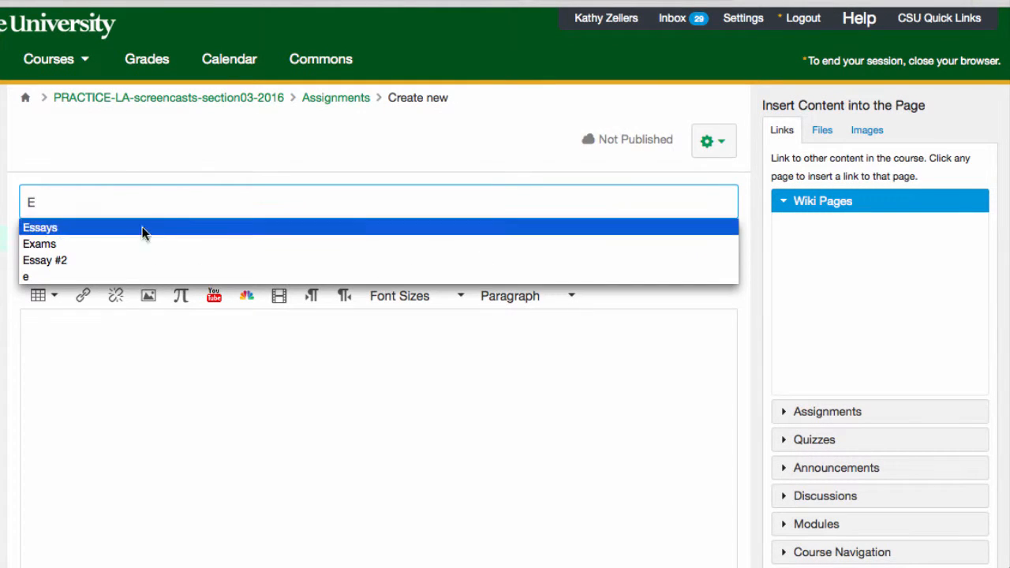
left_click(44, 258)
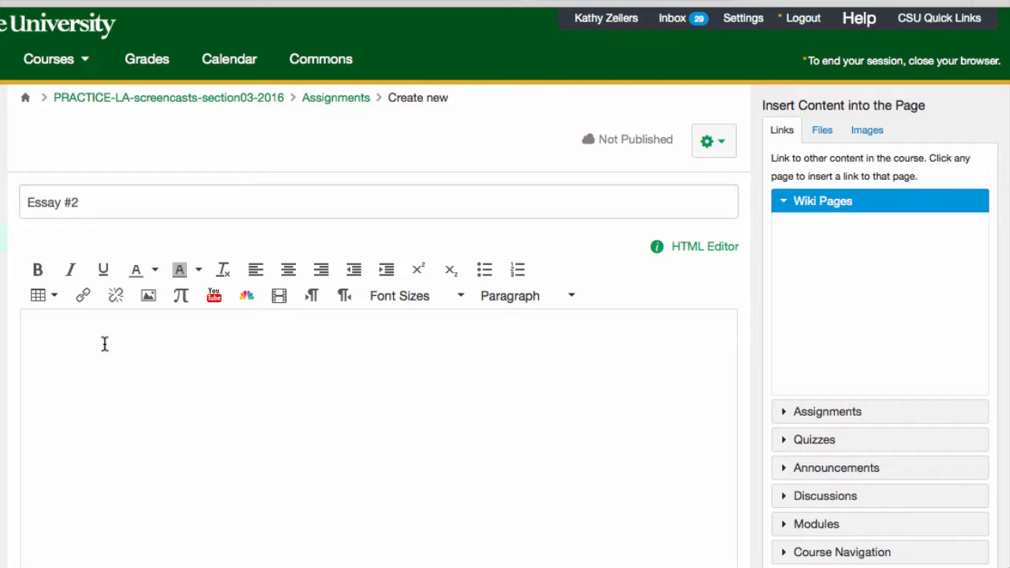
- Write the description: 'Assignment details', 'text, links, images, media...', 'Be sure to communicate details and ex...'
type("Assignm")
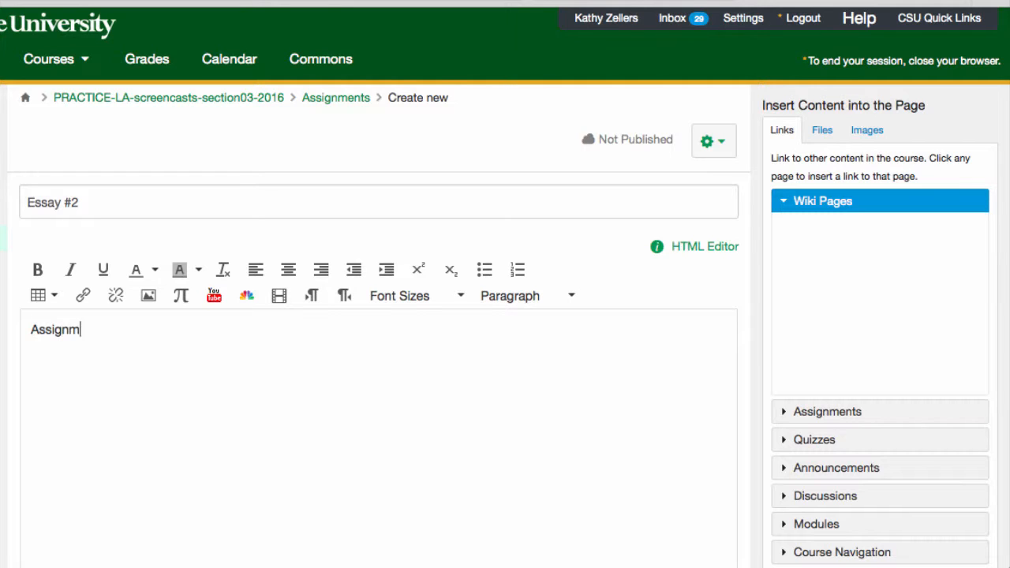
type("ent details")
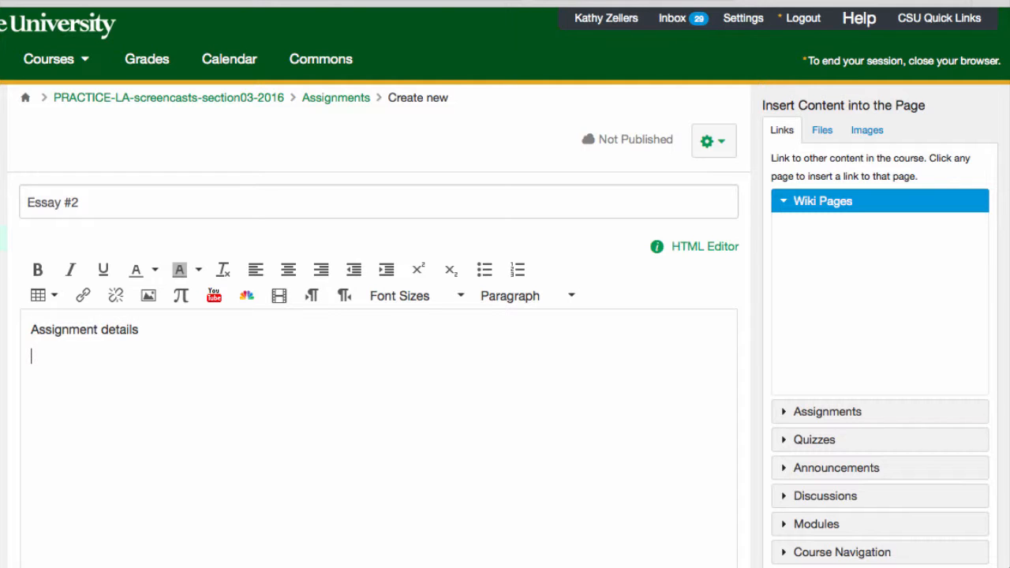
type("text,")
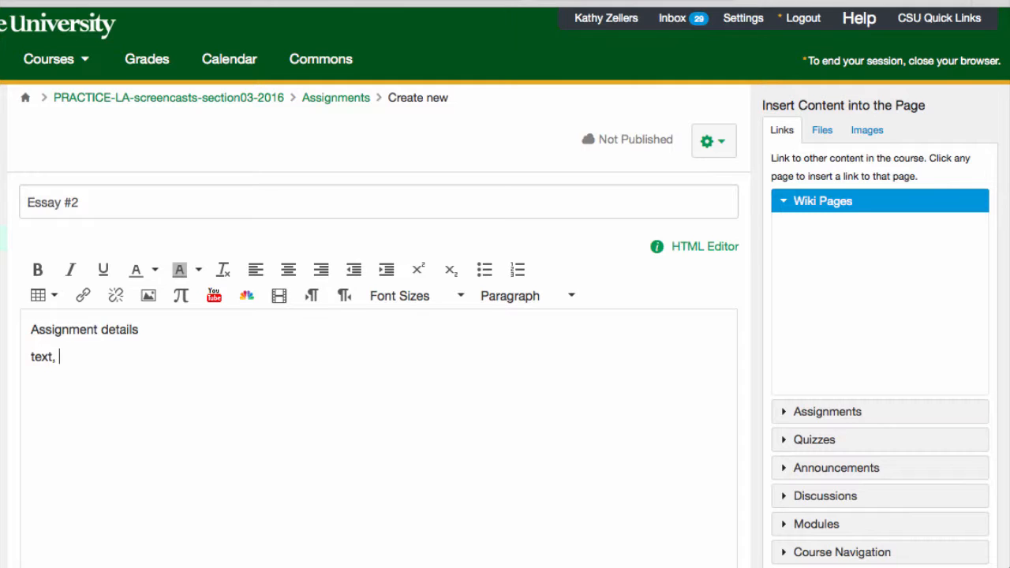
type("links, images")
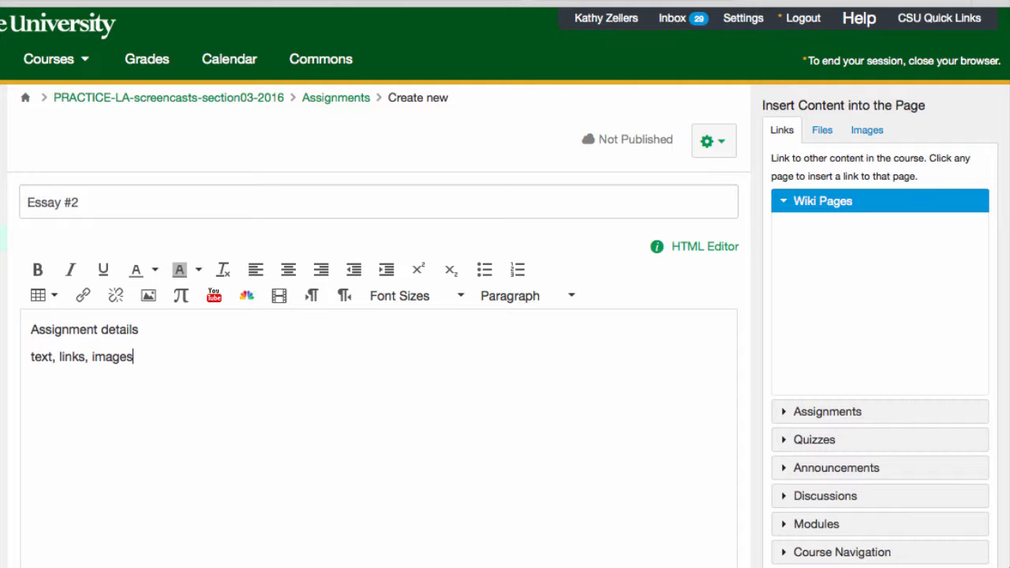
type(", media")
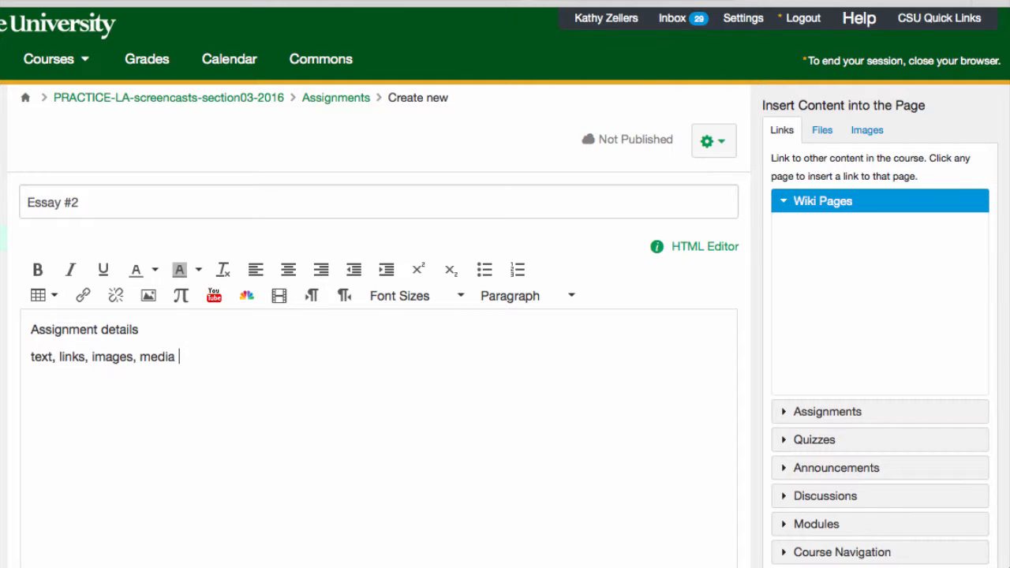
type("...")
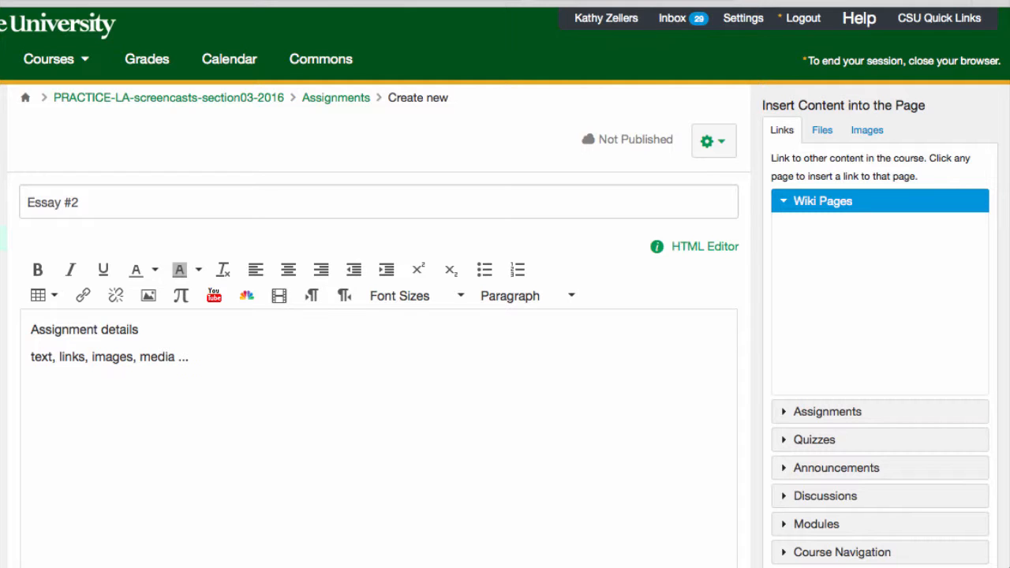
type("Be")
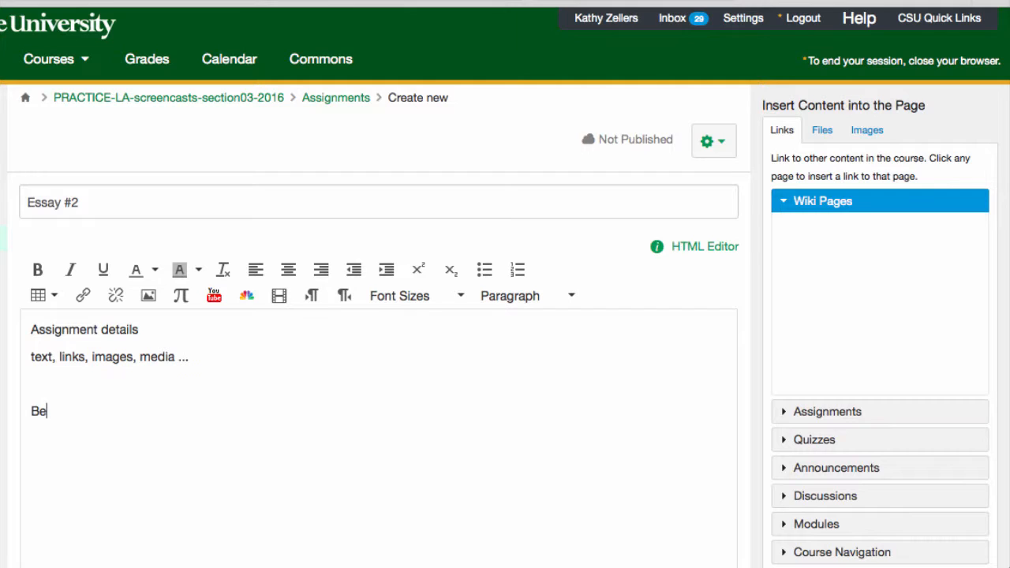
type("sure to com")
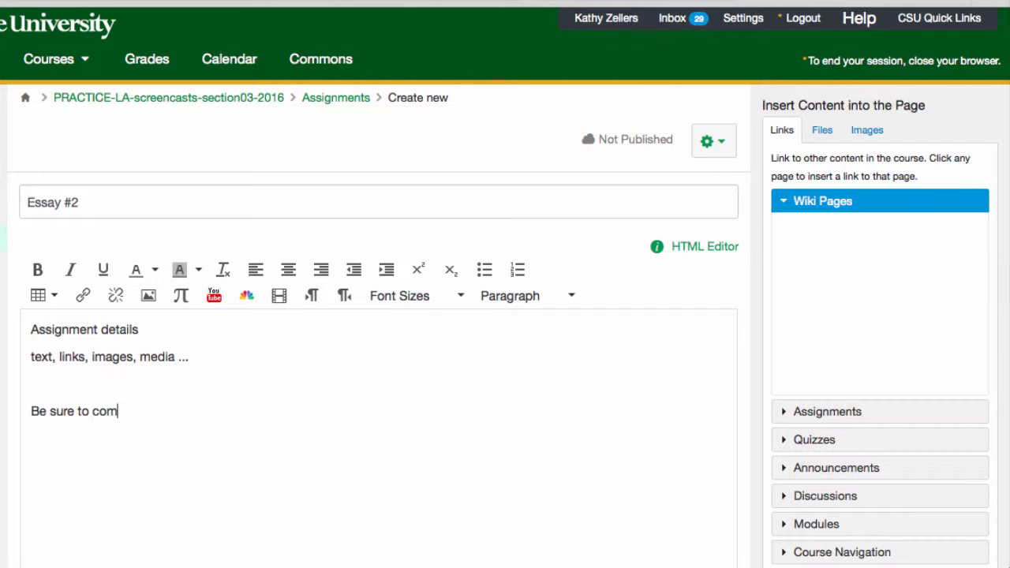
type("municate de")
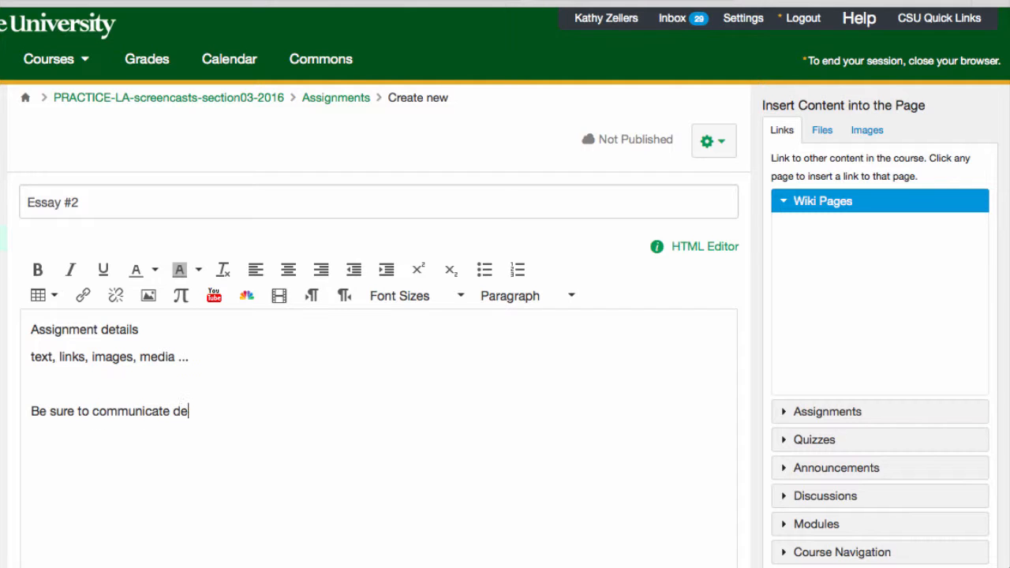
type("tails and expectations")
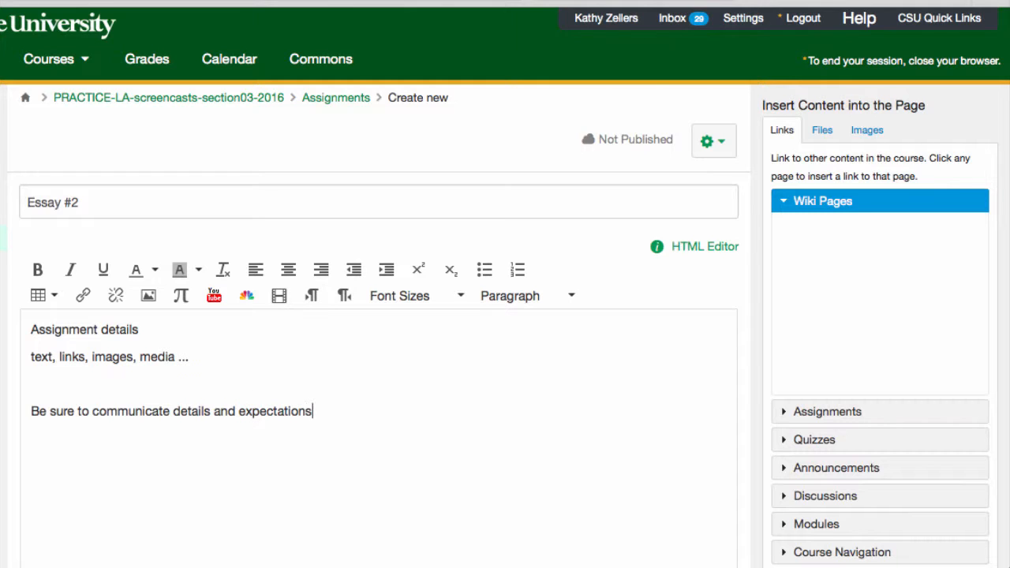
mouse_move(765, 439)
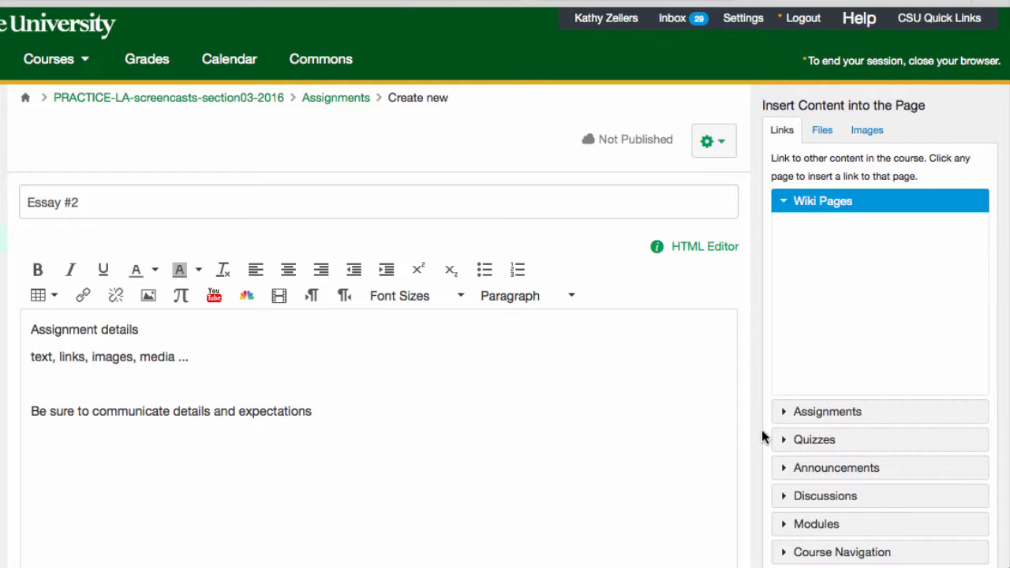
- Set Essay #2 to 100 points and assign it to the Essays group
scroll("down", 3)
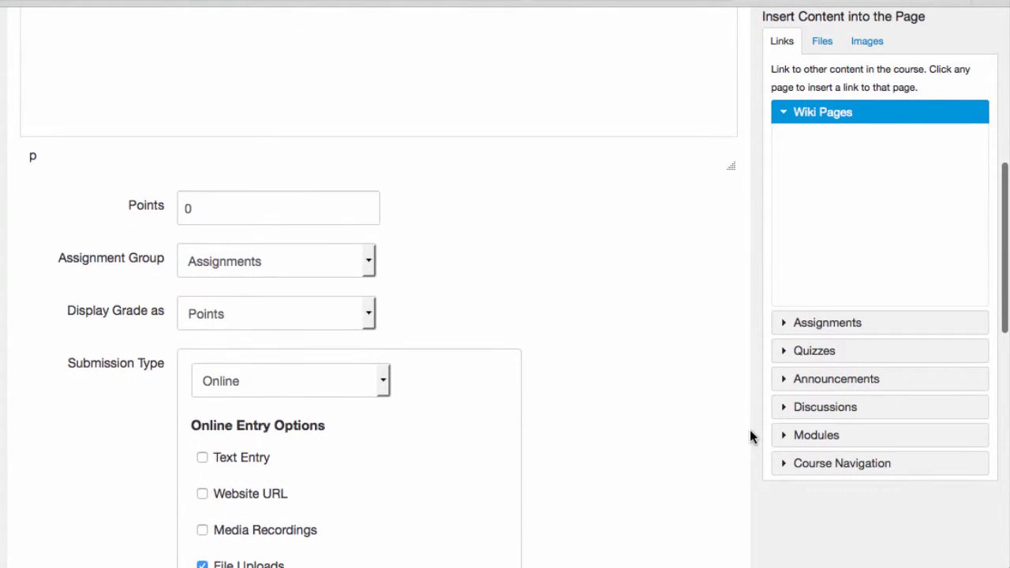
scroll("down", 3)
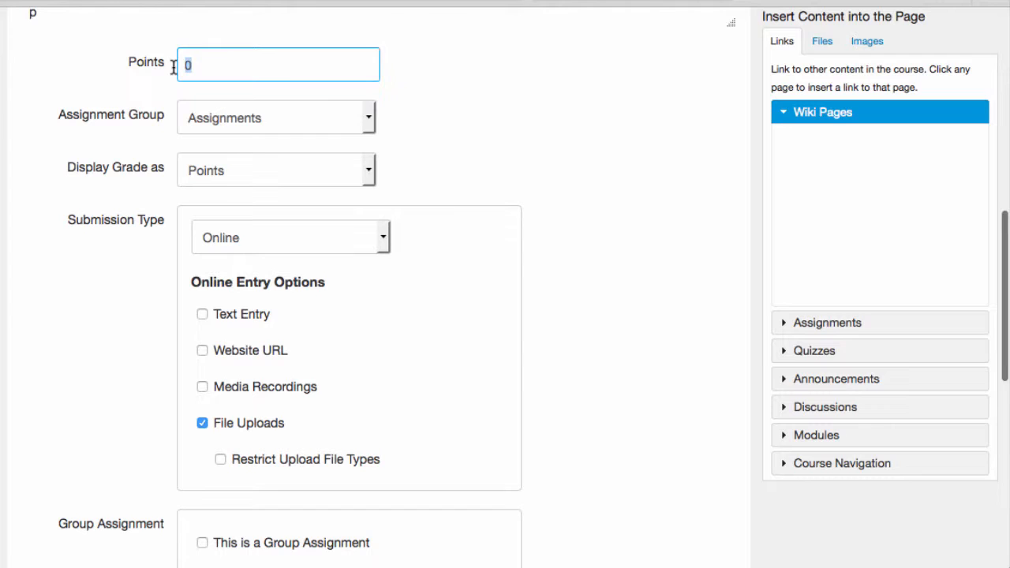
type("100")
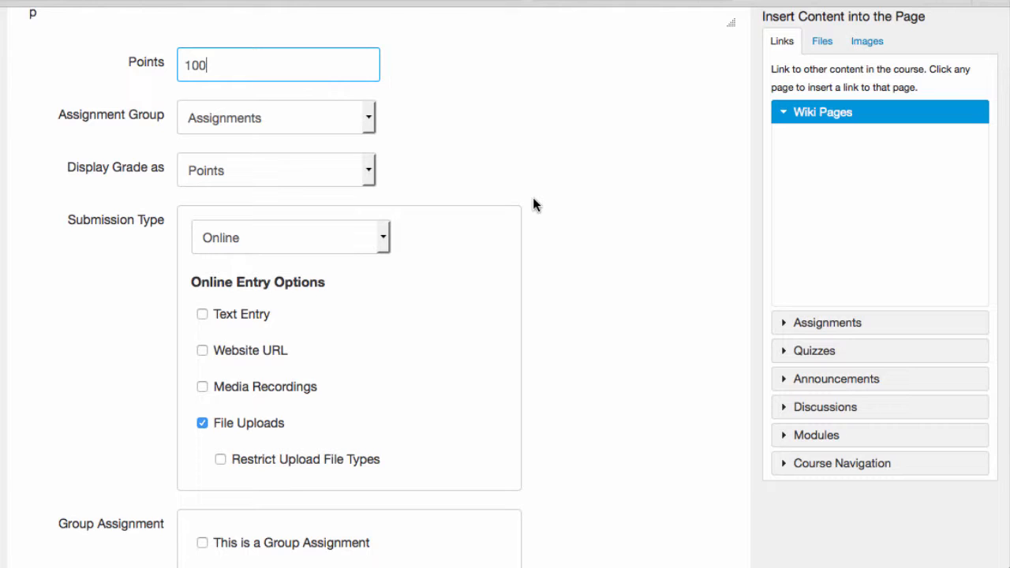
left_click(202, 423)
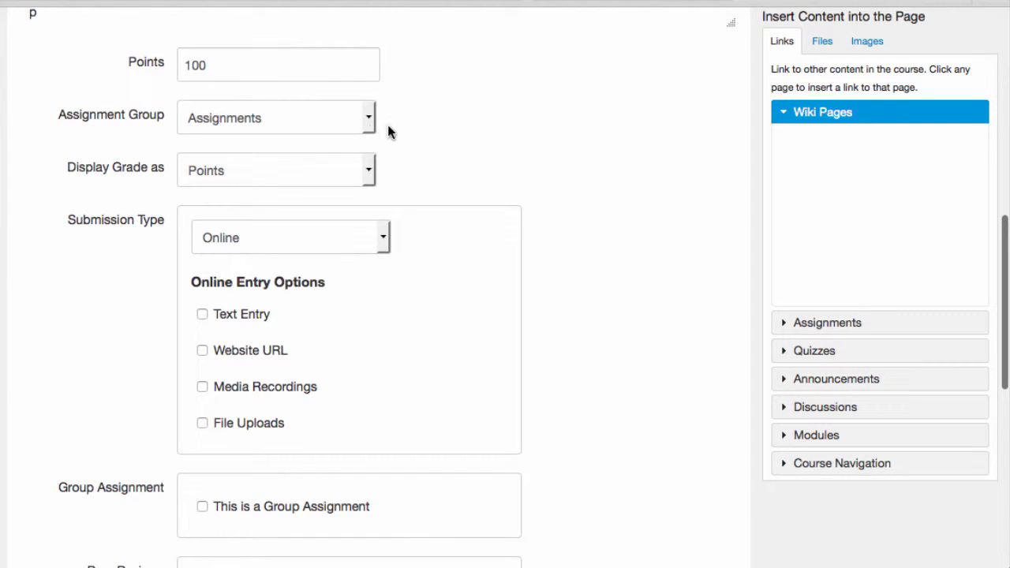
- Set Display Grade as to Not Graded after first keeping it as Points
left_click(368, 171)
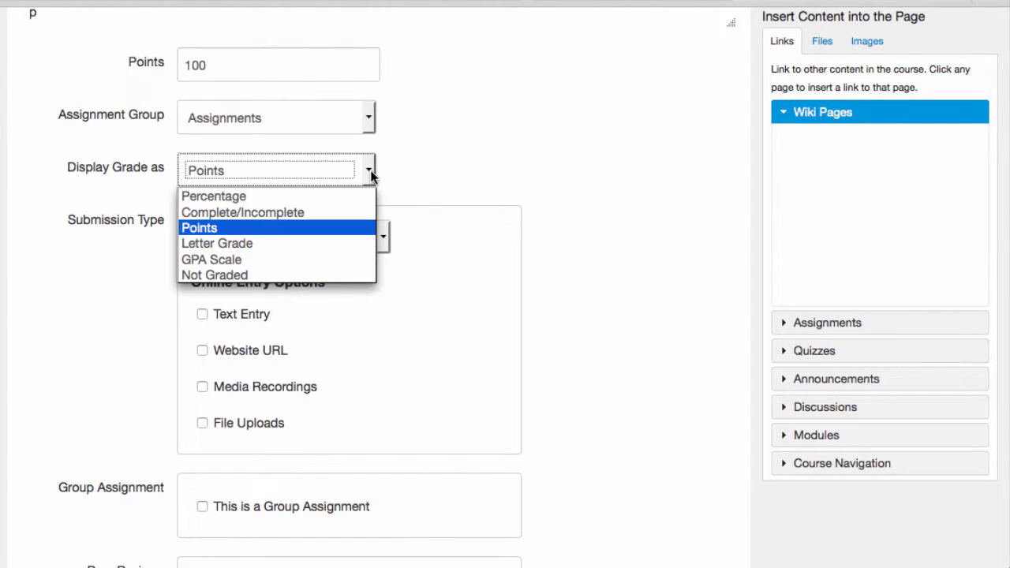
mouse_move(366, 202)
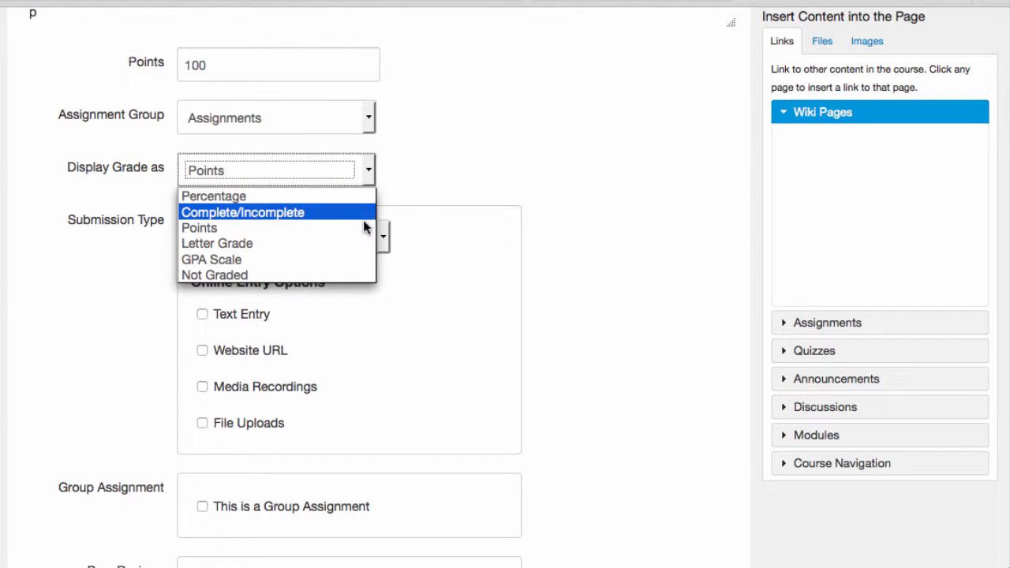
mouse_move(365, 246)
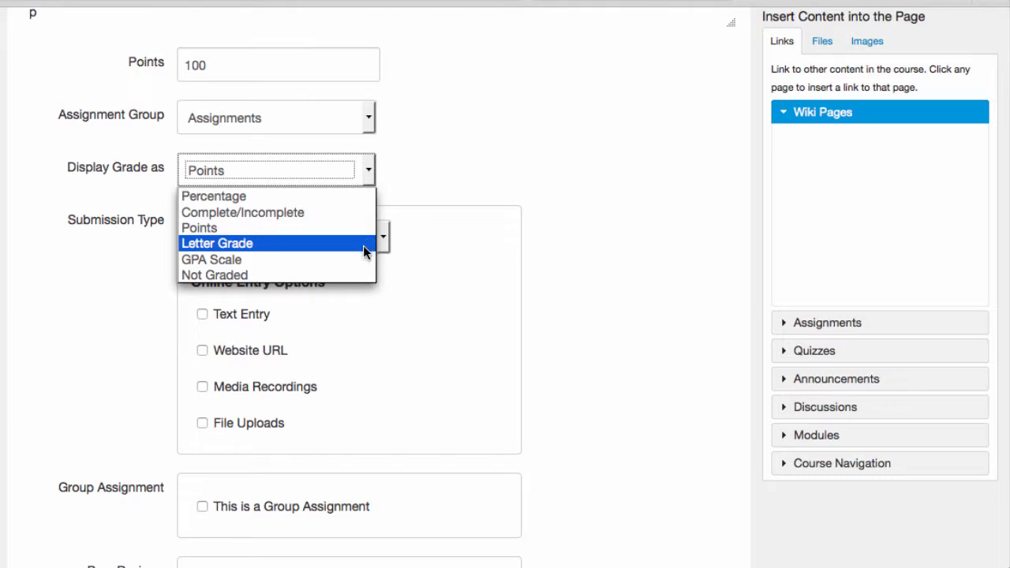
mouse_move(355, 259)
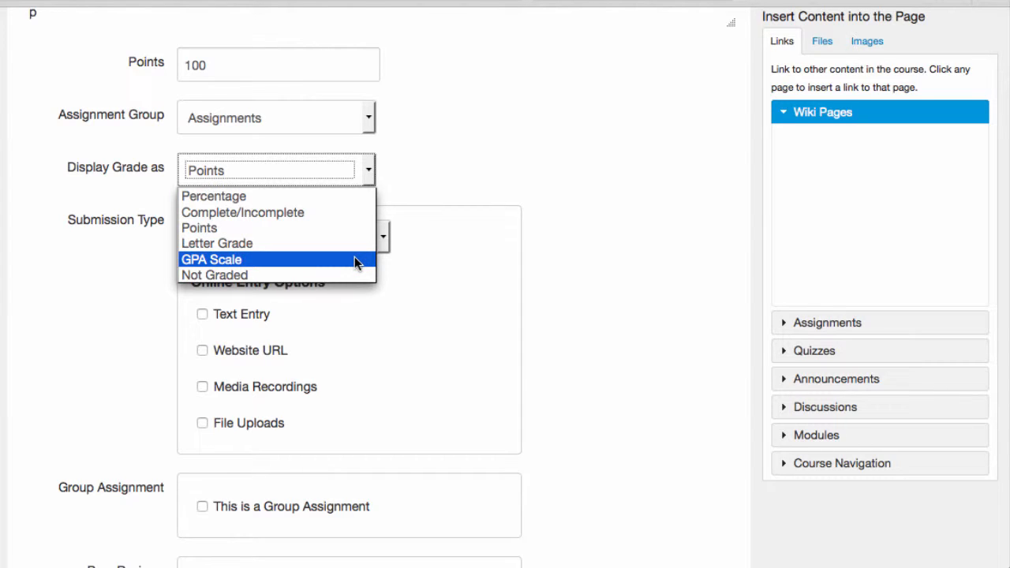
mouse_move(350, 228)
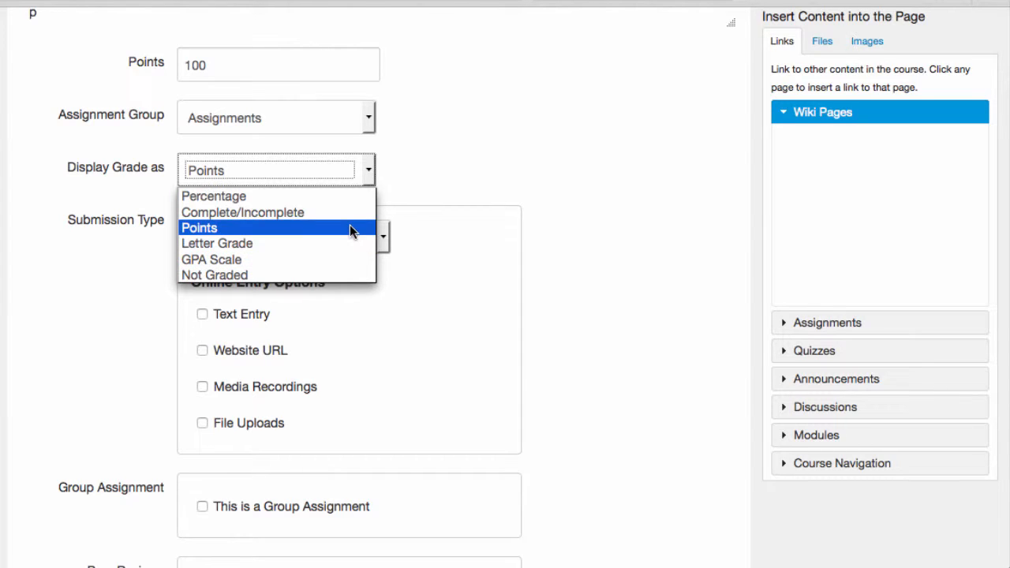
left_click(199, 228)
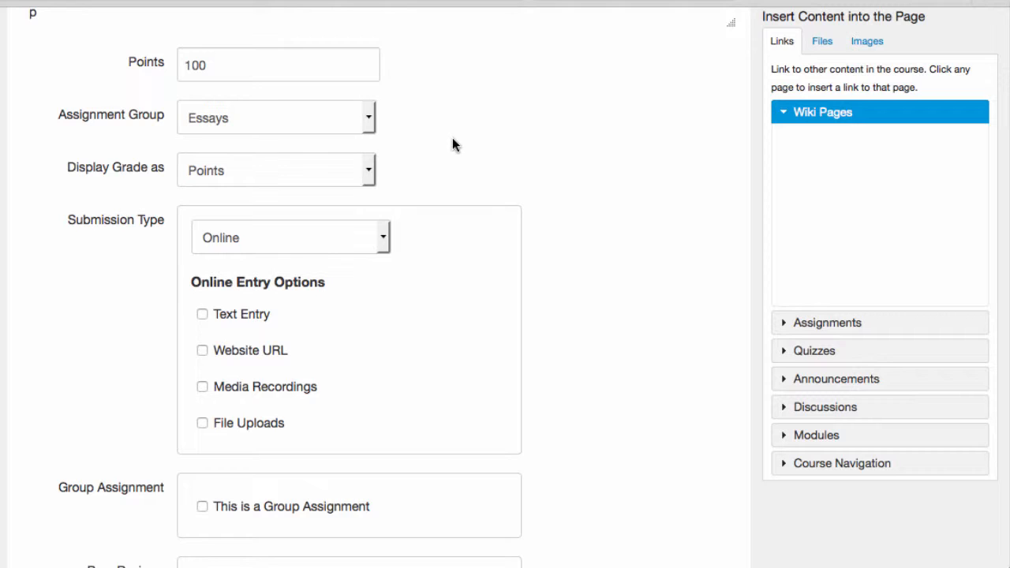
mouse_move(371, 171)
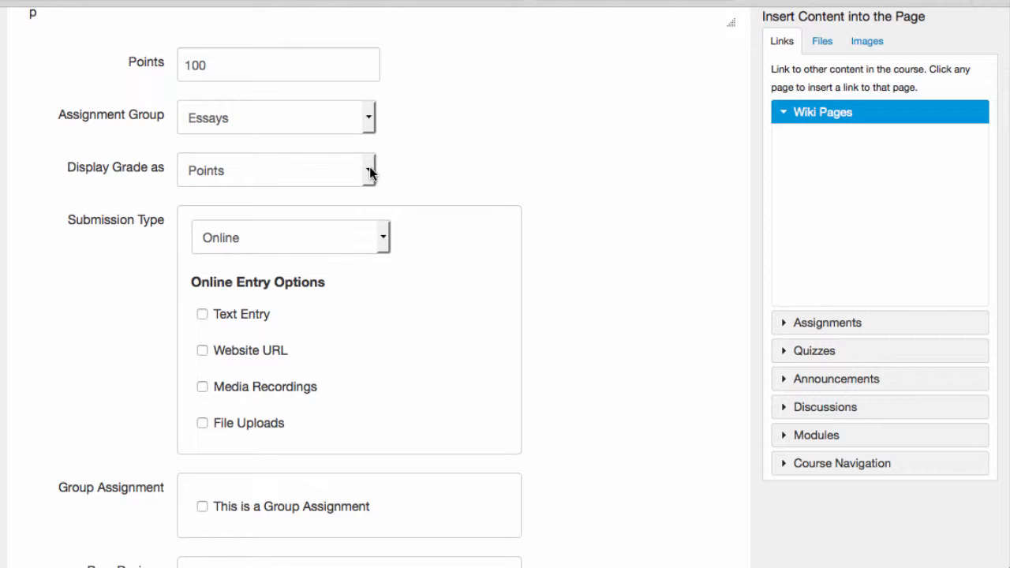
mouse_move(410, 172)
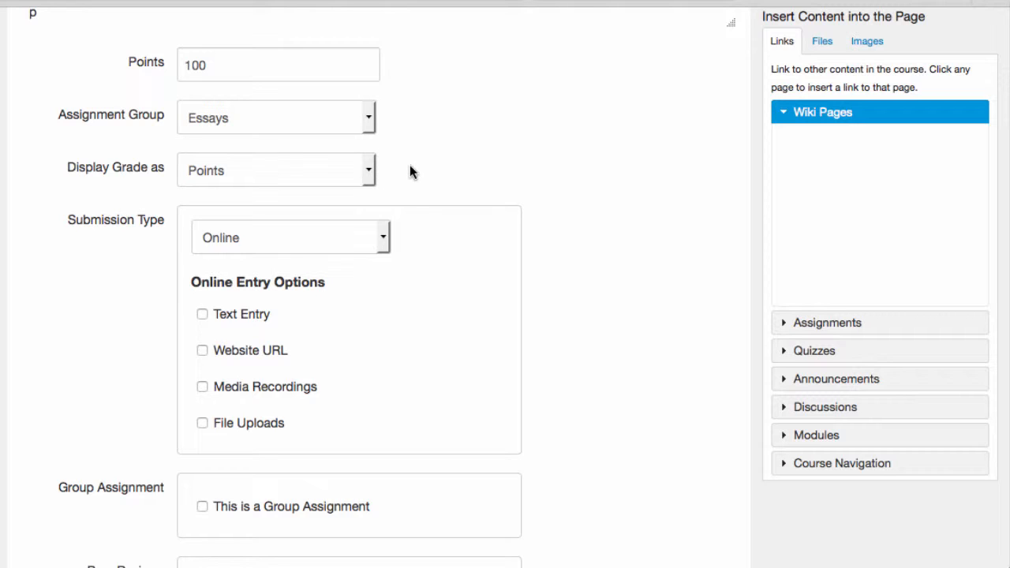
mouse_move(402, 170)
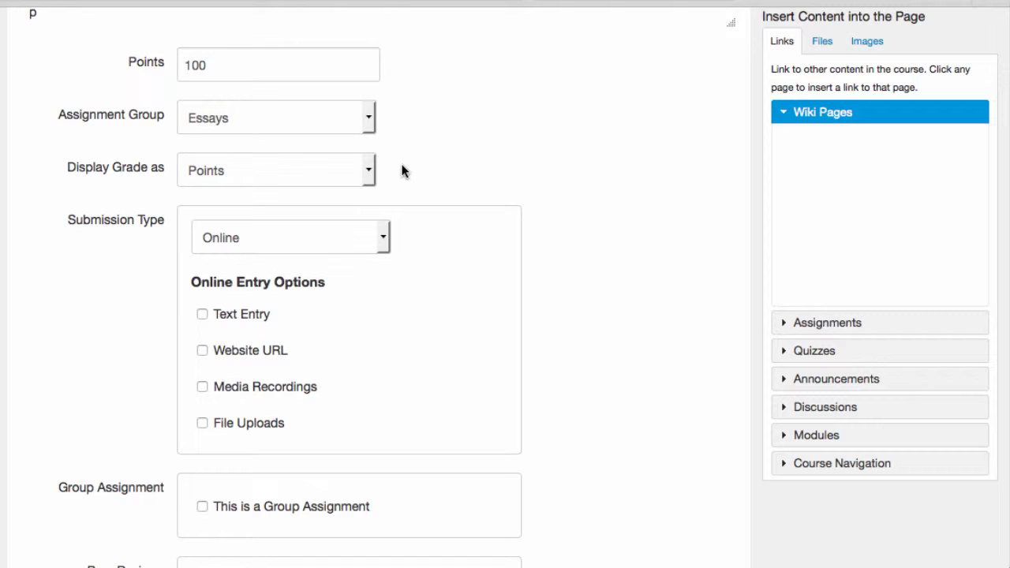
mouse_move(370, 172)
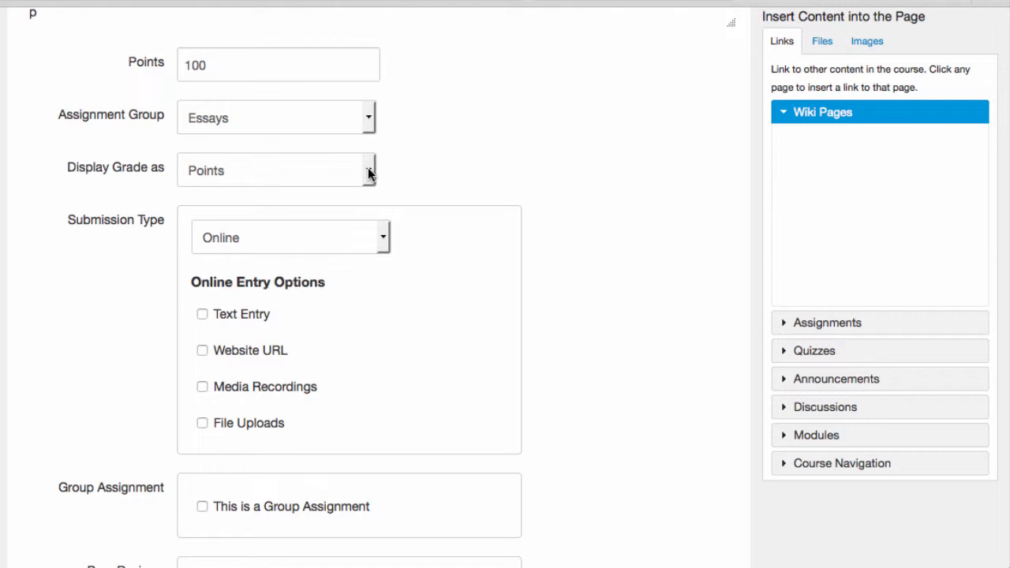
left_click(368, 171)
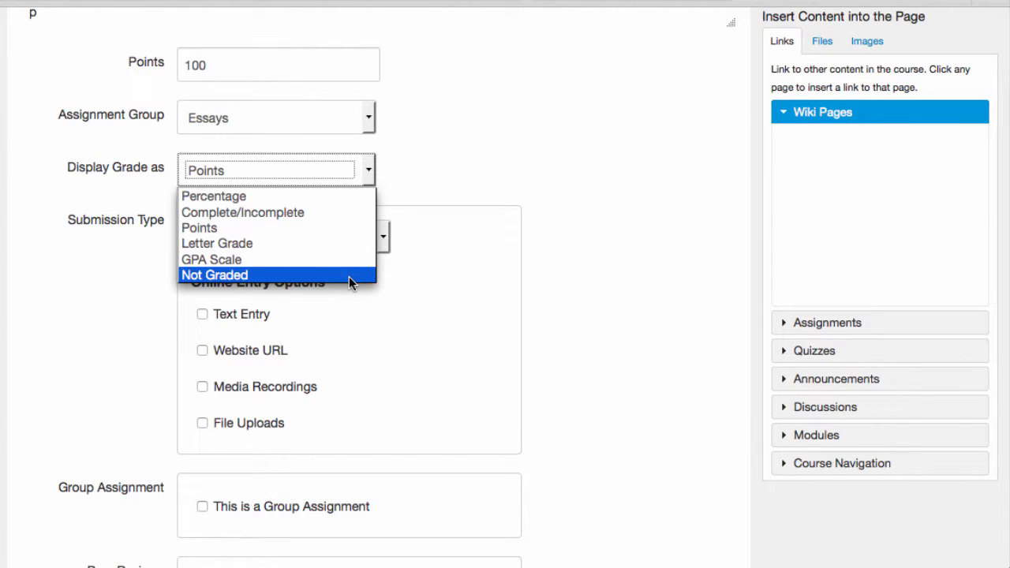
left_click(215, 275)
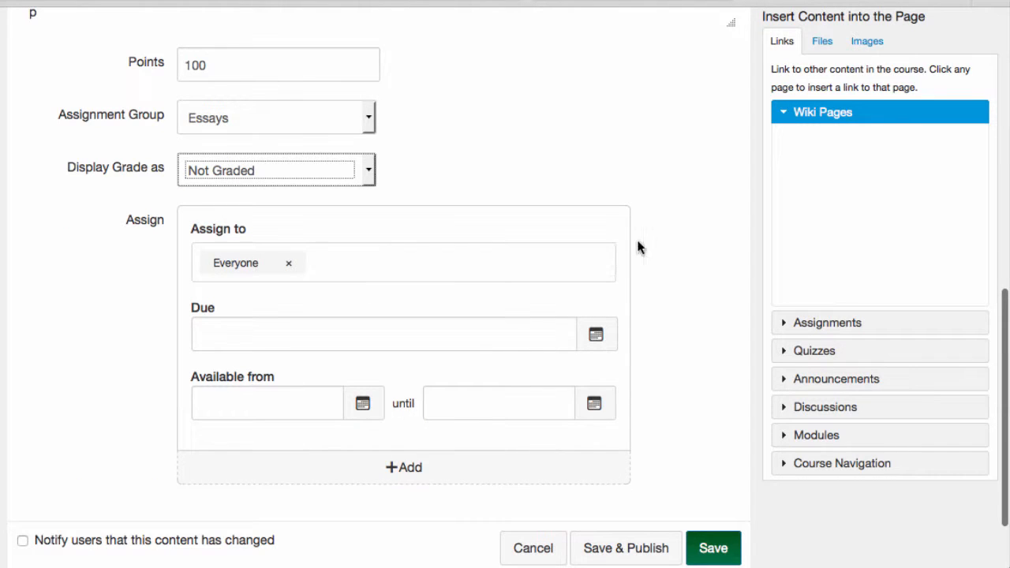
mouse_move(646, 350)
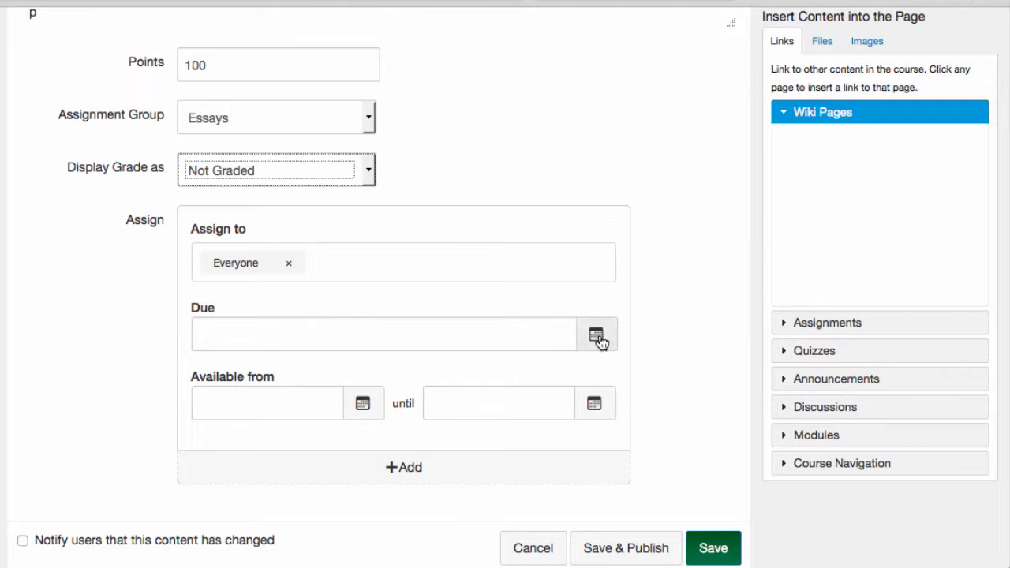
left_click(596, 335)
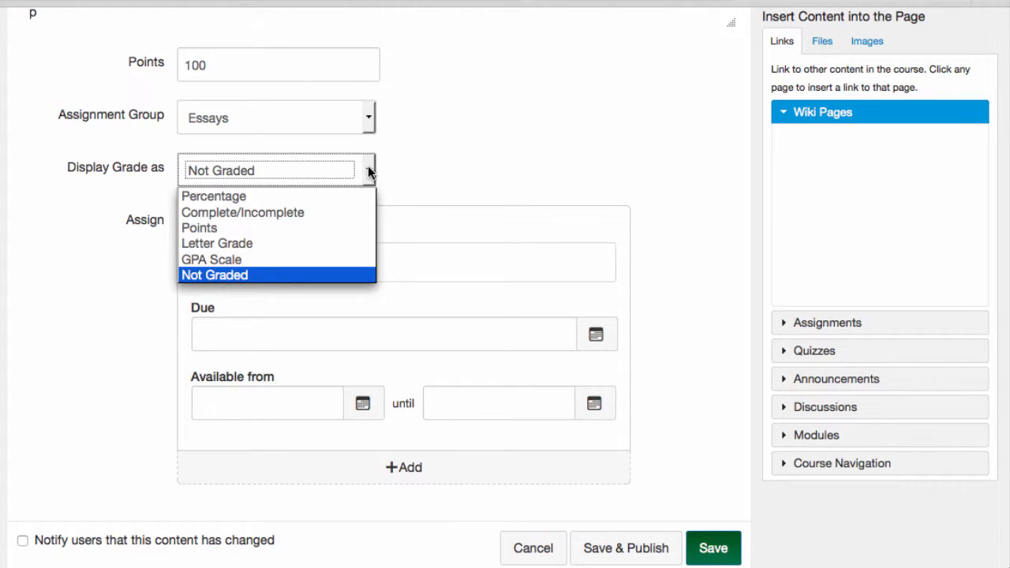
mouse_move(344, 231)
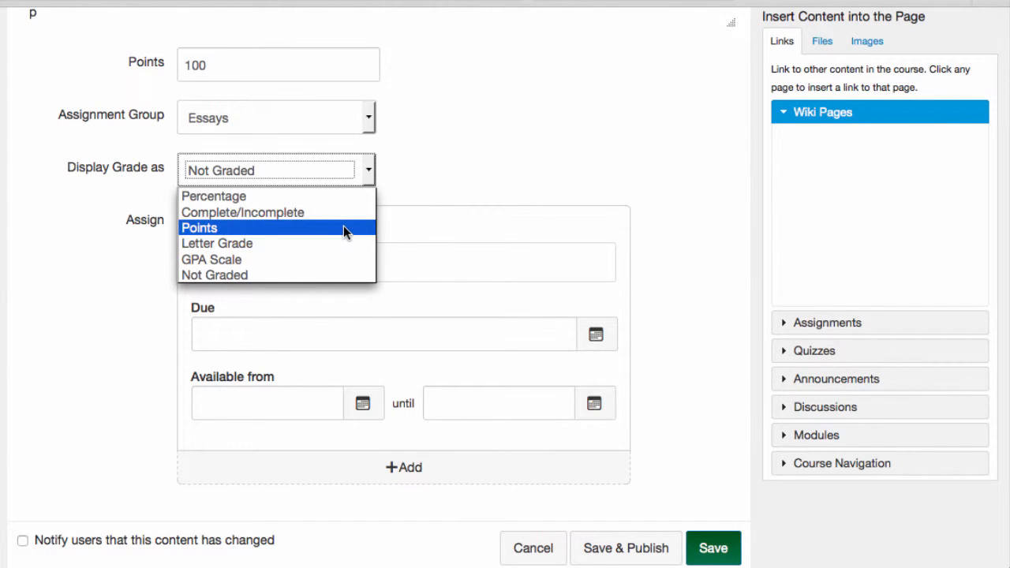
left_click(199, 227)
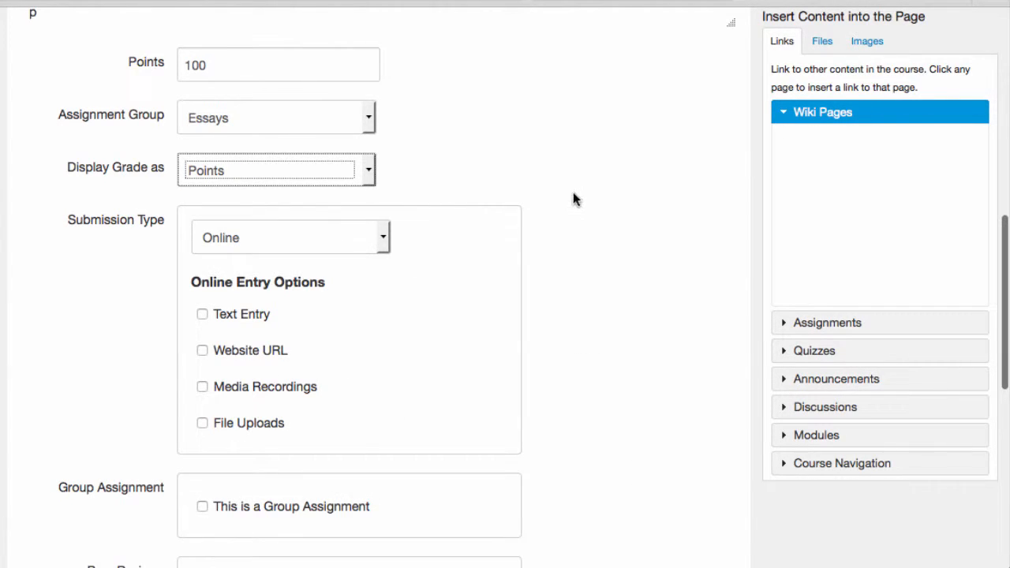
mouse_move(593, 218)
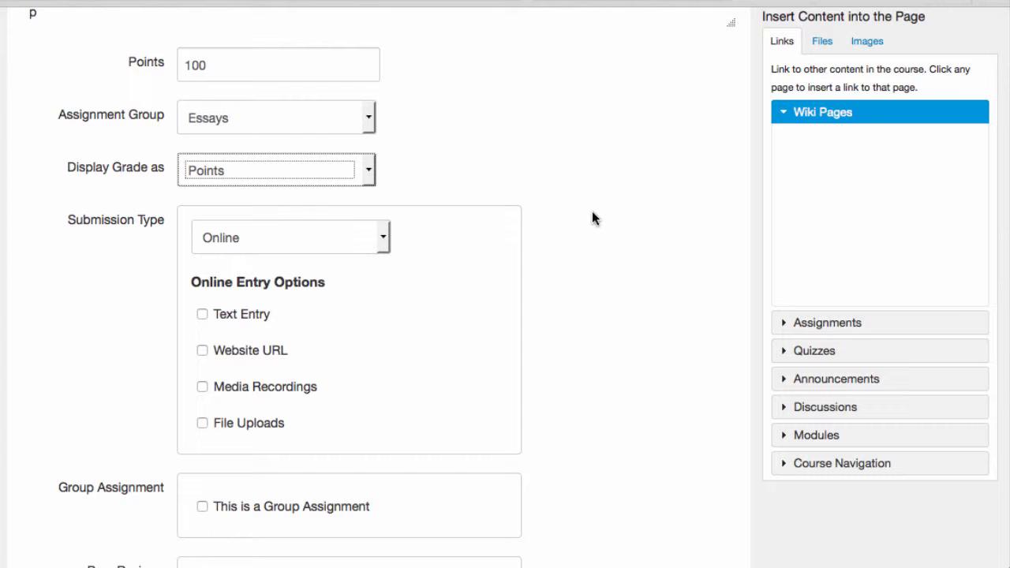
mouse_move(600, 206)
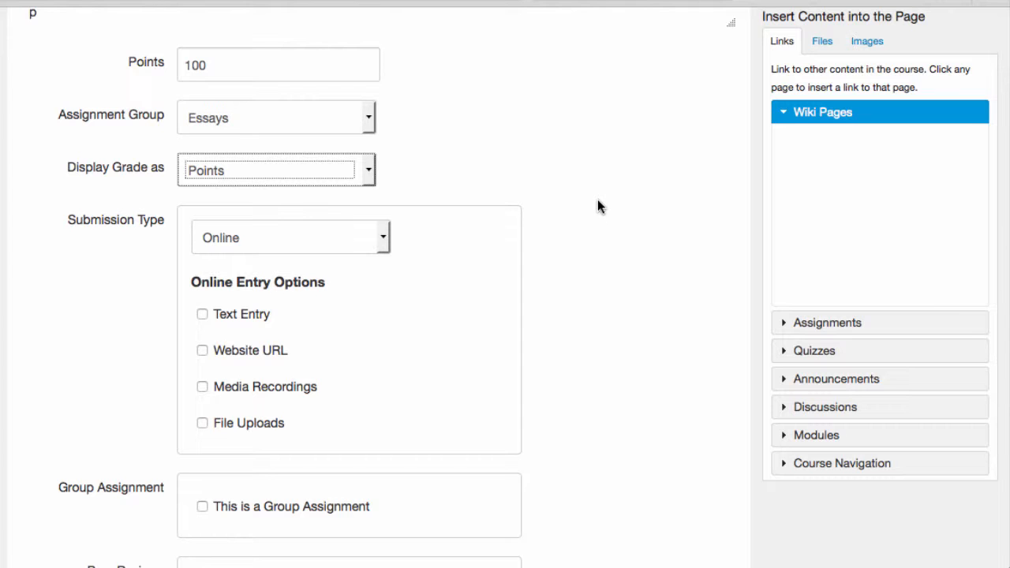
scroll("down", 3)
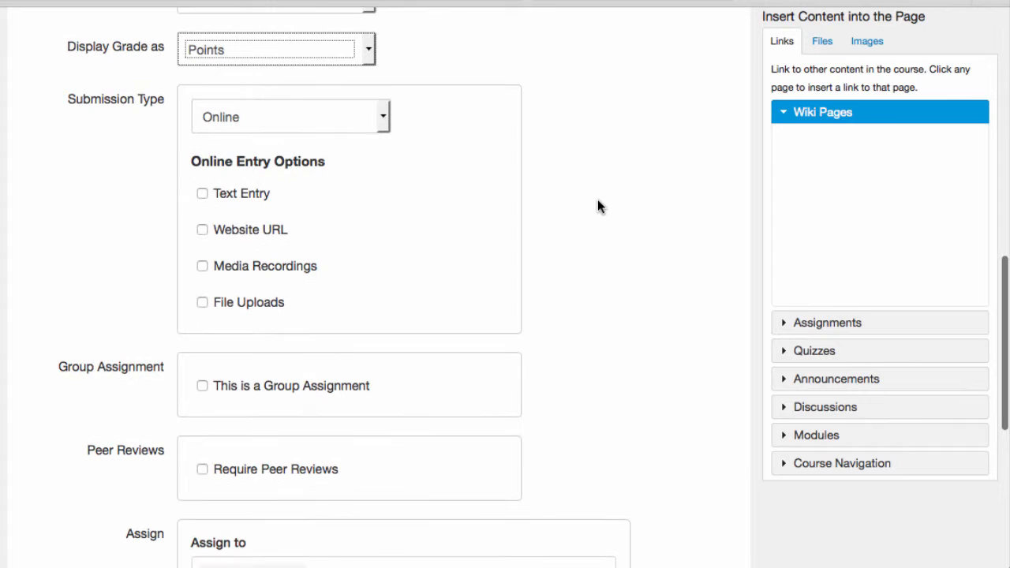
scroll("down", 3)
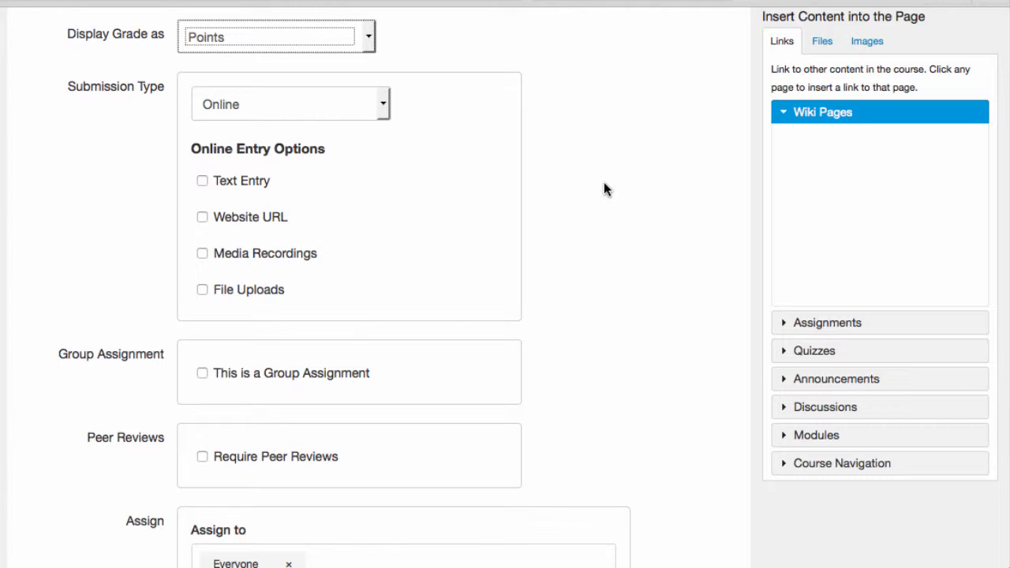
mouse_move(341, 180)
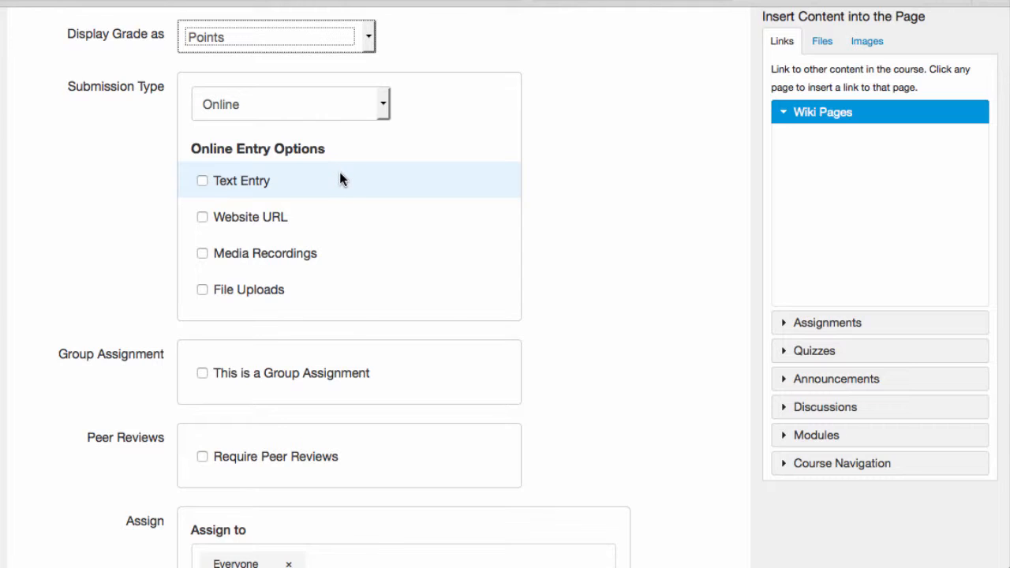
mouse_move(352, 183)
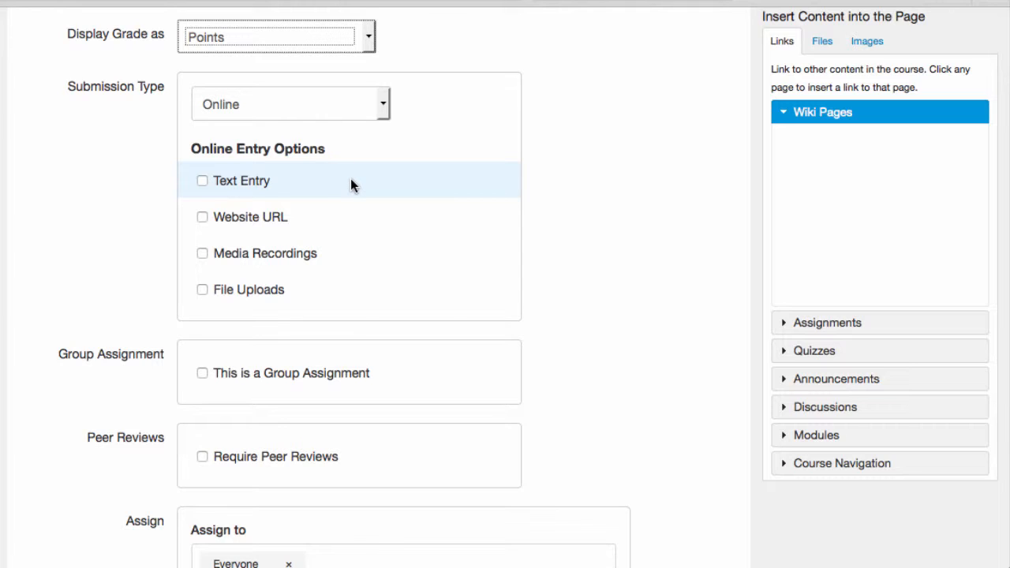
mouse_move(350, 220)
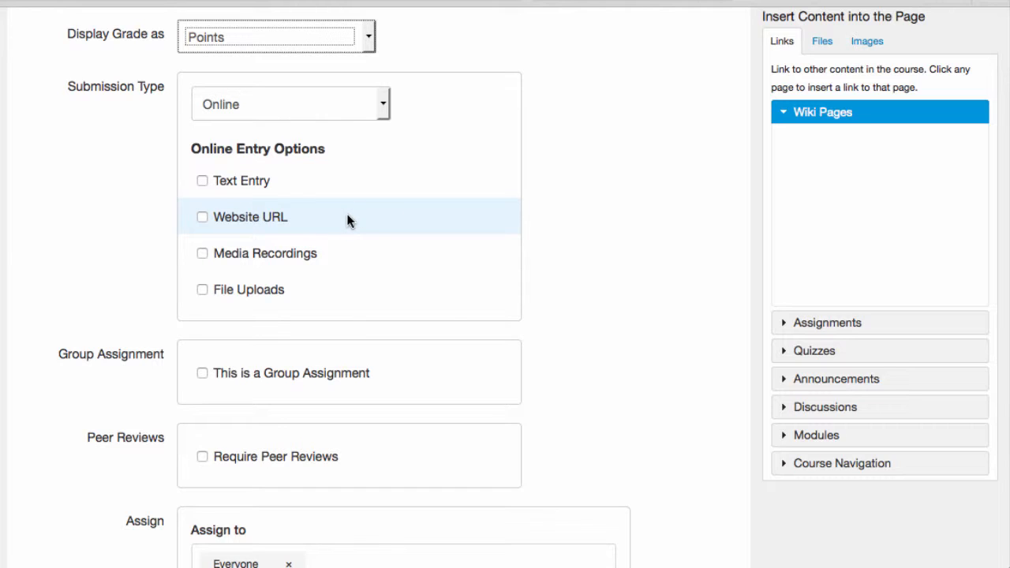
mouse_move(355, 252)
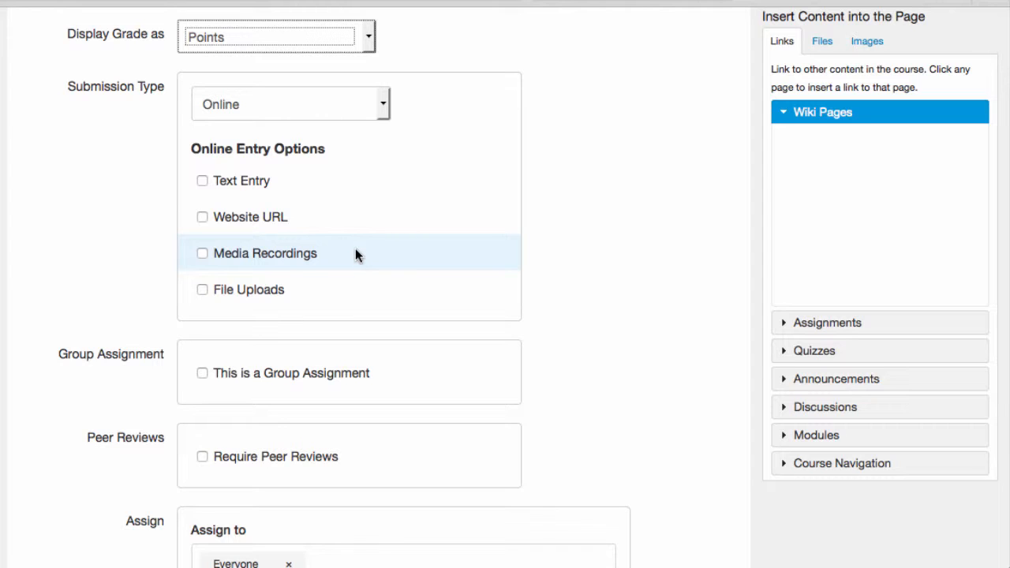
mouse_move(350, 291)
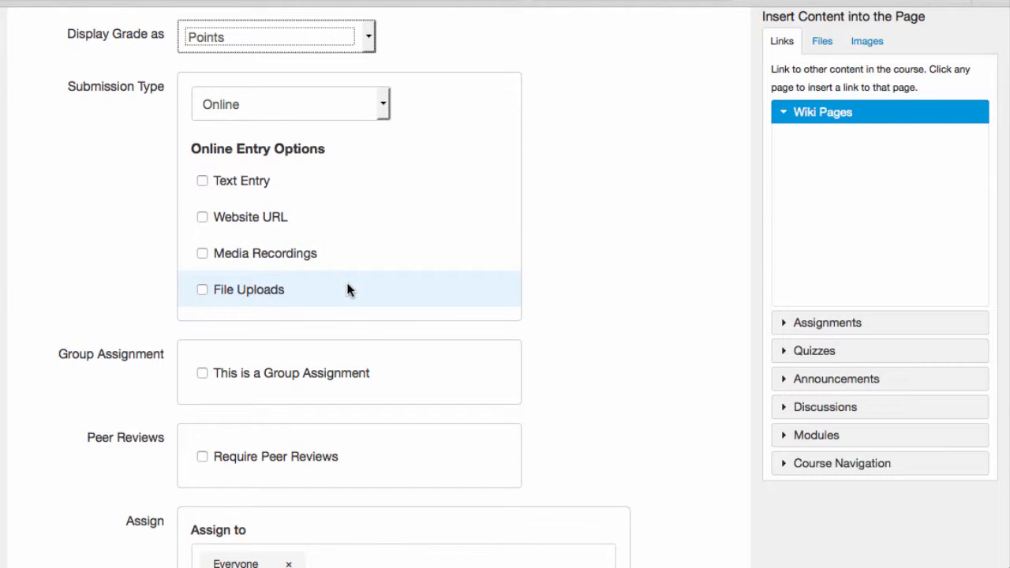
mouse_move(276, 291)
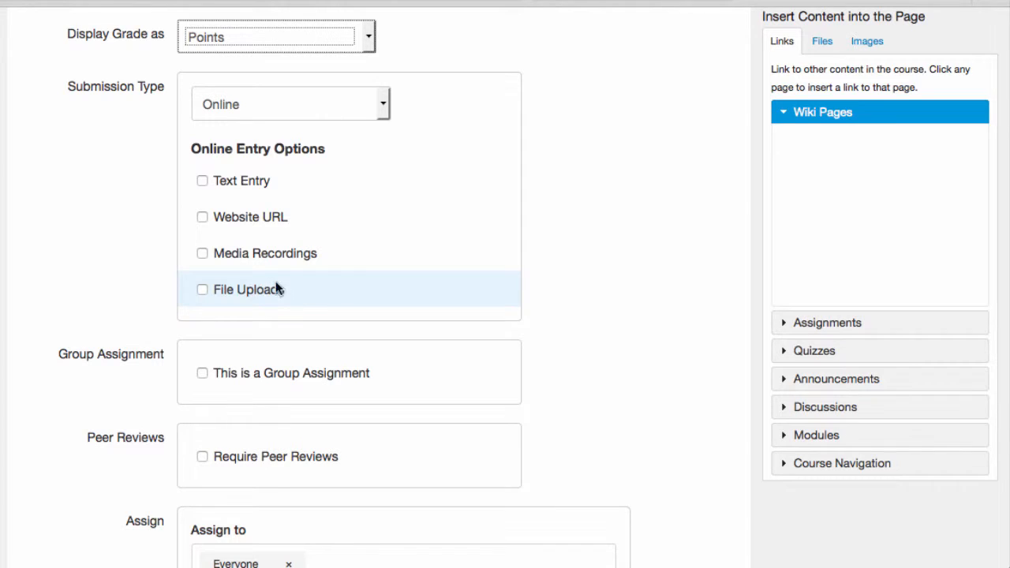
- Allow file uploads restricted to doc, docx, ppt, pptx and pdf extensions
left_click(202, 291)
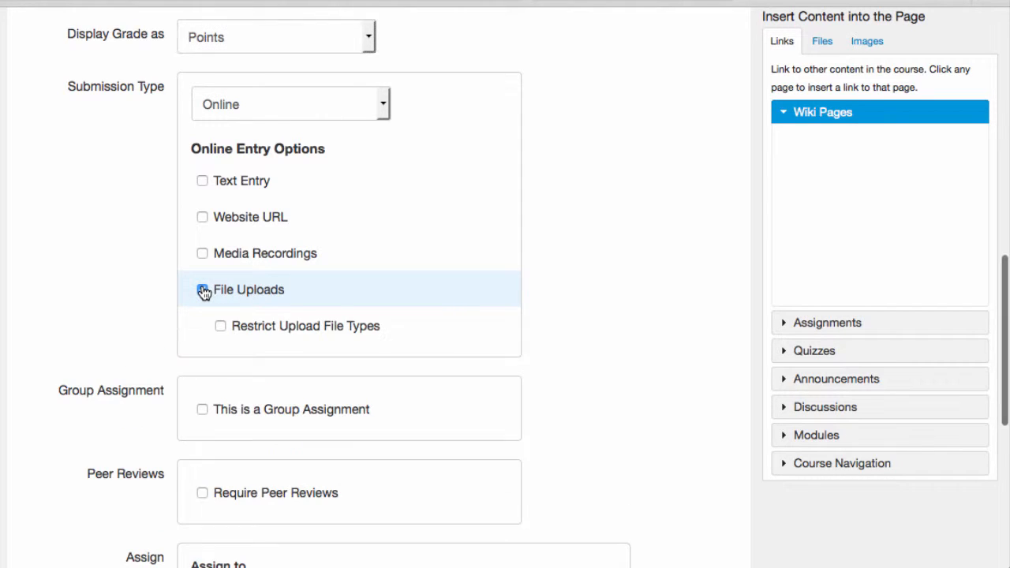
left_click(202, 290)
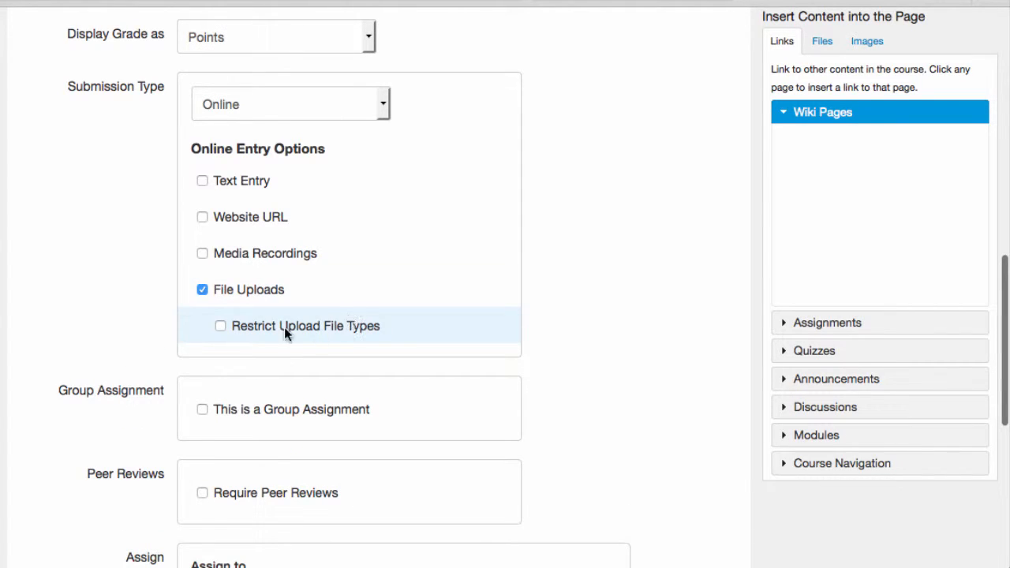
left_click(221, 325)
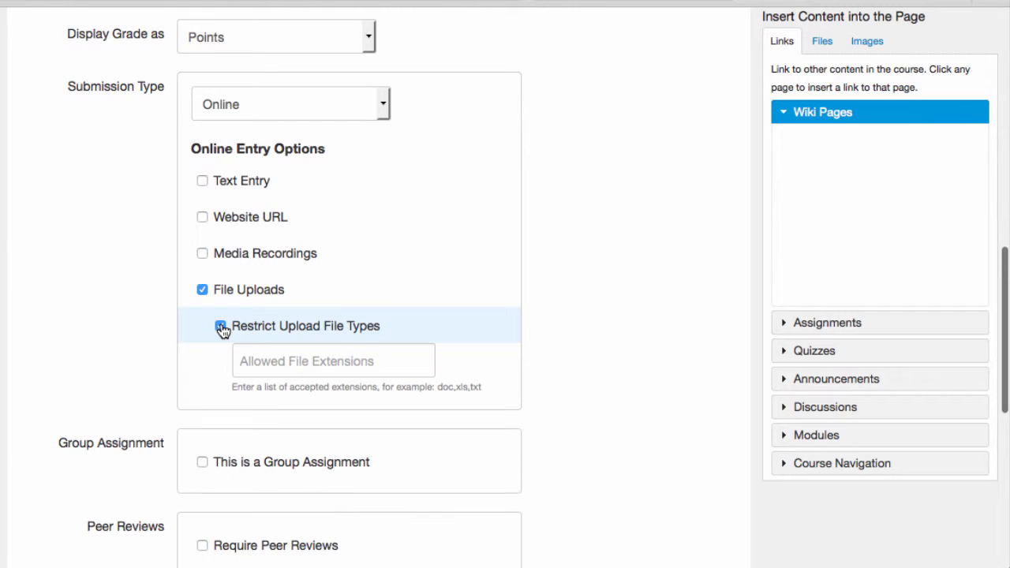
left_click(221, 325)
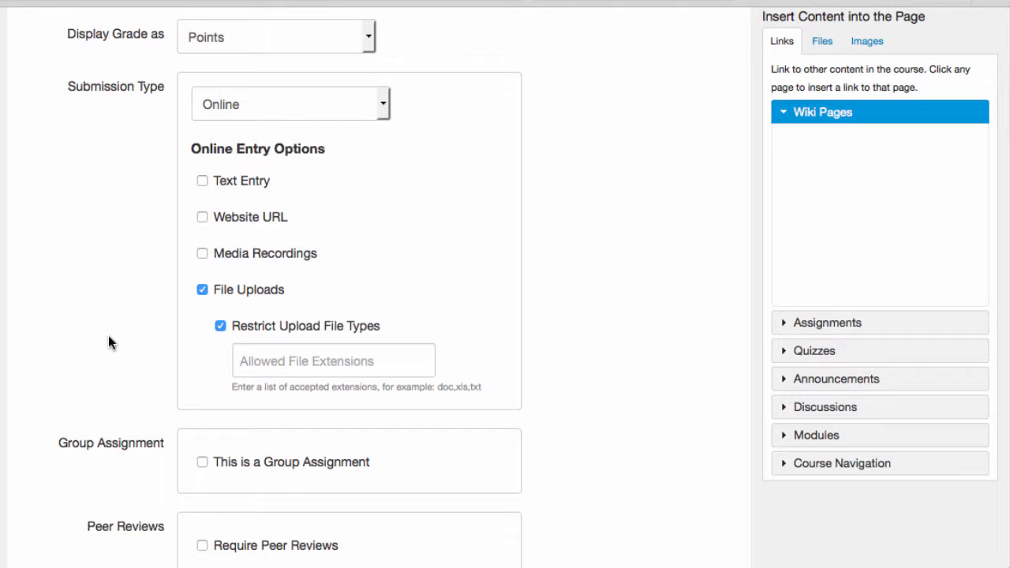
left_click(333, 360)
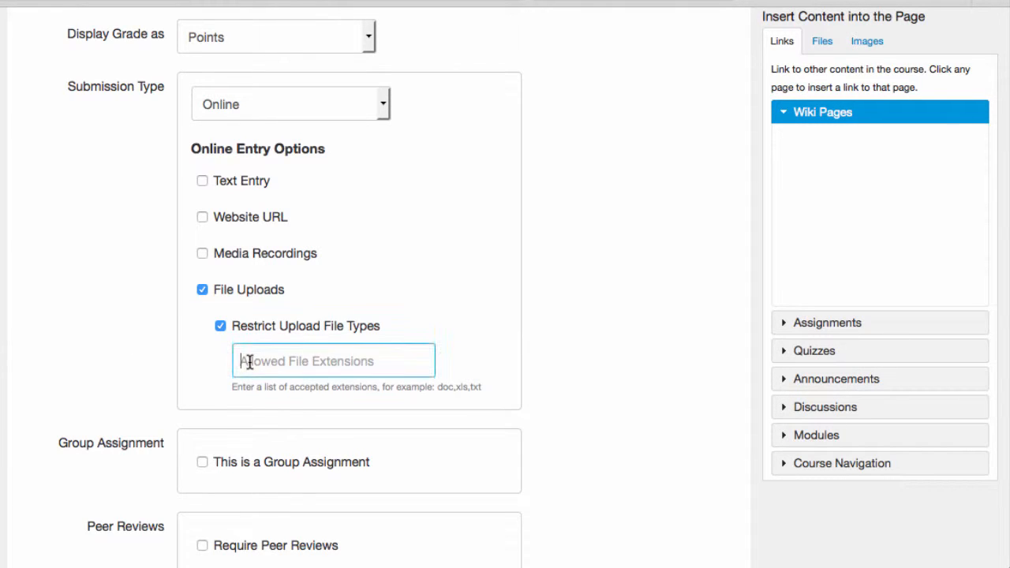
type("d")
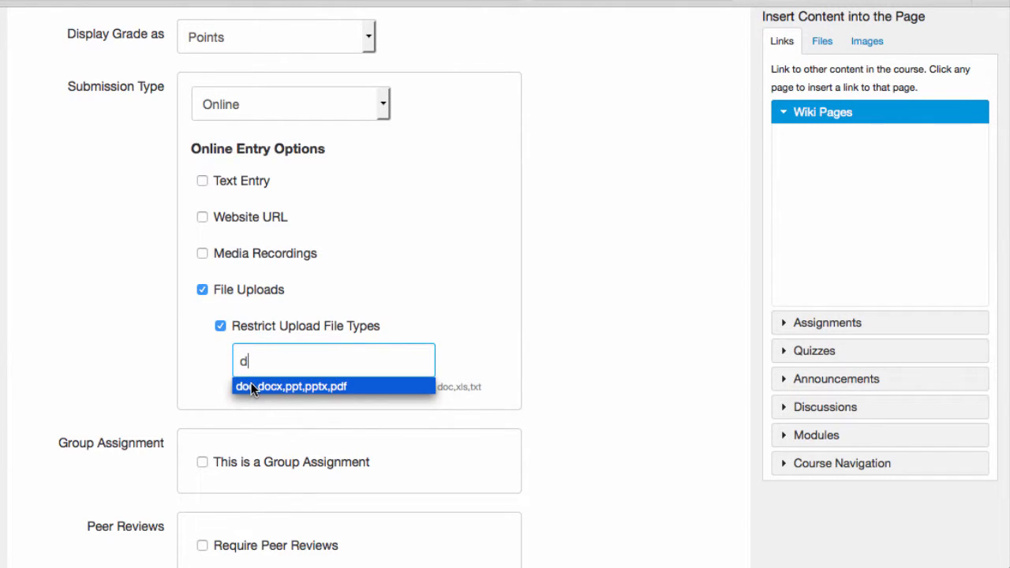
left_click(291, 385)
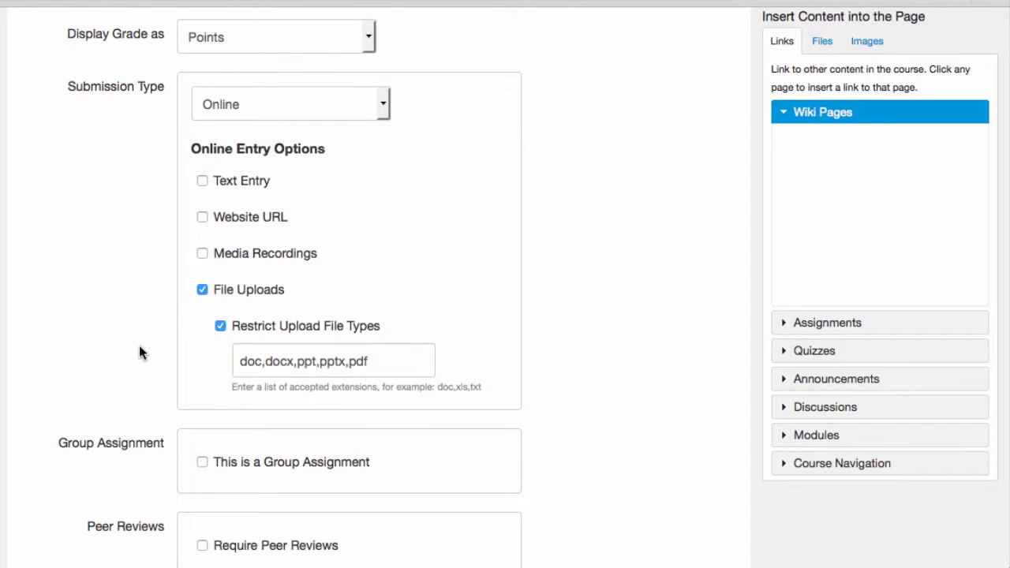
mouse_move(577, 385)
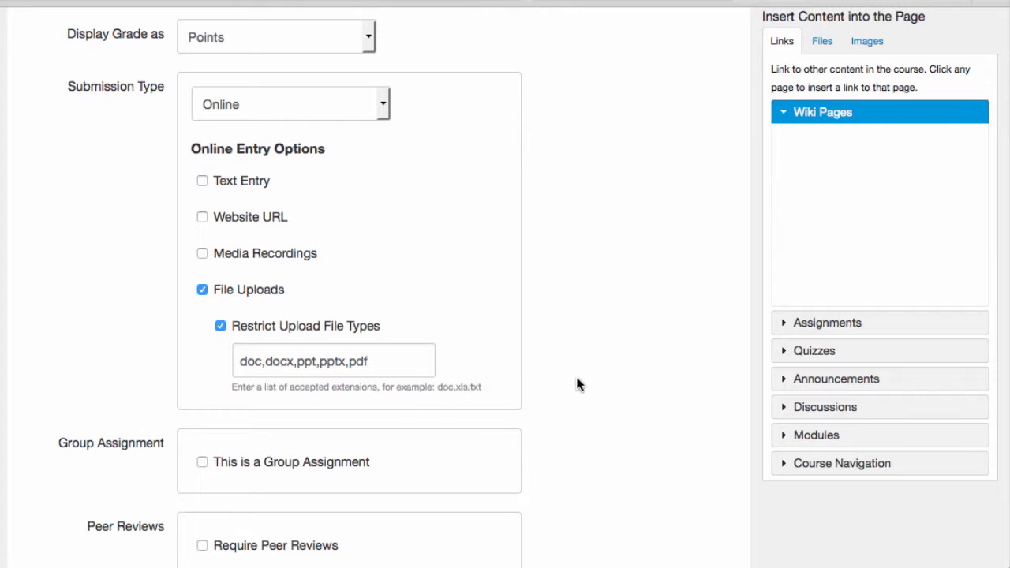
mouse_move(575, 385)
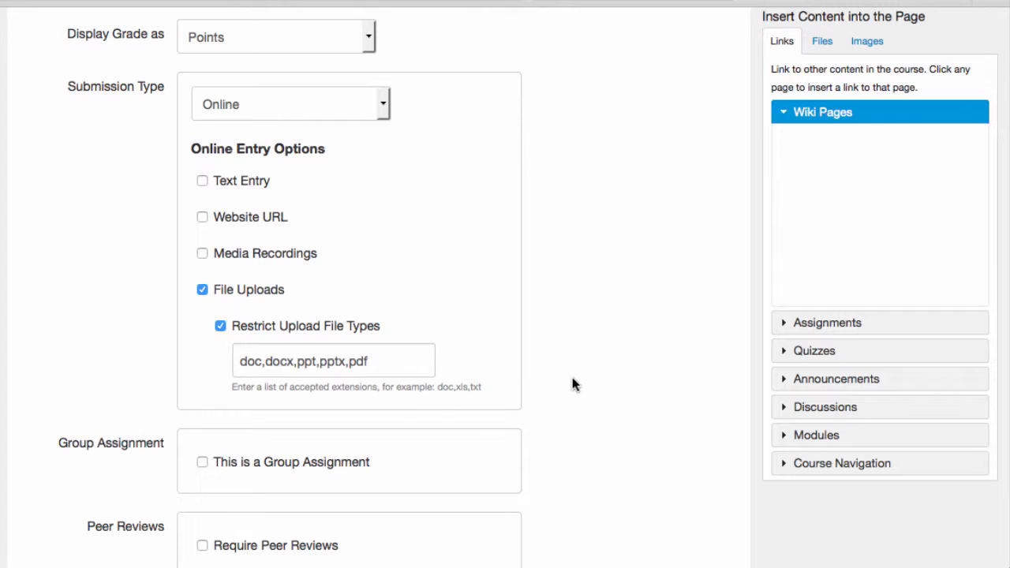
mouse_move(202, 225)
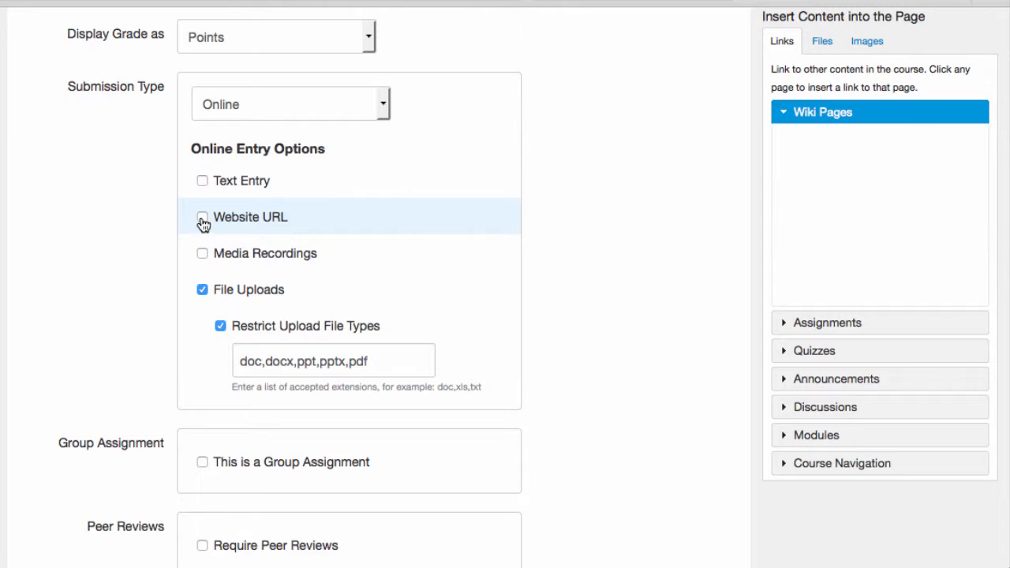
- Also allow website URL and text entry submissions
left_click(202, 218)
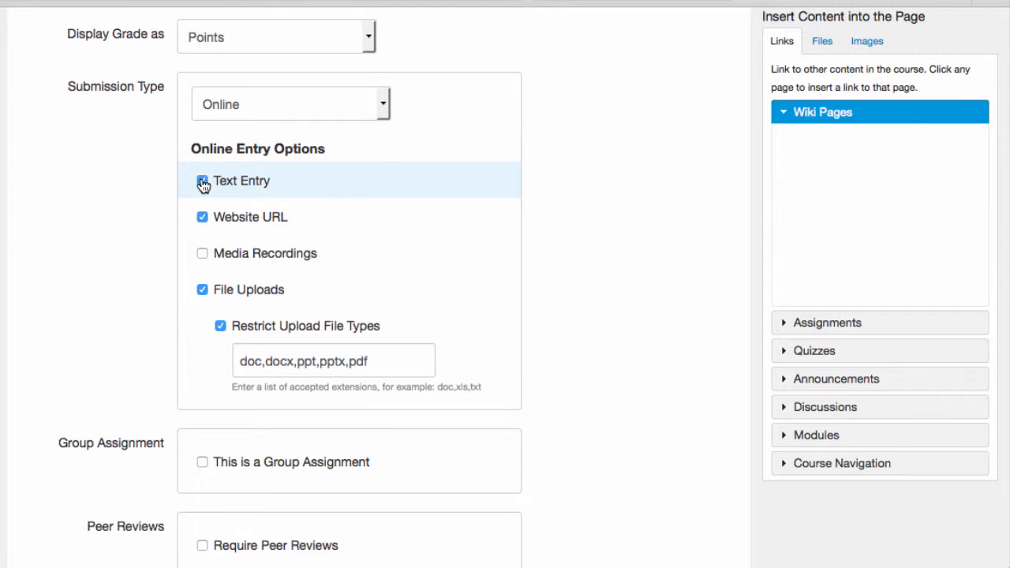
left_click(202, 180)
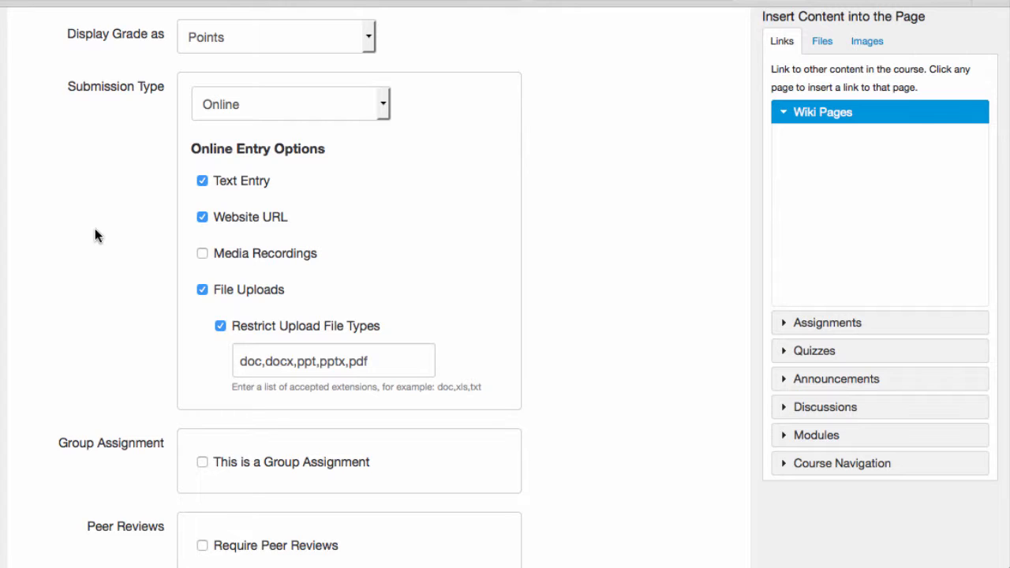
mouse_move(371, 117)
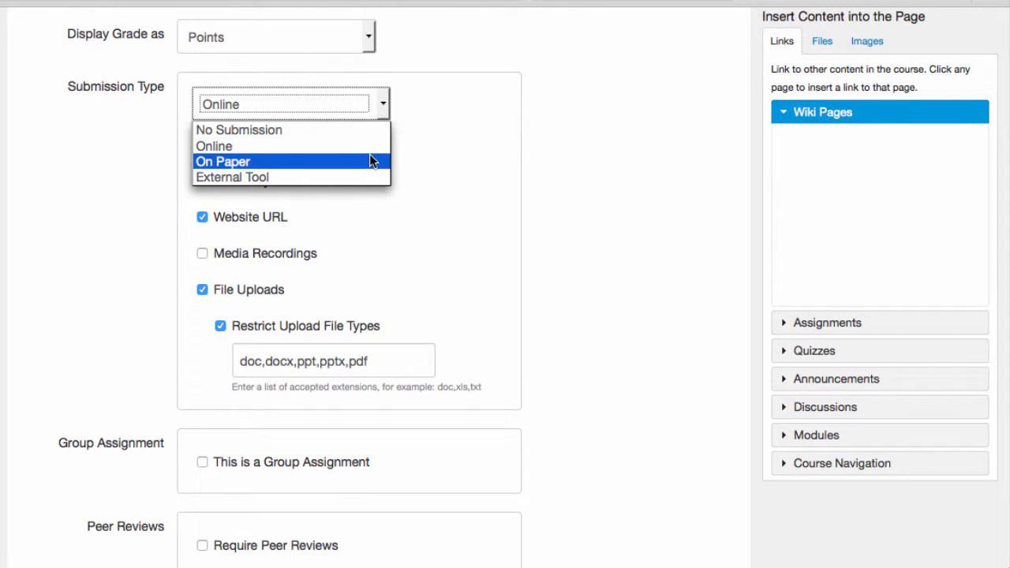
- Switch the submission type through On Paper and No Submission, then to External Tool
left_click(223, 161)
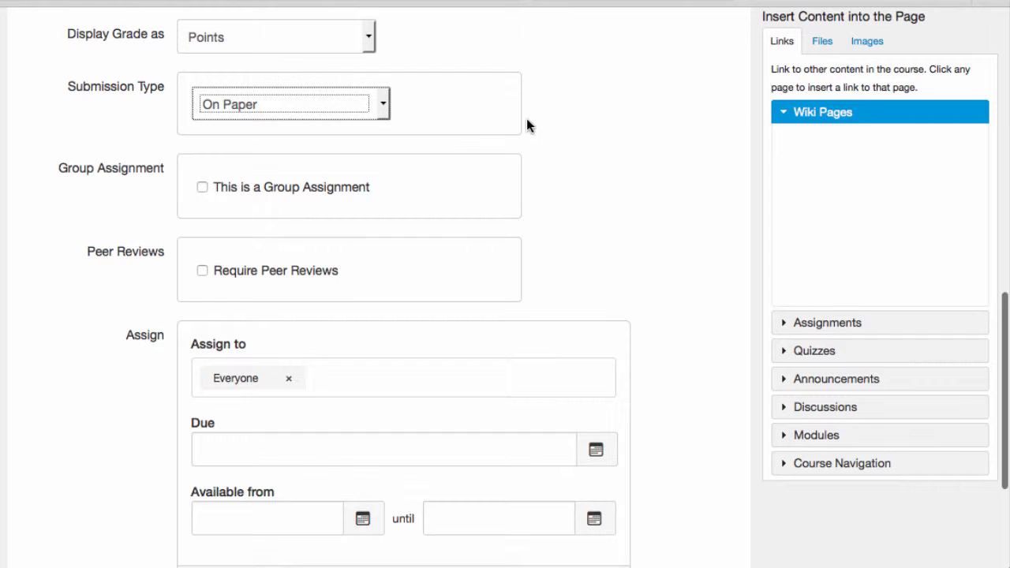
mouse_move(552, 126)
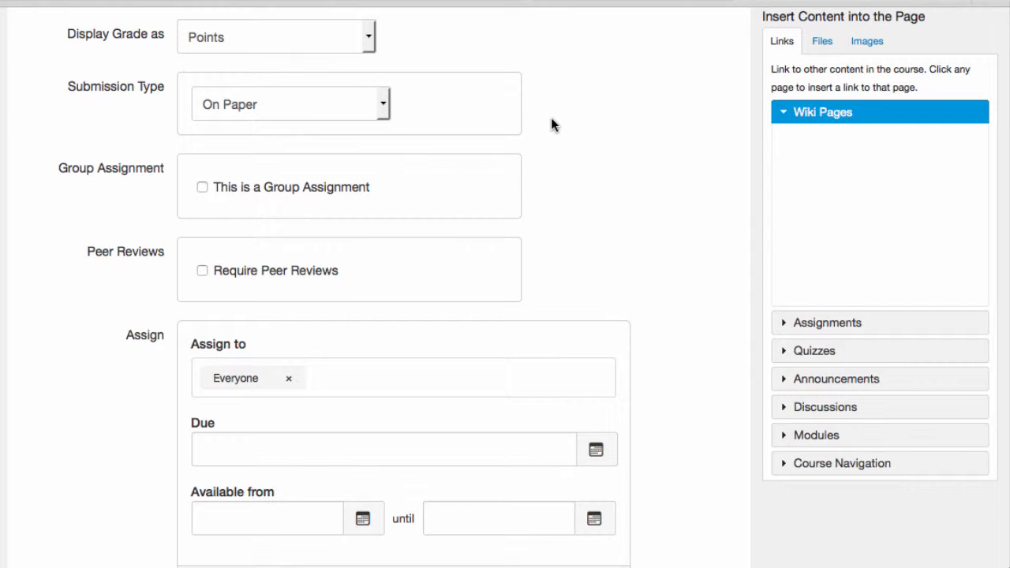
mouse_move(396, 109)
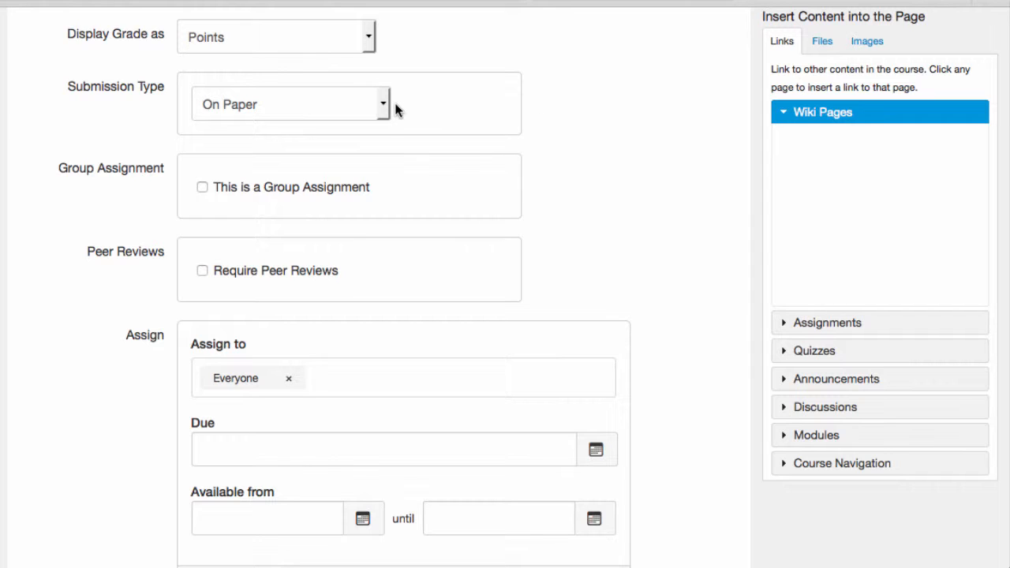
left_click(382, 104)
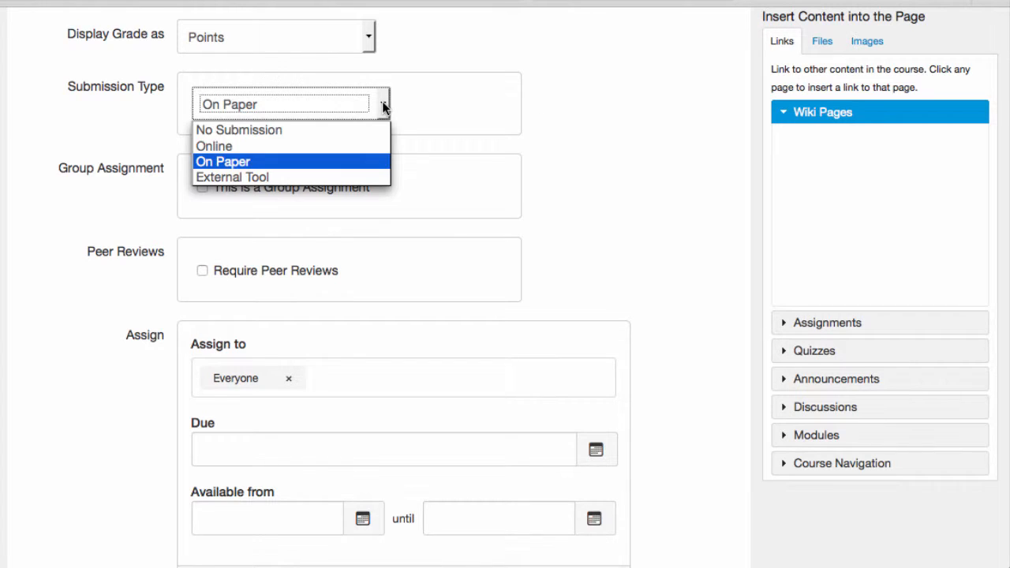
left_click(238, 129)
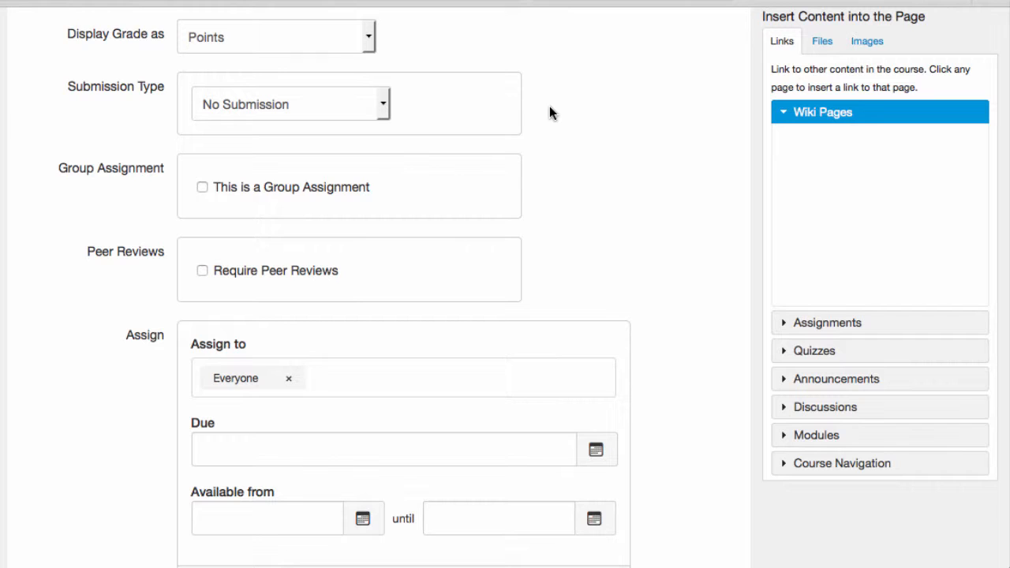
mouse_move(398, 113)
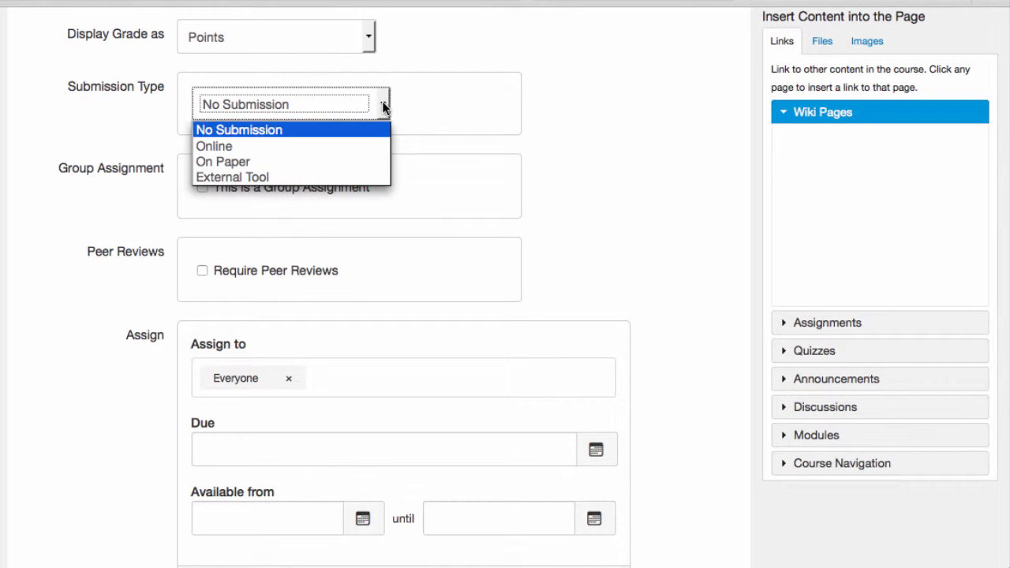
mouse_move(366, 177)
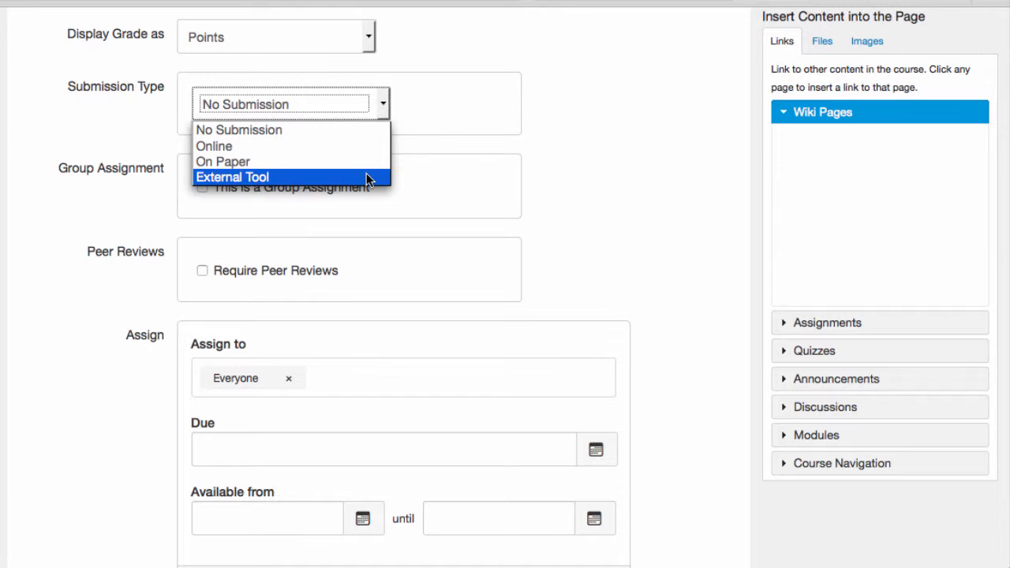
left_click(232, 177)
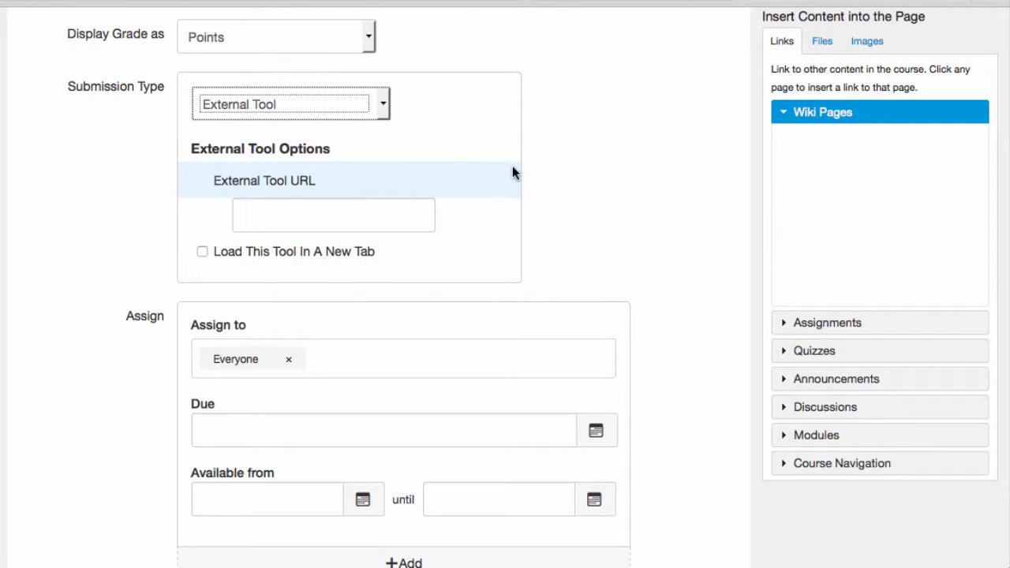
mouse_move(549, 180)
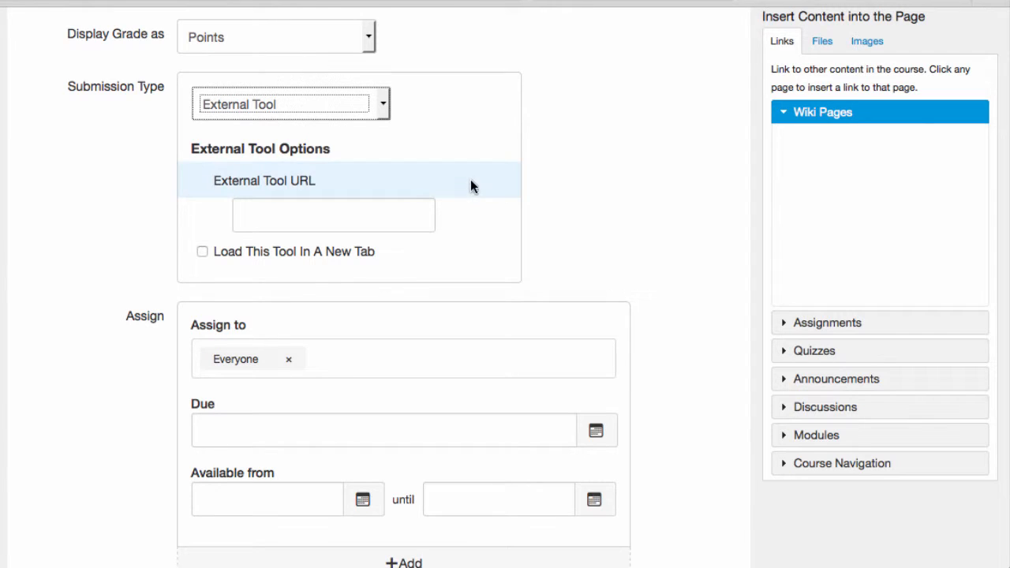
mouse_move(461, 183)
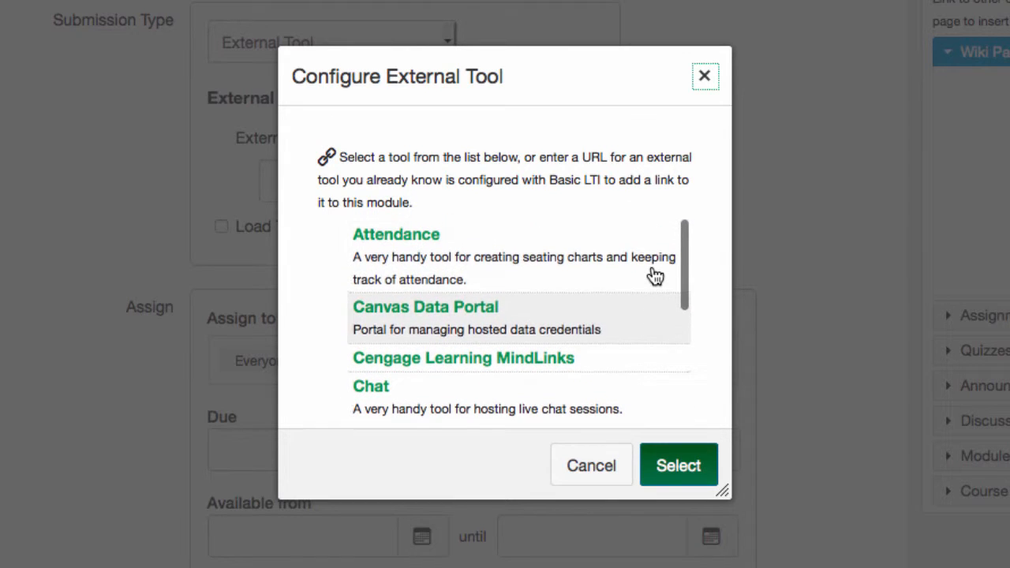
- Find VeriCite in the external tool list and confirm it as the submission tool
scroll("down", 3)
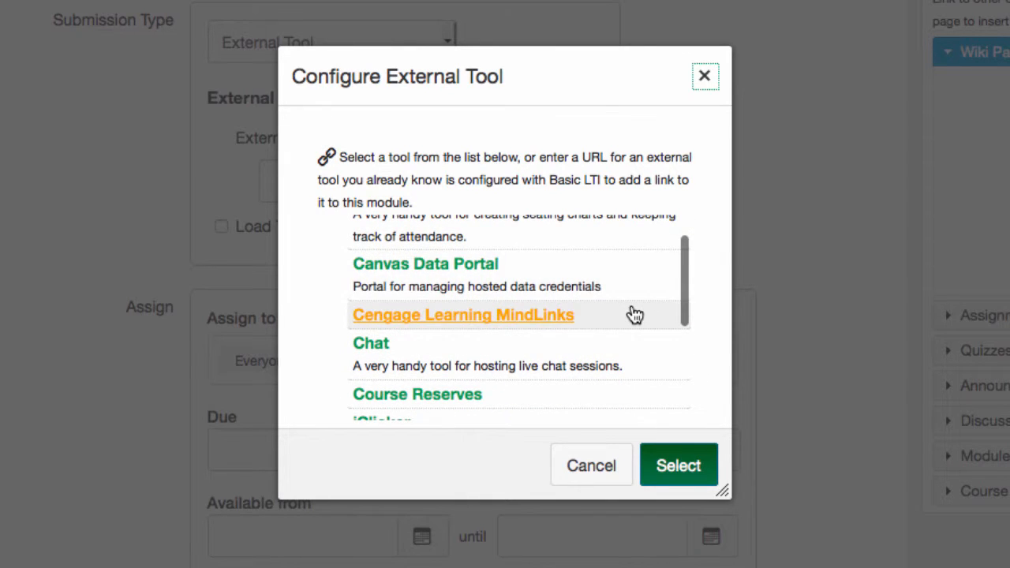
scroll("down", 3)
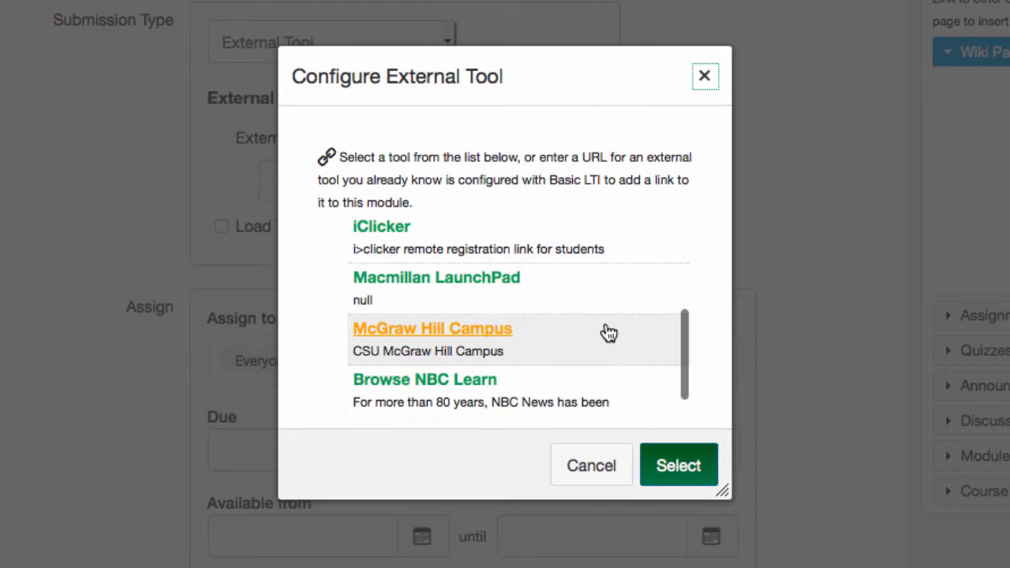
scroll("down", 3)
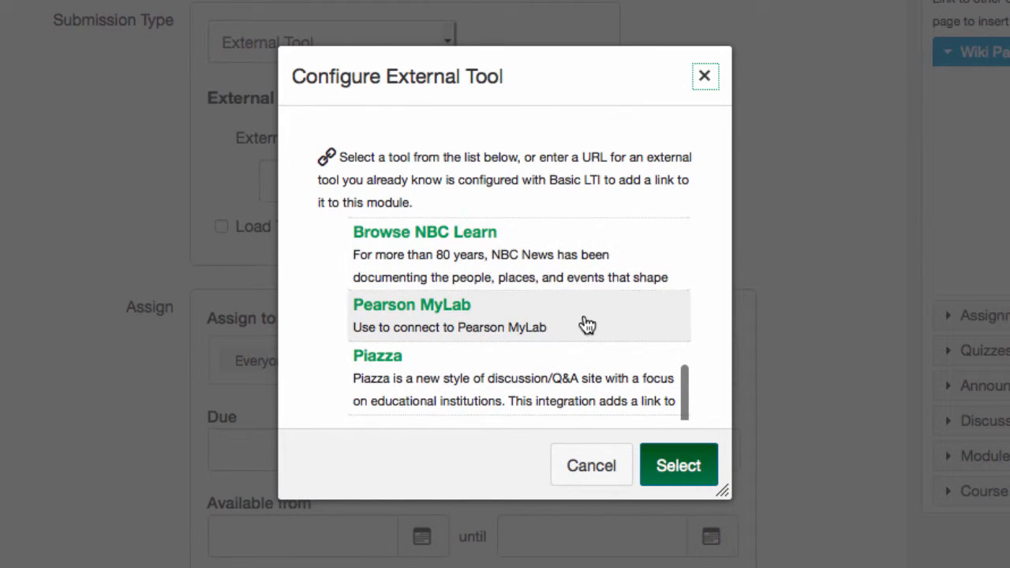
scroll("down", 3)
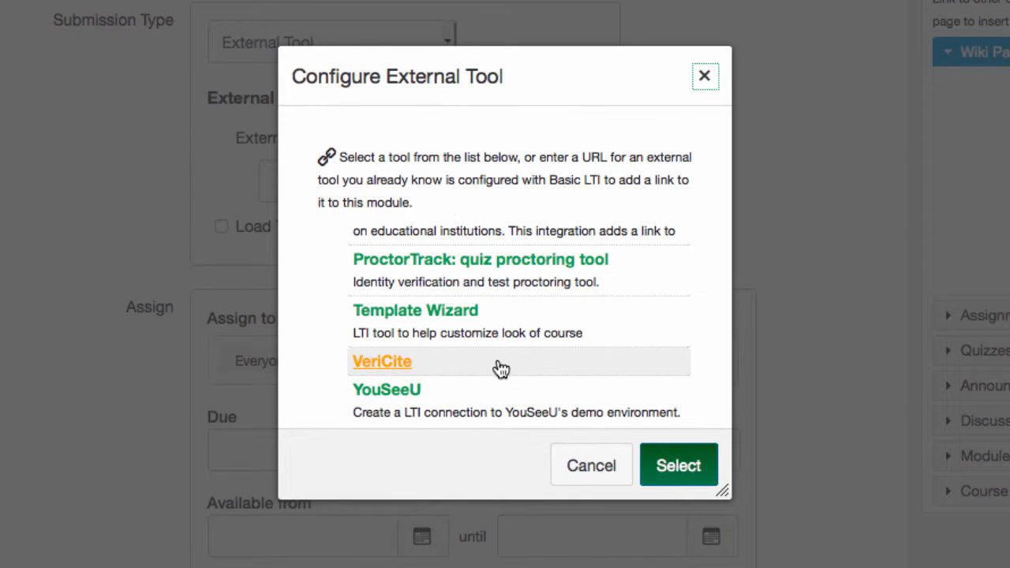
scroll("down", 3)
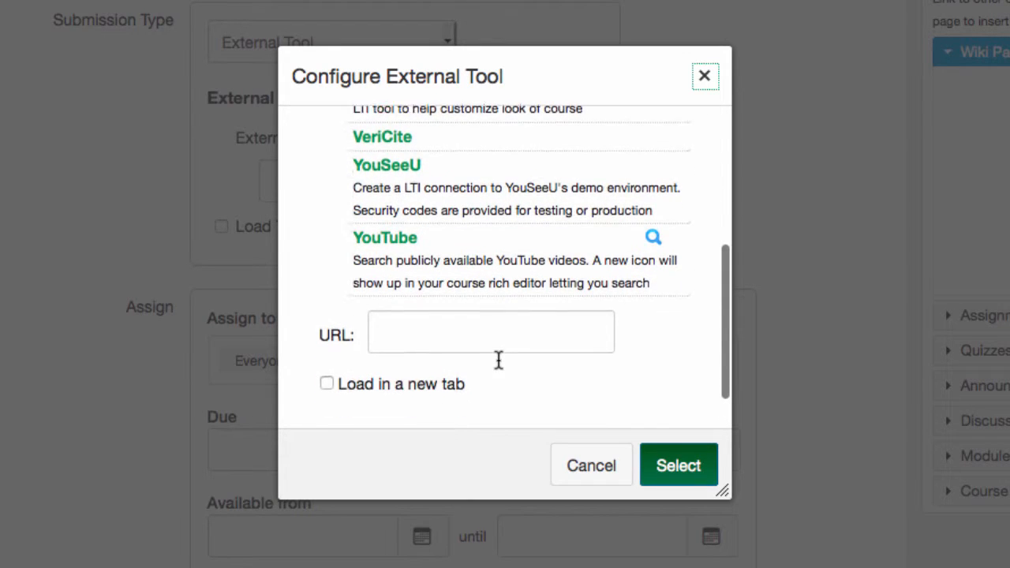
scroll("up", 3)
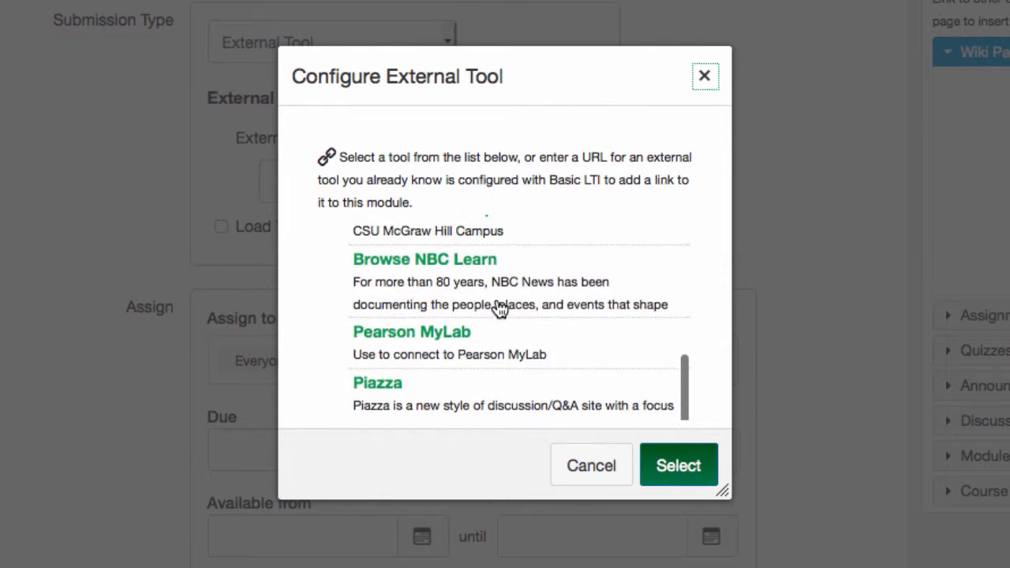
scroll("up", 3)
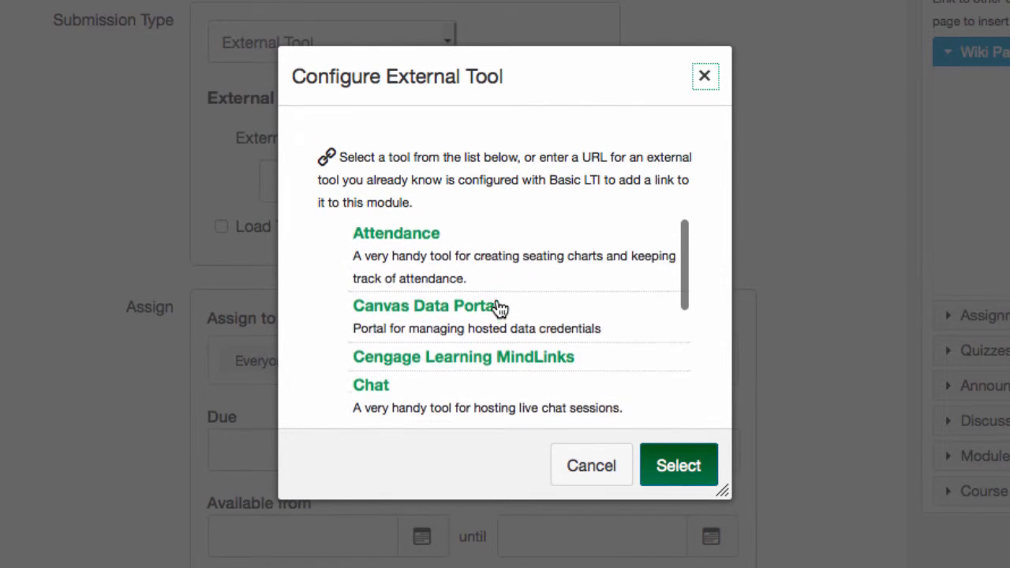
scroll("down", 3)
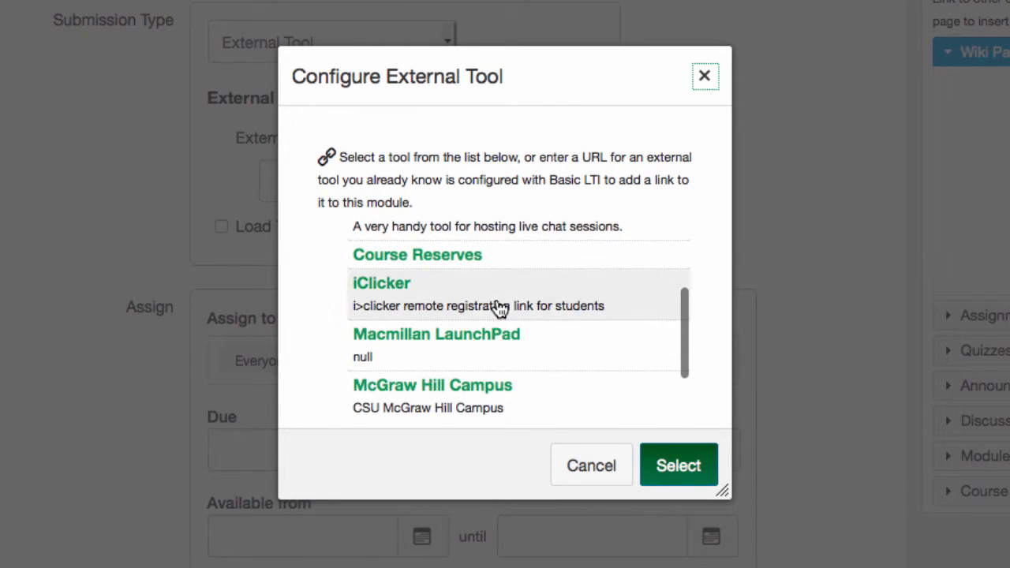
scroll("down", 3)
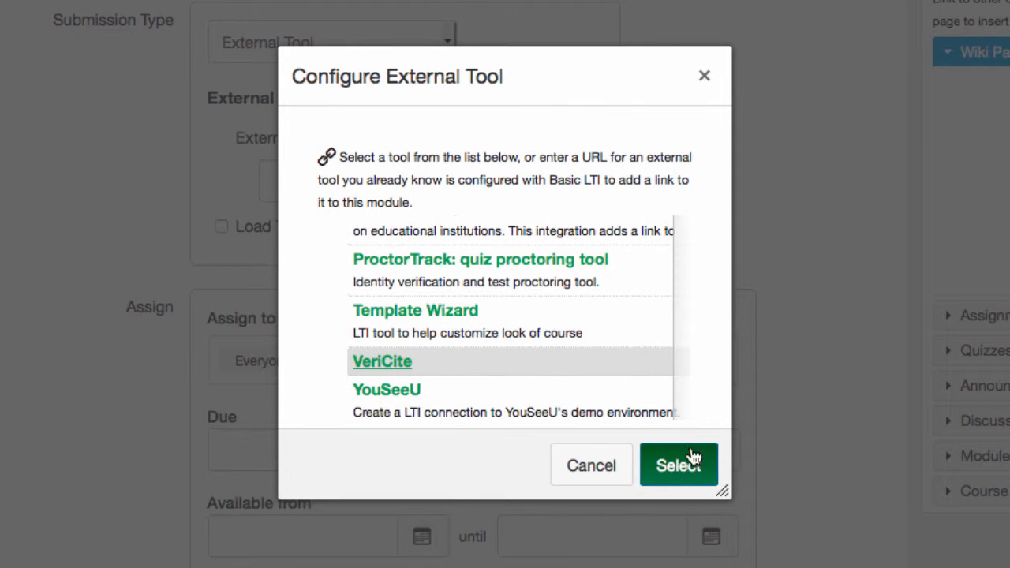
left_click(679, 464)
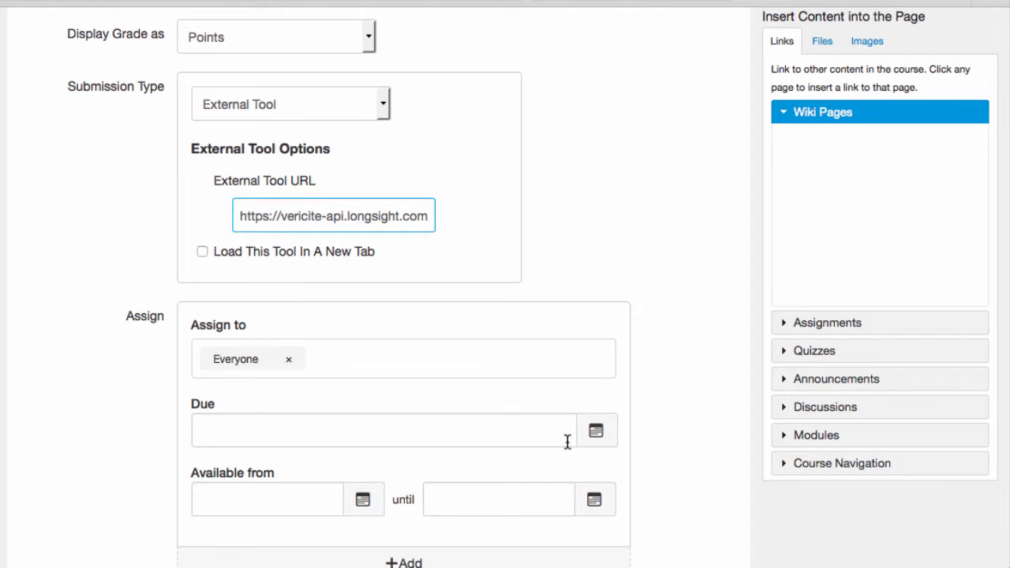
mouse_move(473, 180)
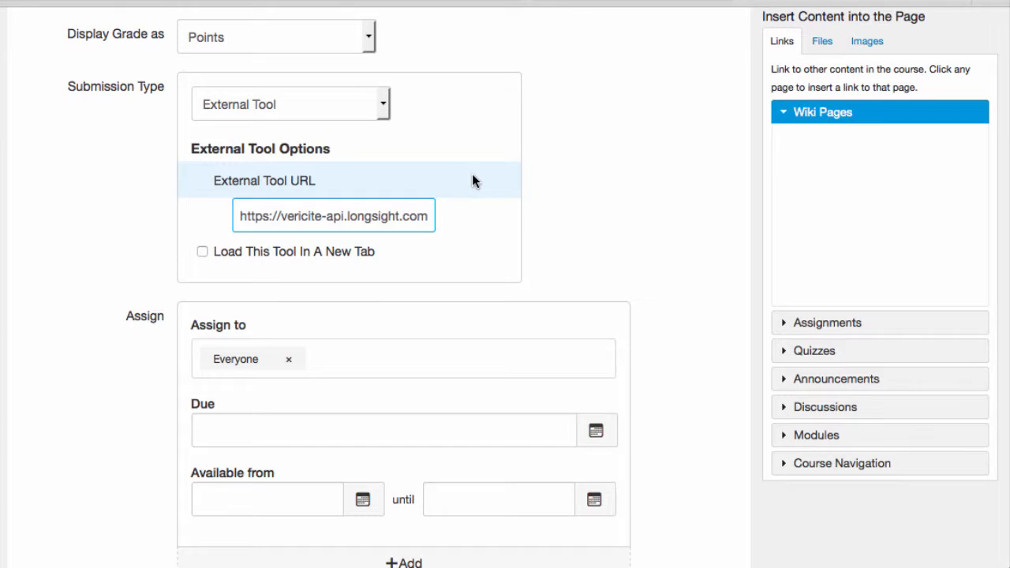
mouse_move(598, 199)
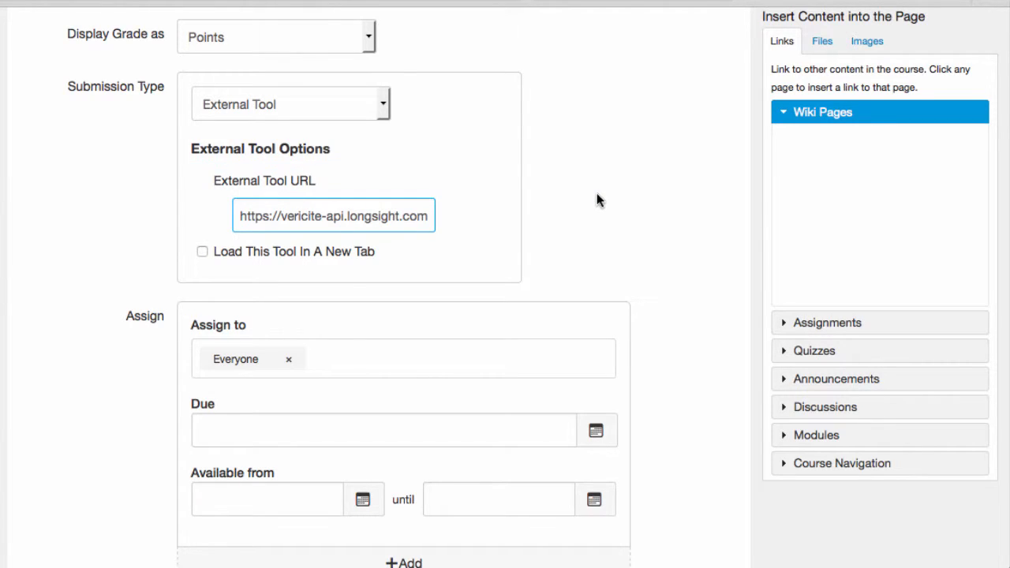
mouse_move(580, 189)
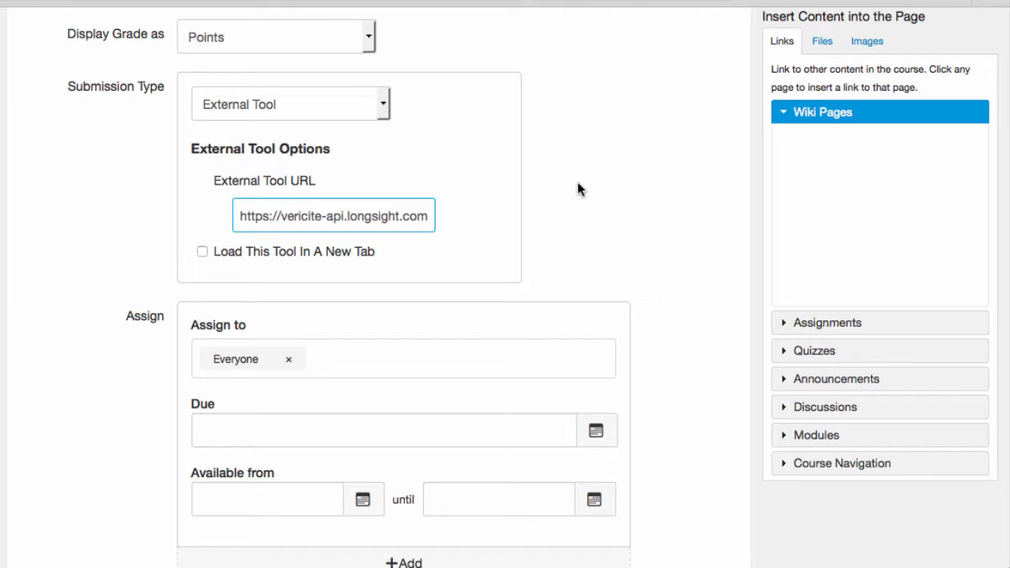
mouse_move(423, 131)
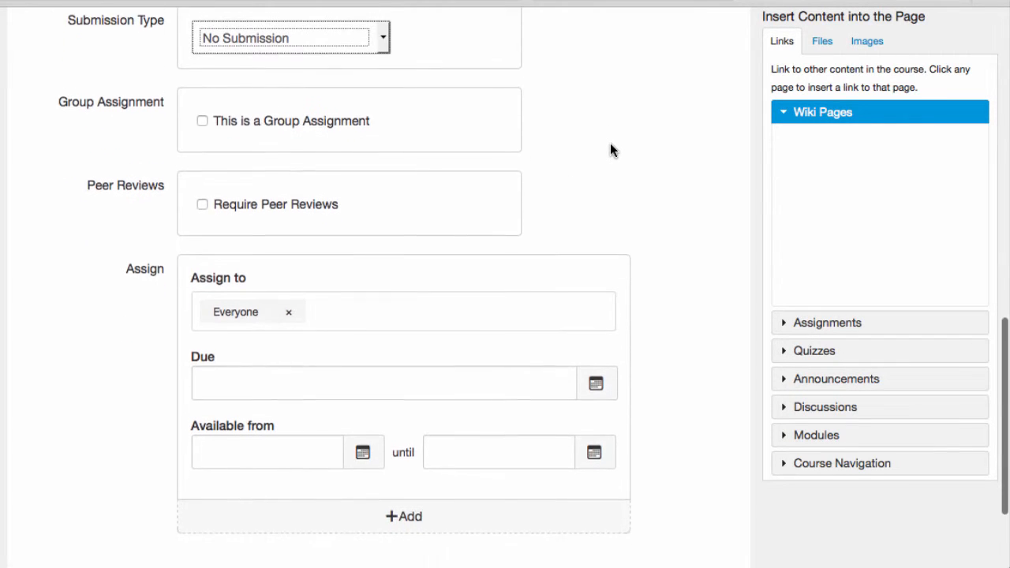
scroll("down", 3)
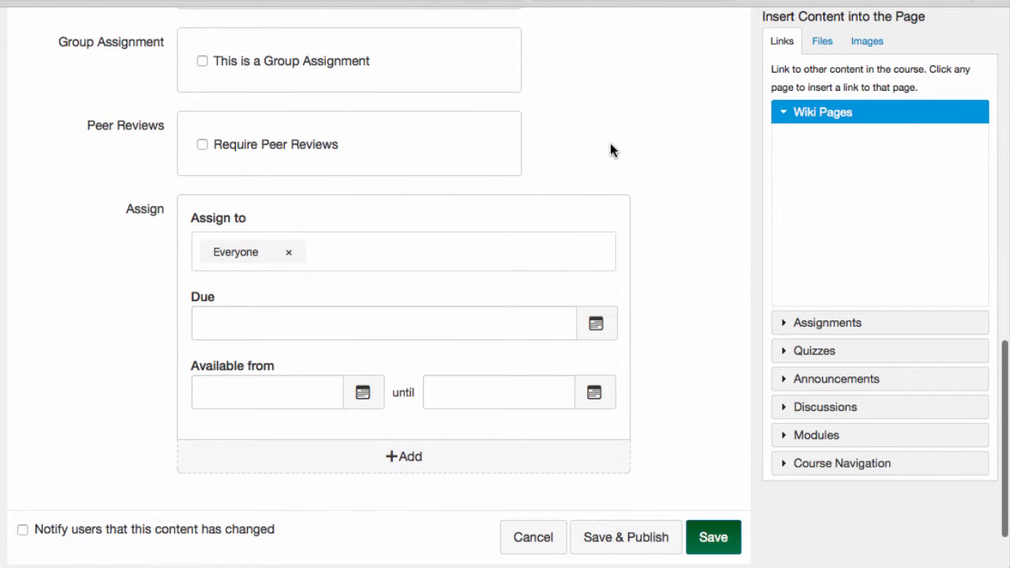
mouse_move(464, 256)
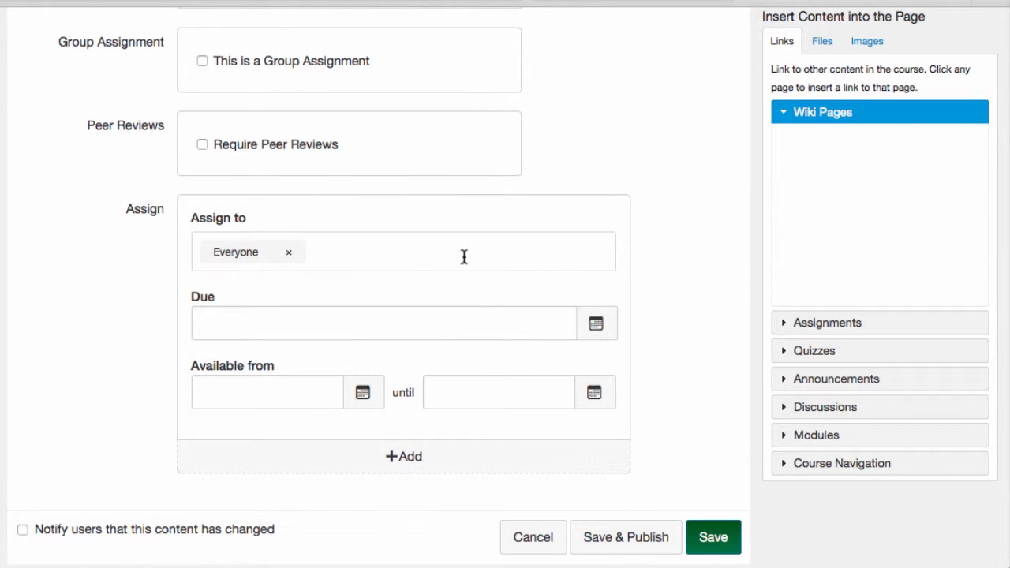
mouse_move(407, 259)
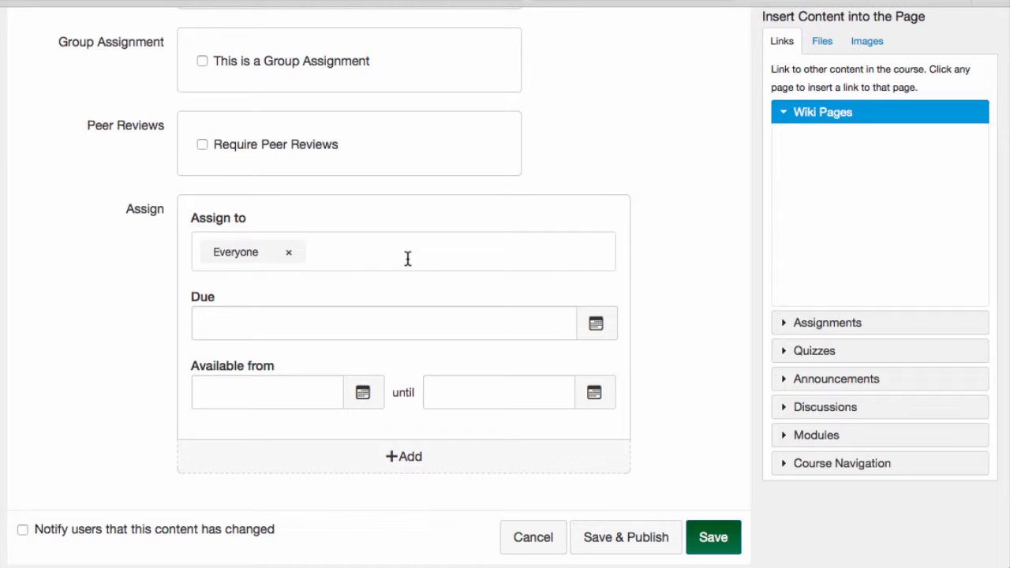
mouse_move(376, 255)
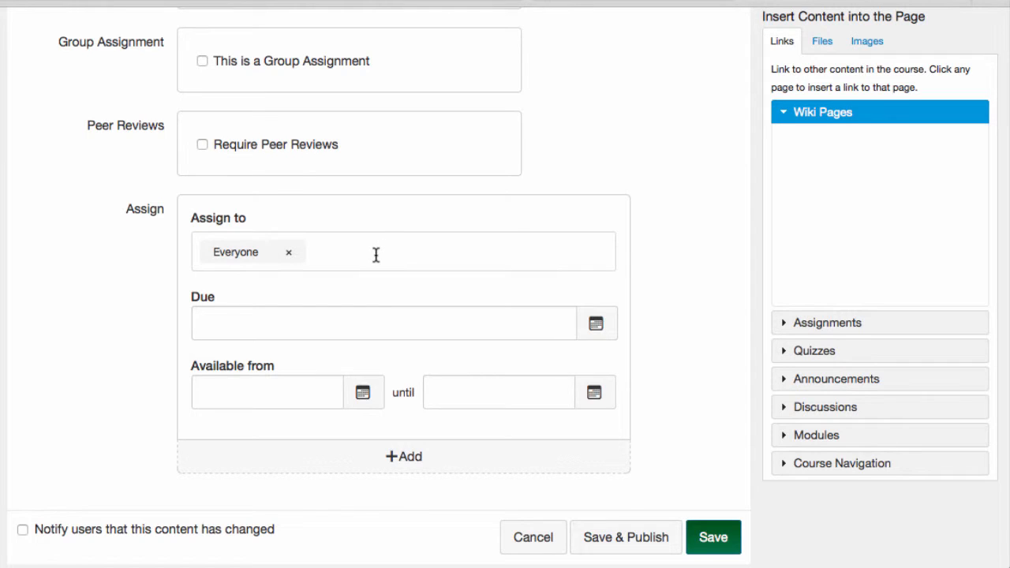
left_click(404, 251)
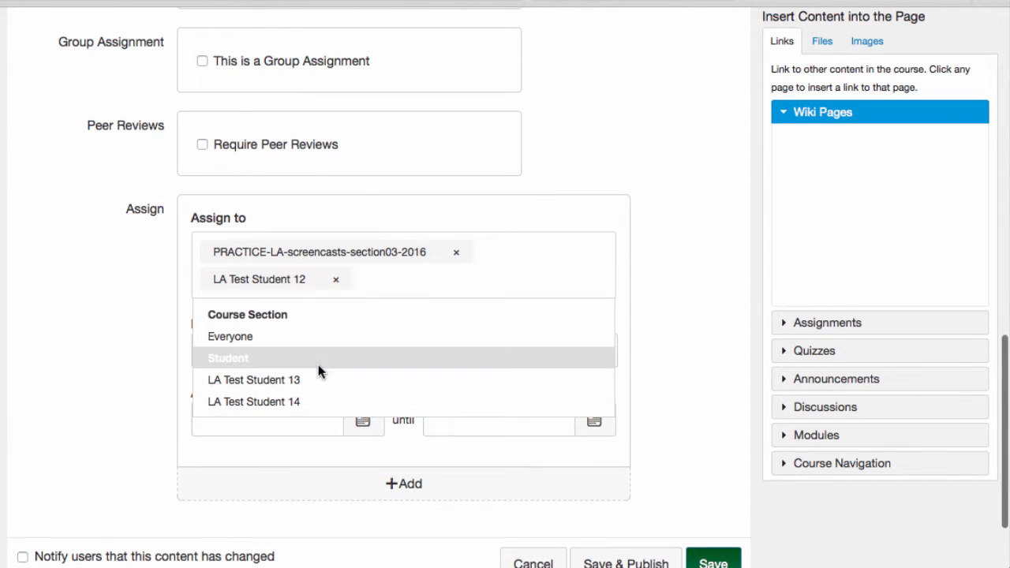
left_click(454, 253)
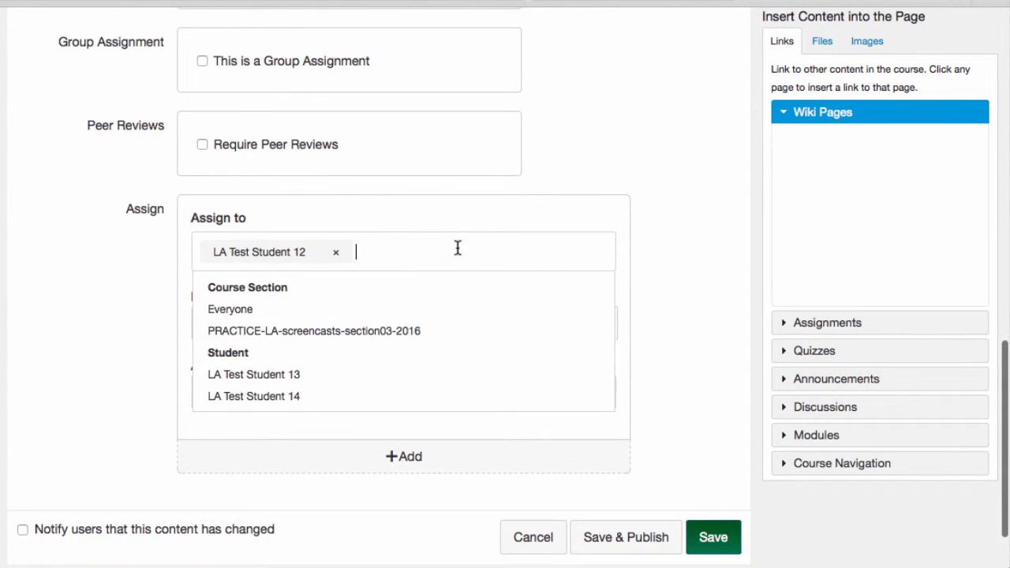
mouse_move(404, 254)
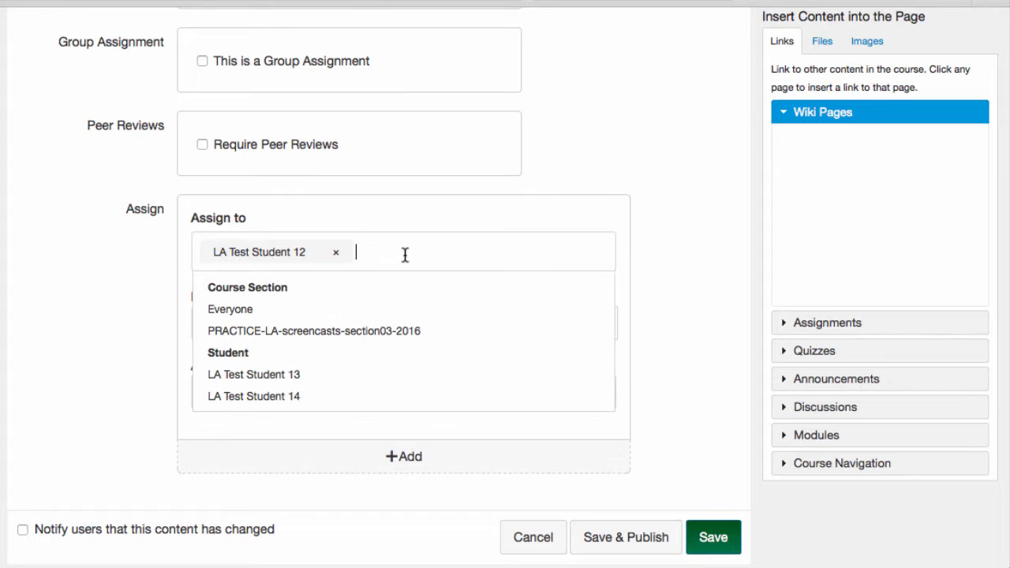
left_click(231, 308)
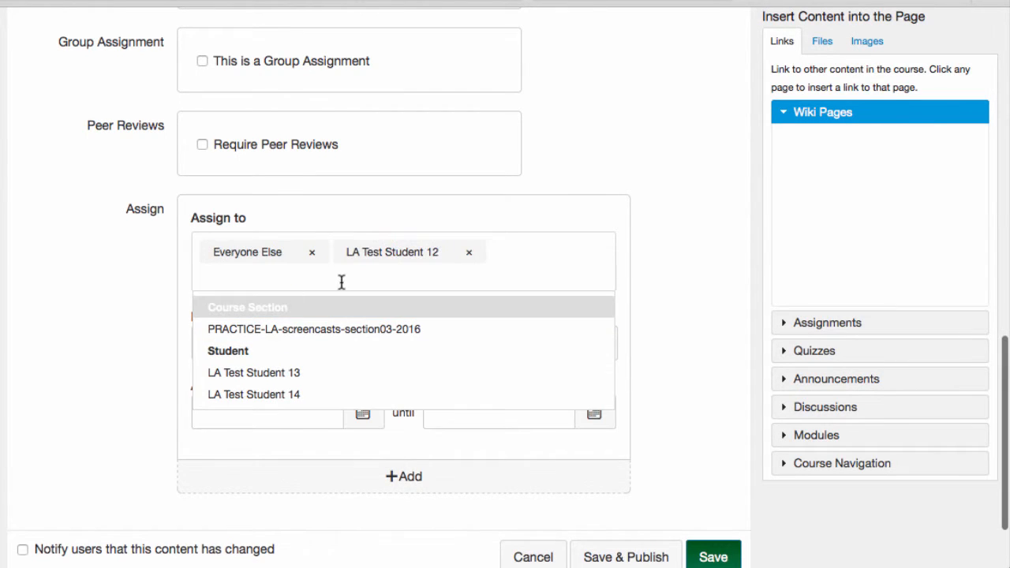
left_click(469, 253)
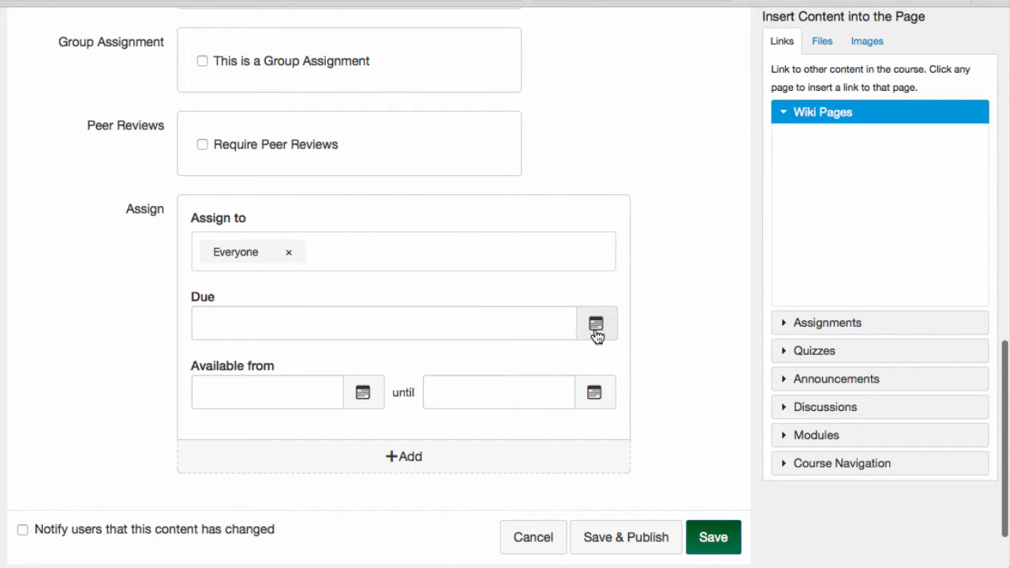
- Set the Everyone due date to Feb 19, 2016 at 11:59pm
left_click(597, 323)
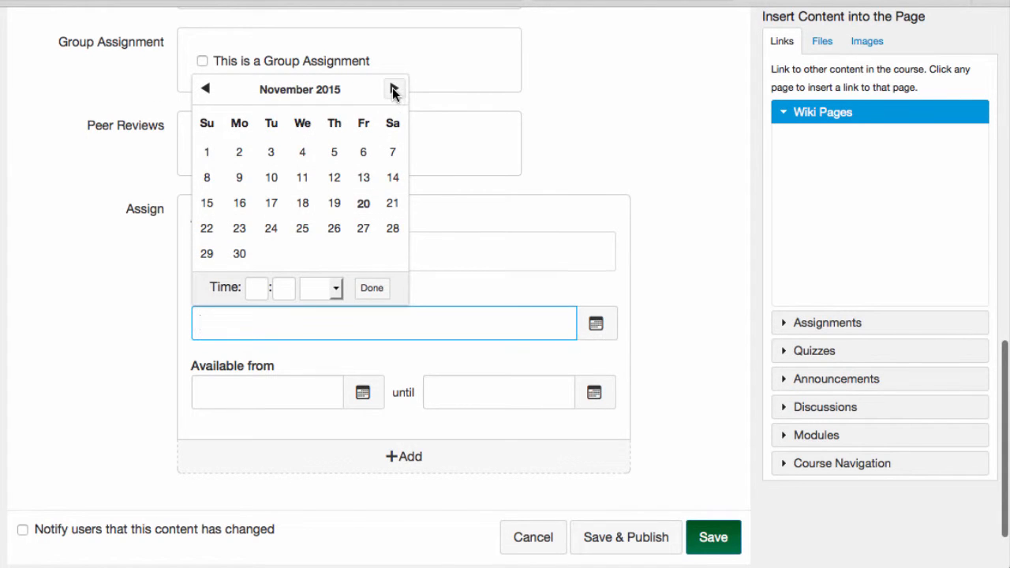
left_click(394, 88)
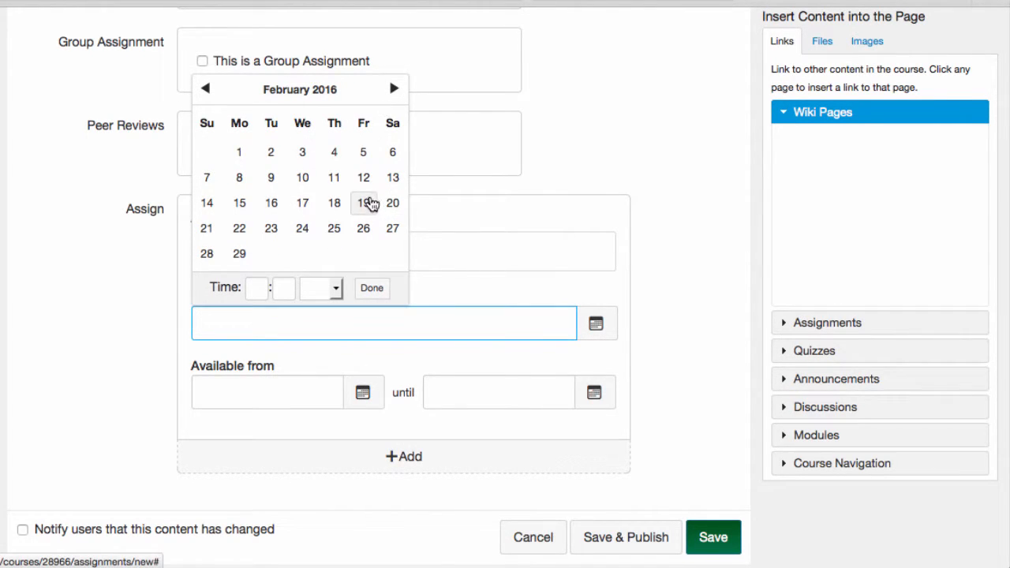
left_click(363, 202)
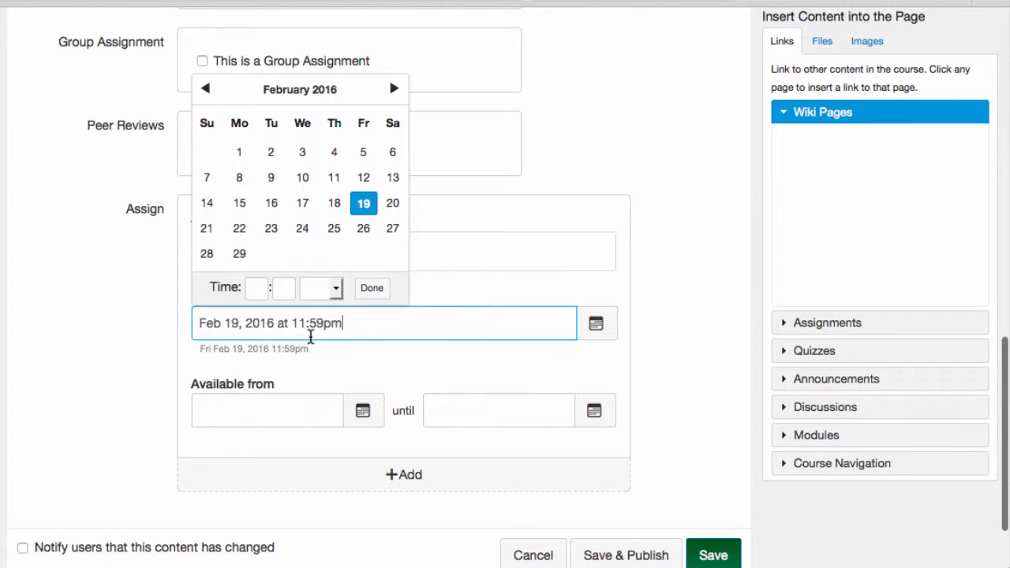
mouse_move(341, 335)
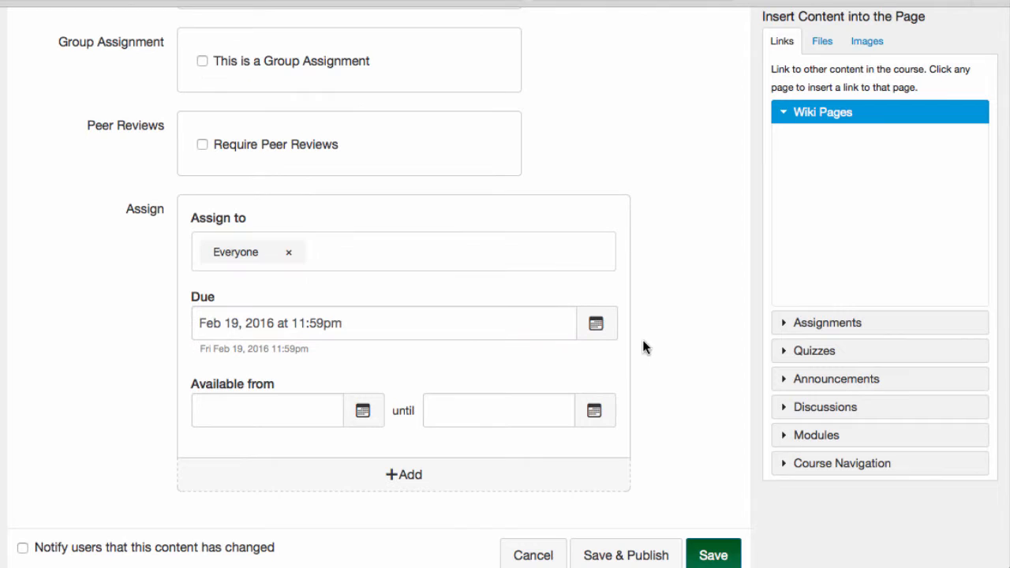
mouse_move(473, 375)
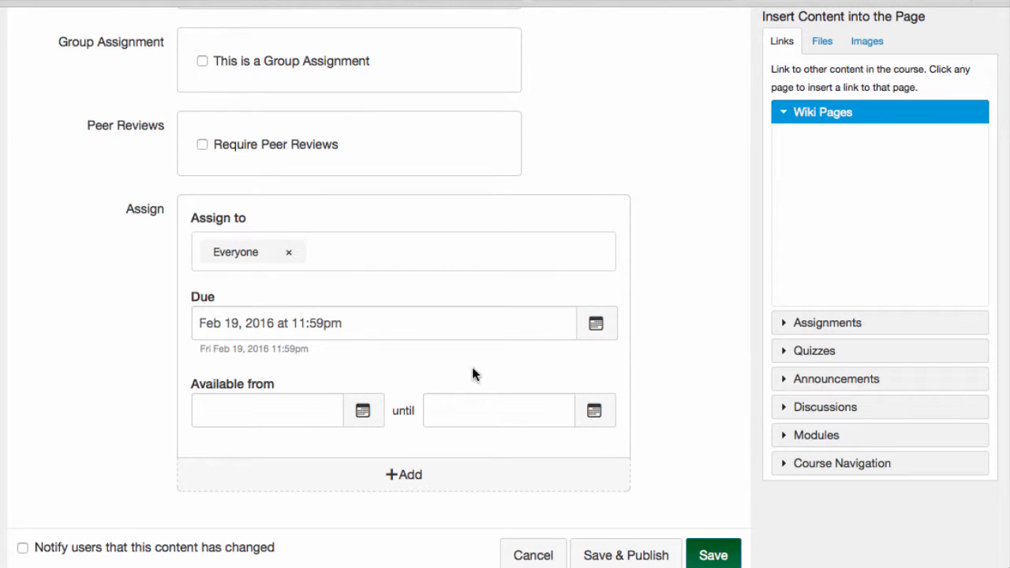
mouse_move(371, 449)
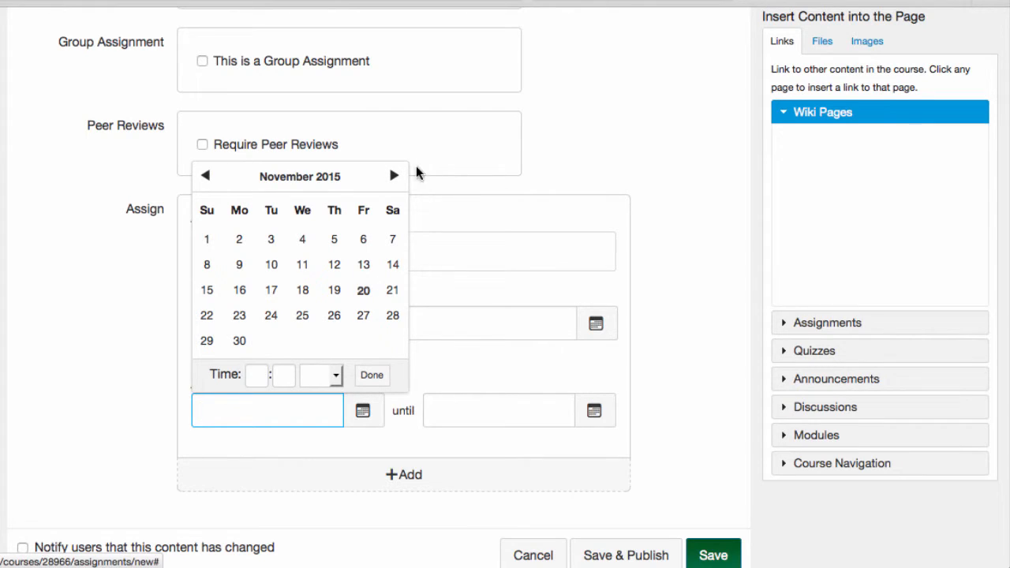
- Set availability from Feb 15, 2016 until Feb 19, 2016 11:59pm, correcting an initial Feb 26 end
left_click(395, 175)
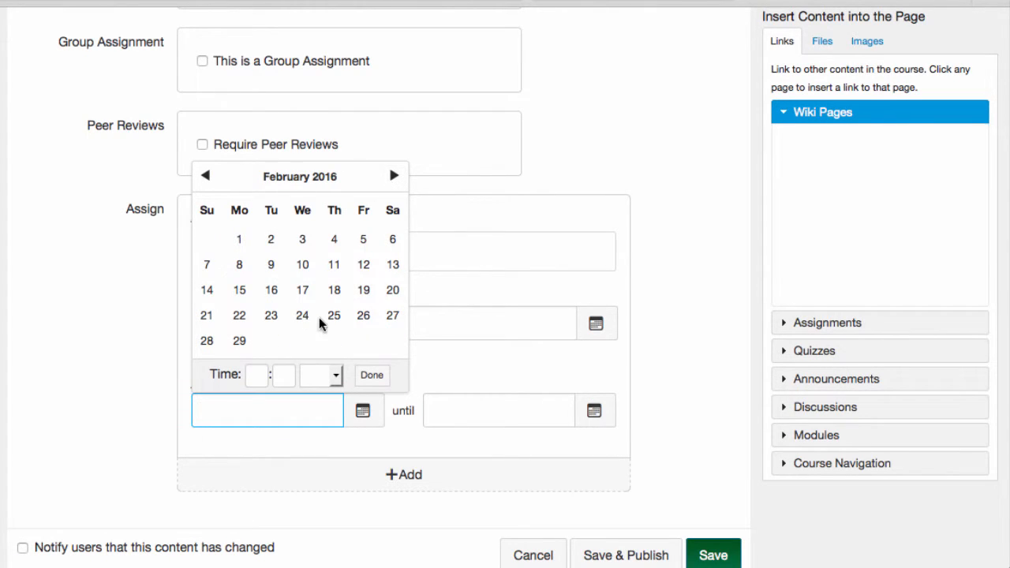
left_click(240, 290)
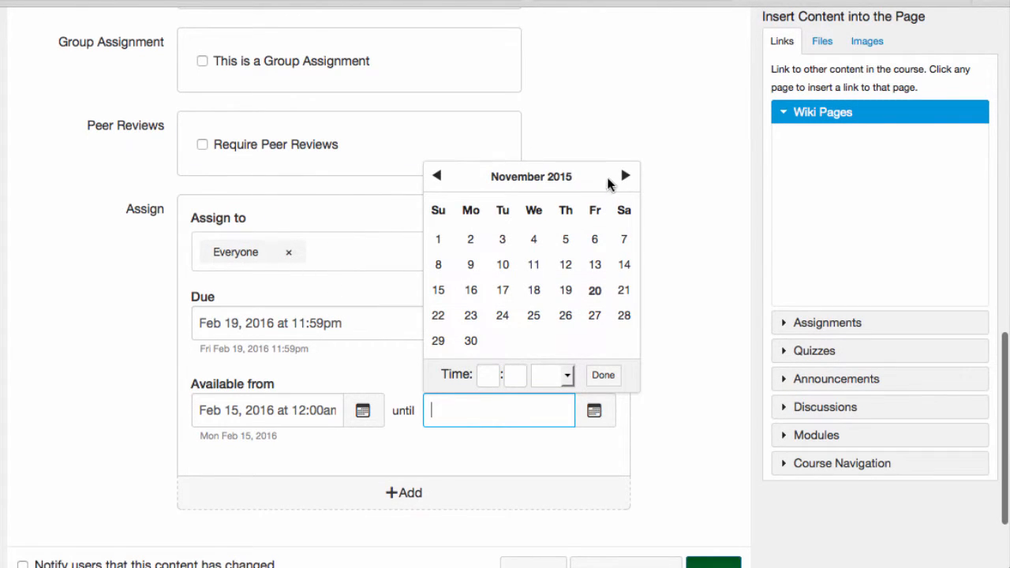
left_click(626, 177)
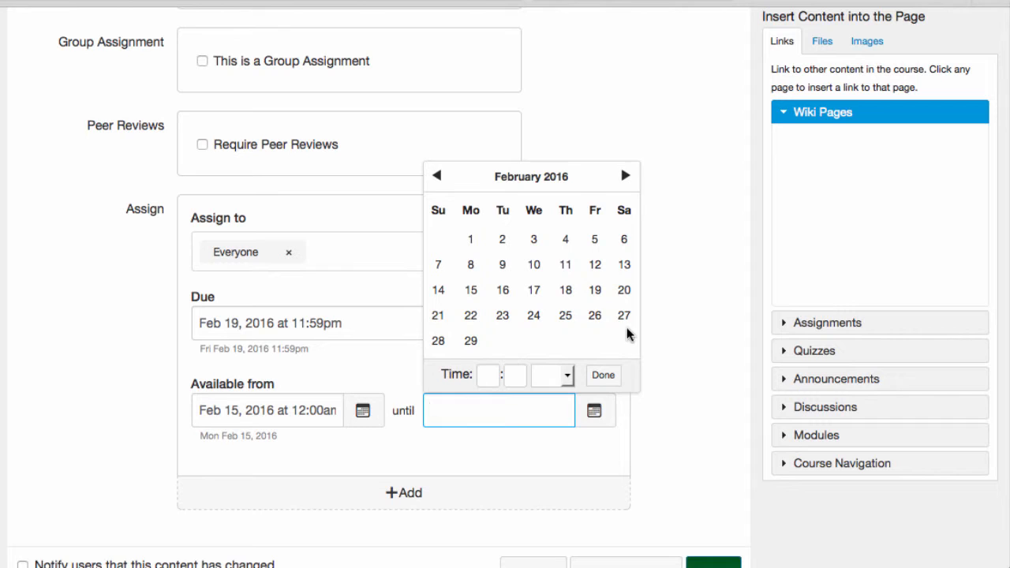
left_click(594, 316)
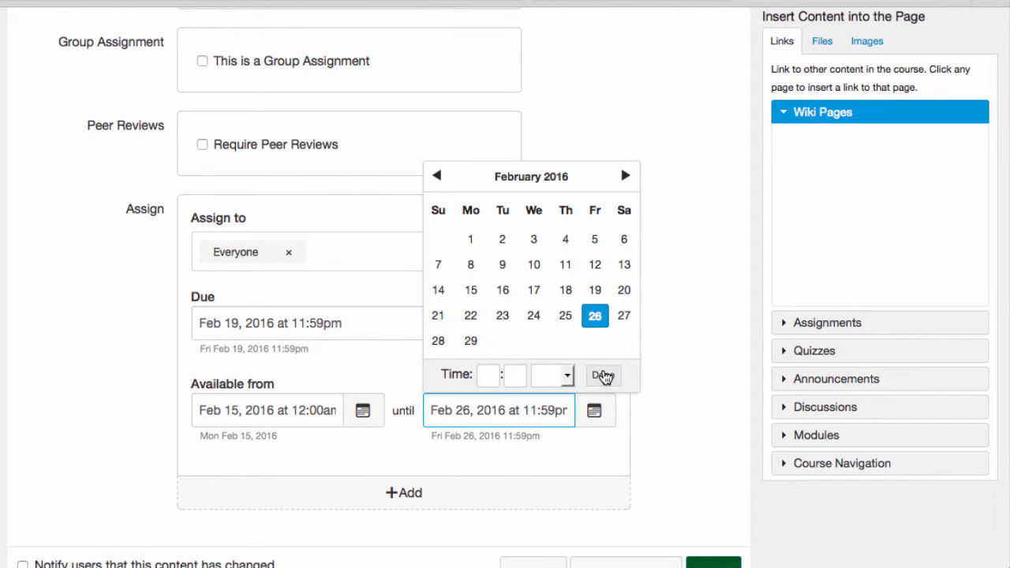
left_click(603, 375)
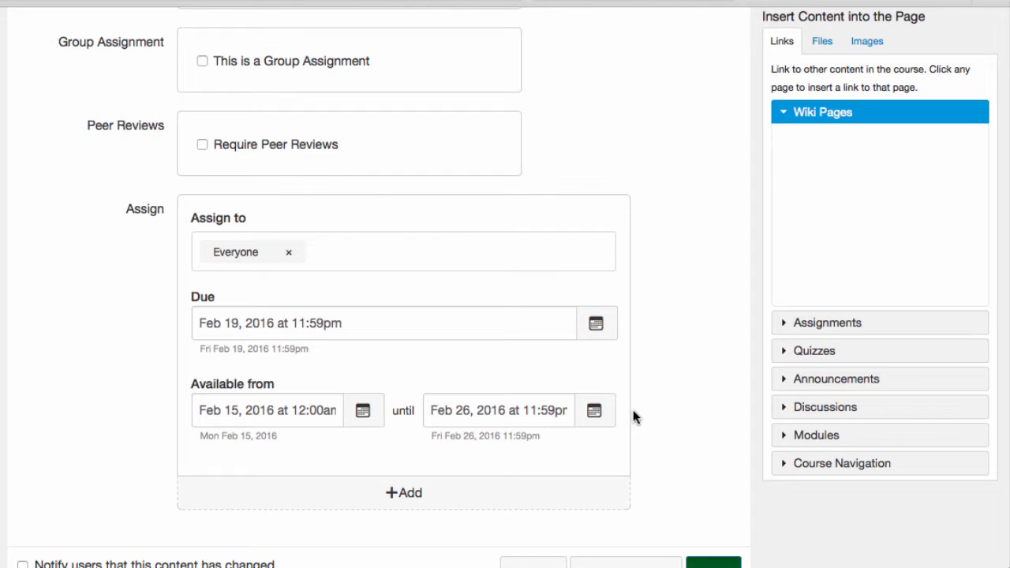
mouse_move(624, 416)
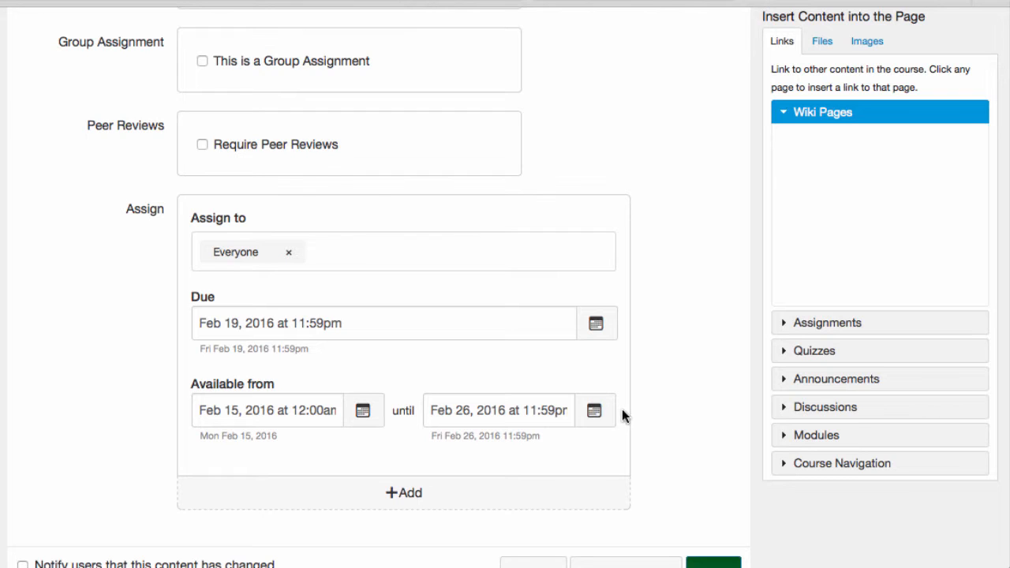
left_click(593, 410)
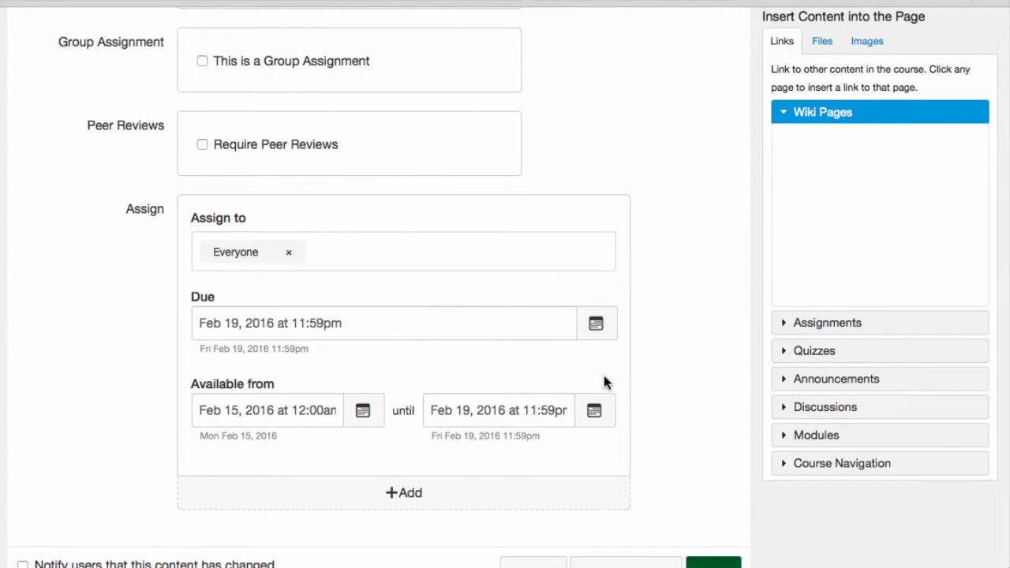
mouse_move(625, 413)
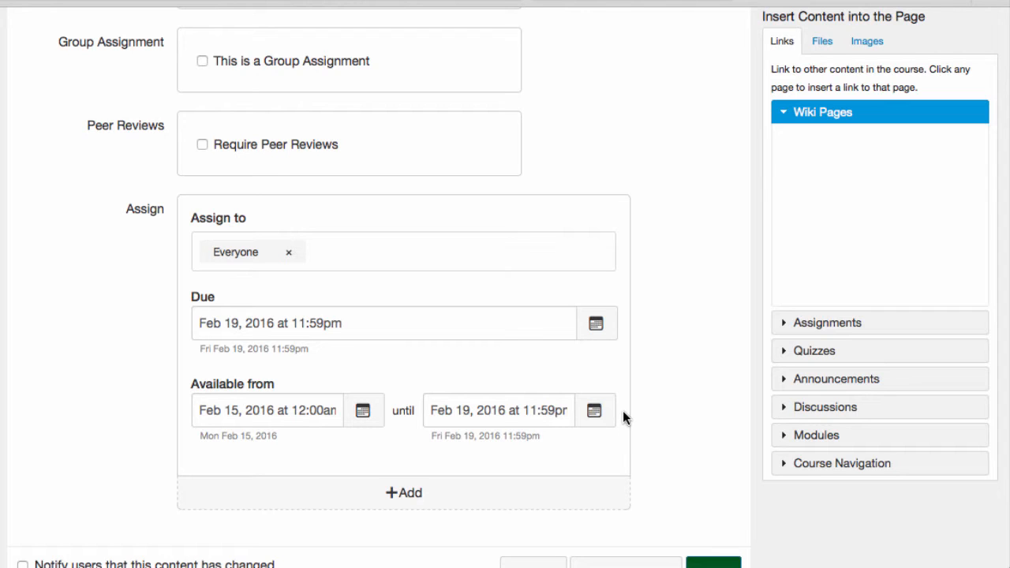
- Add a second date row for LA Test Student 12 due Feb 26, 2016 at 11:59pm
left_click(404, 492)
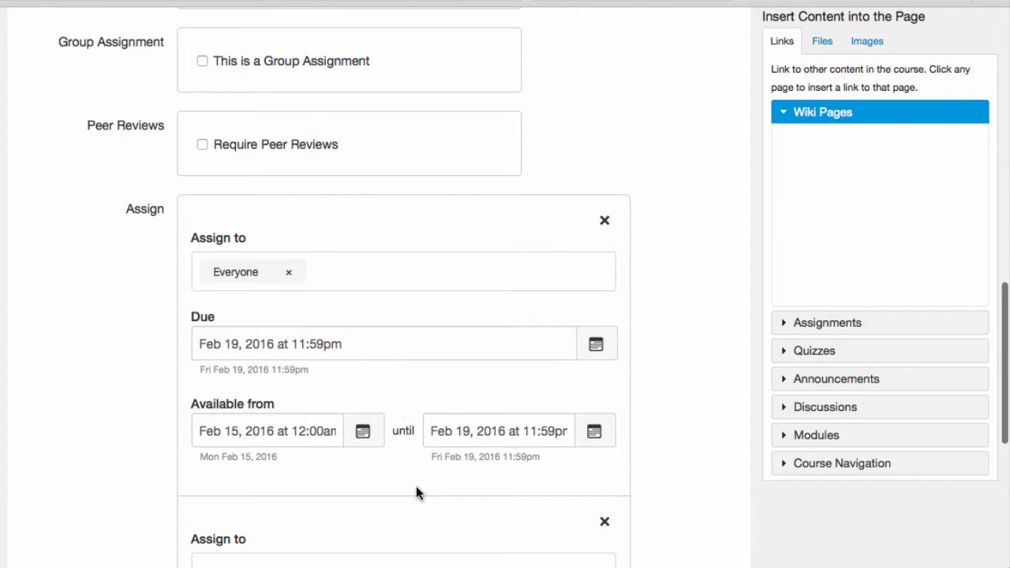
scroll("down", 3)
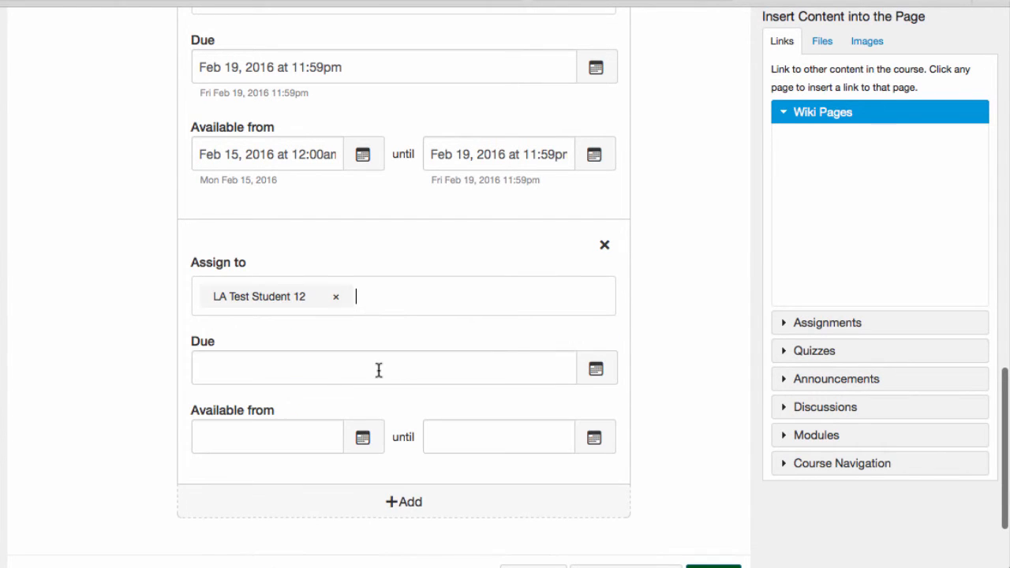
left_click(382, 368)
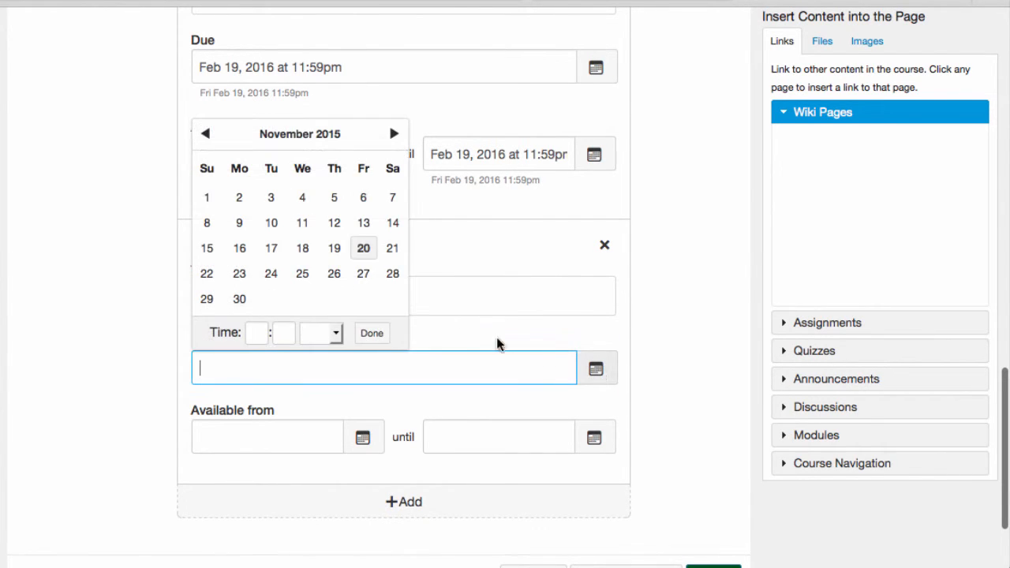
left_click(395, 133)
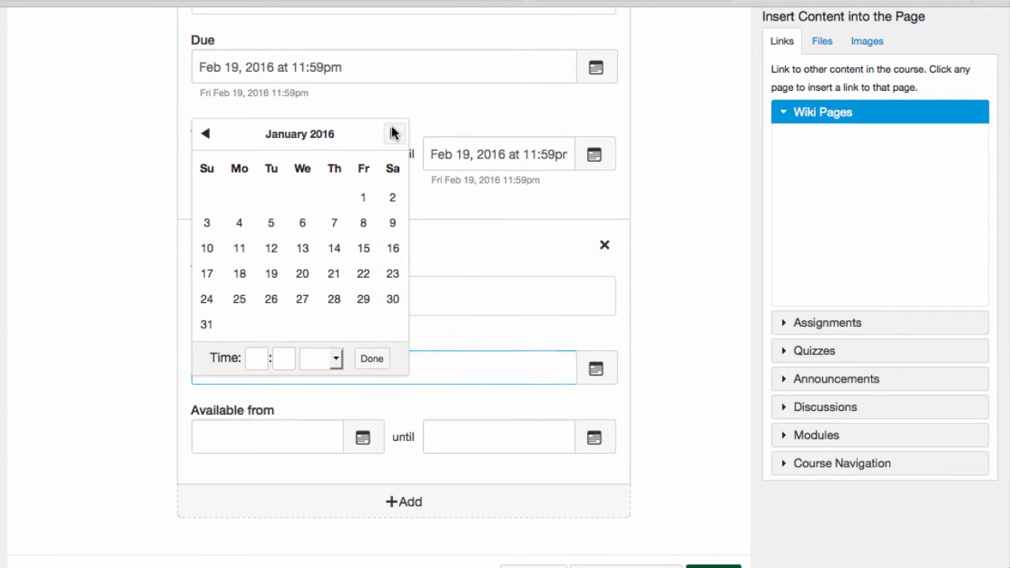
left_click(395, 132)
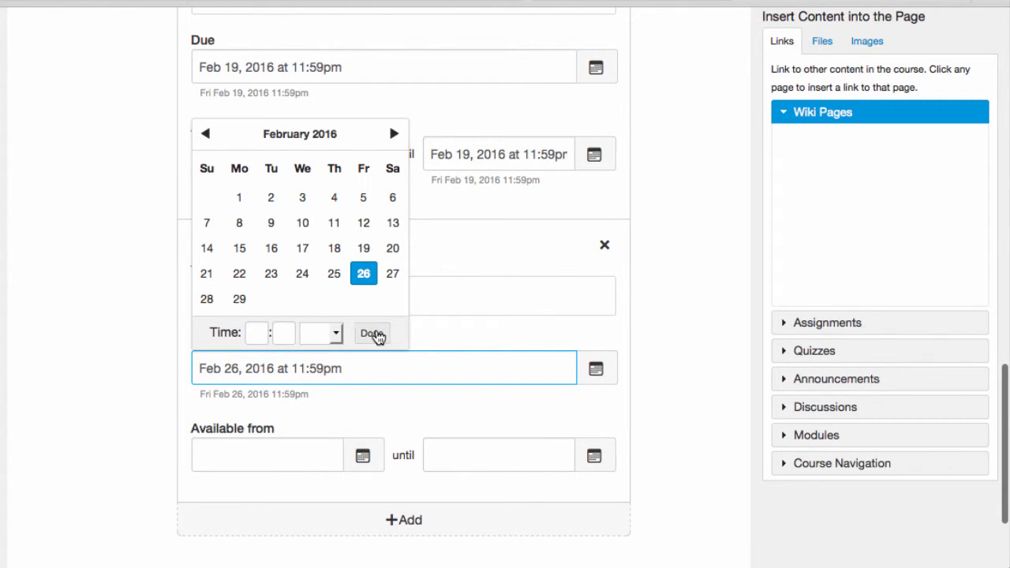
left_click(372, 333)
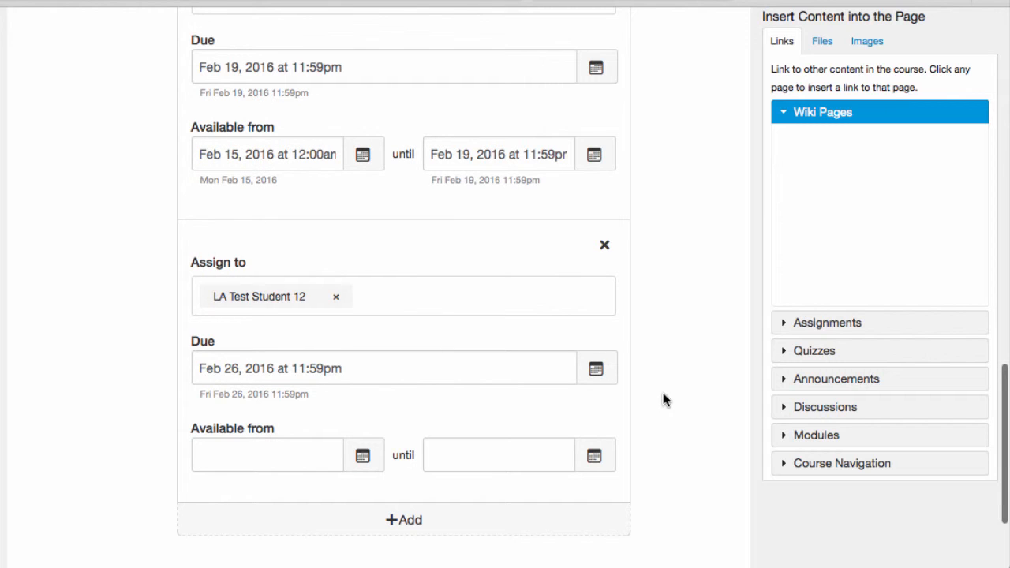
scroll("down", 3)
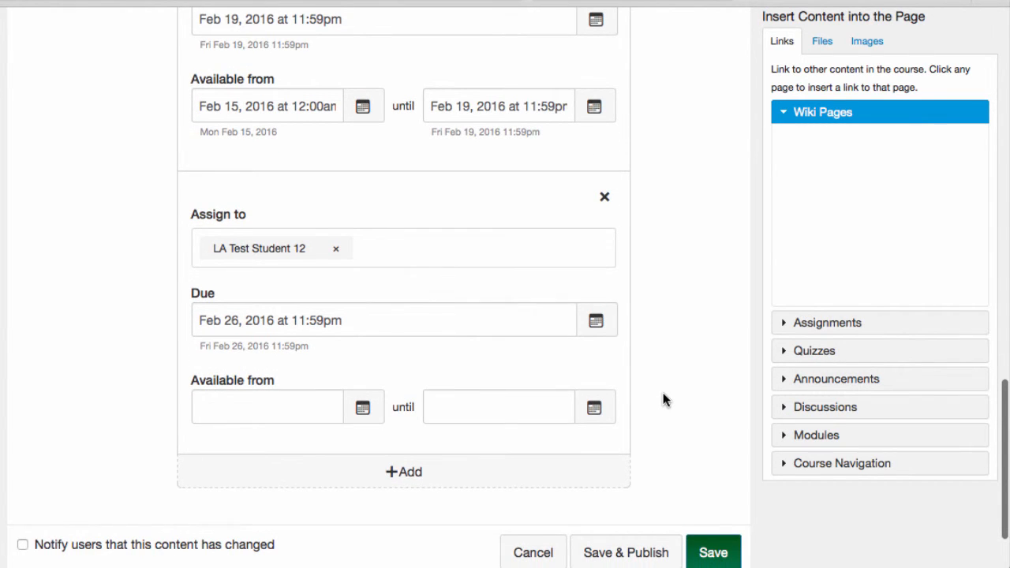
- Save and publish the Essay #2 assignment
scroll("down", 3)
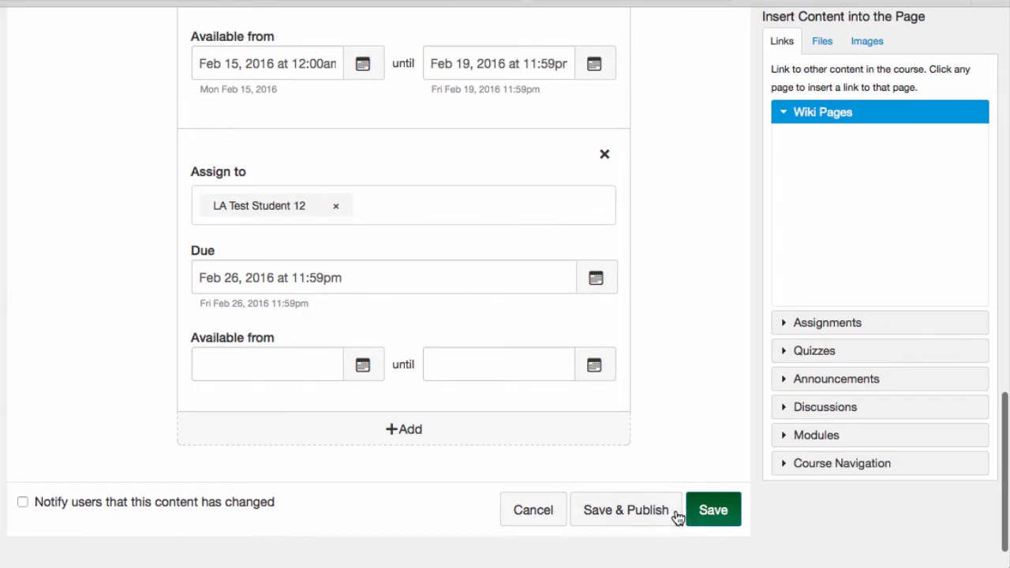
mouse_move(625, 510)
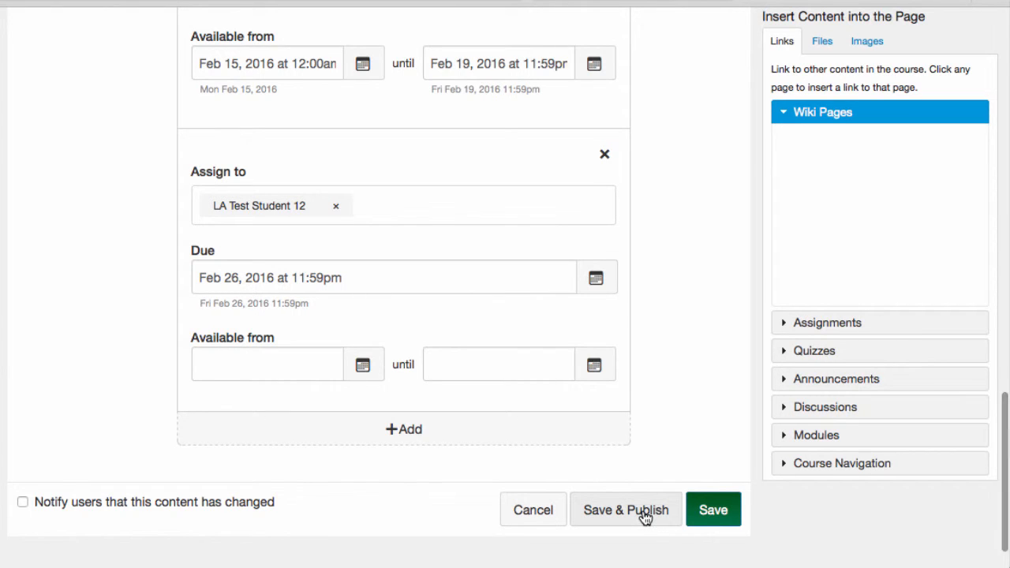
mouse_move(651, 537)
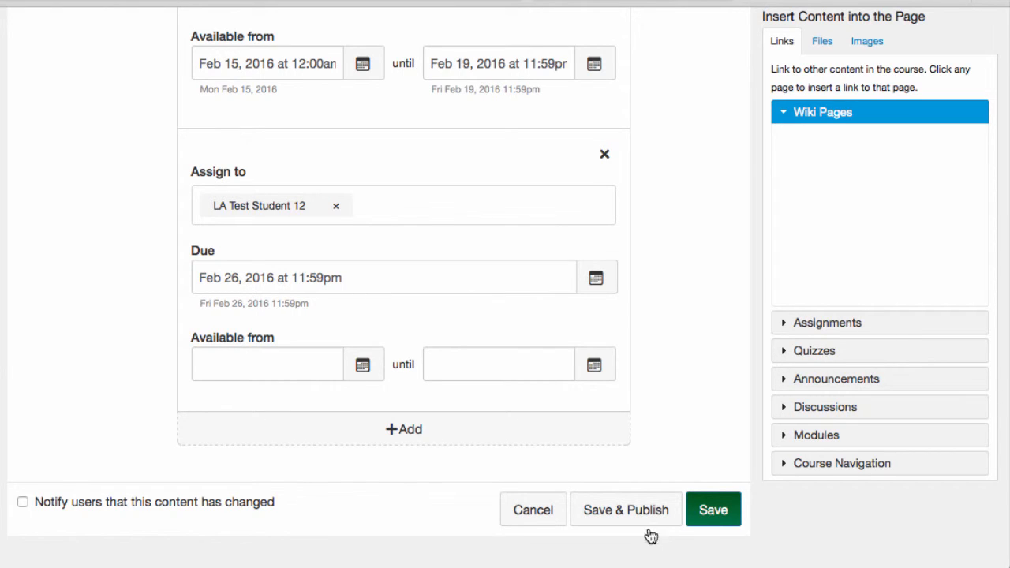
mouse_move(697, 536)
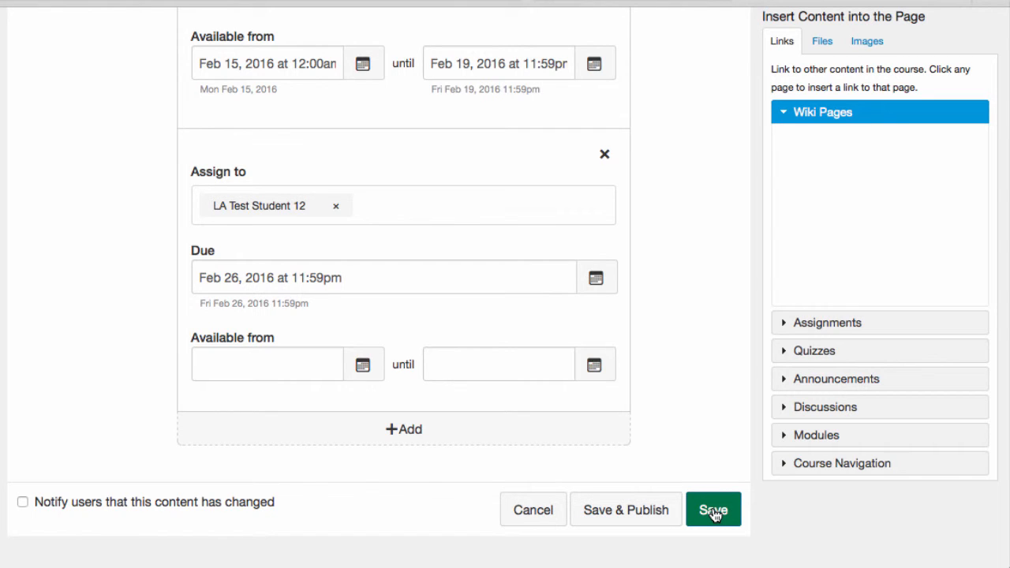
left_click(713, 510)
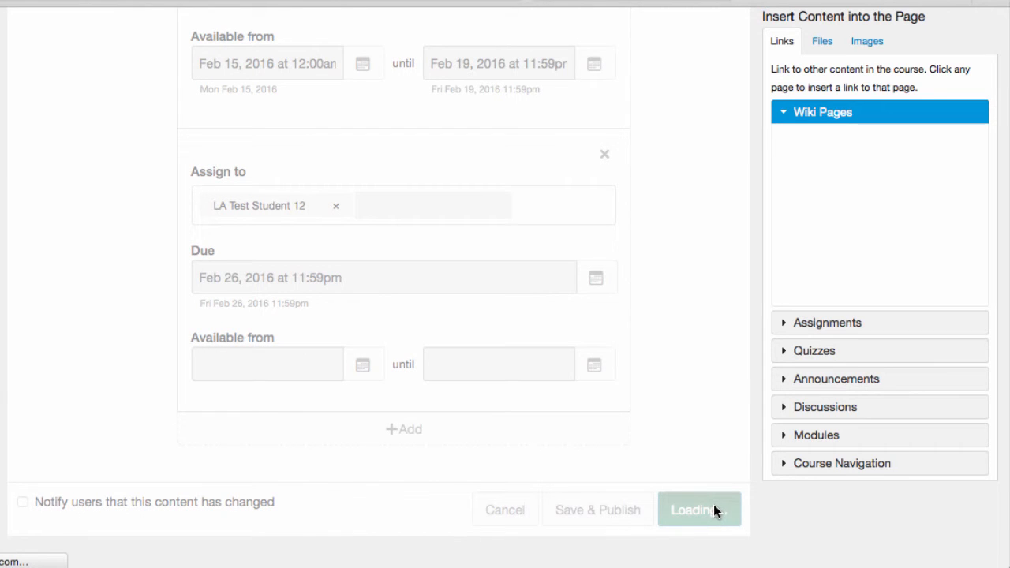
left_click(691, 510)
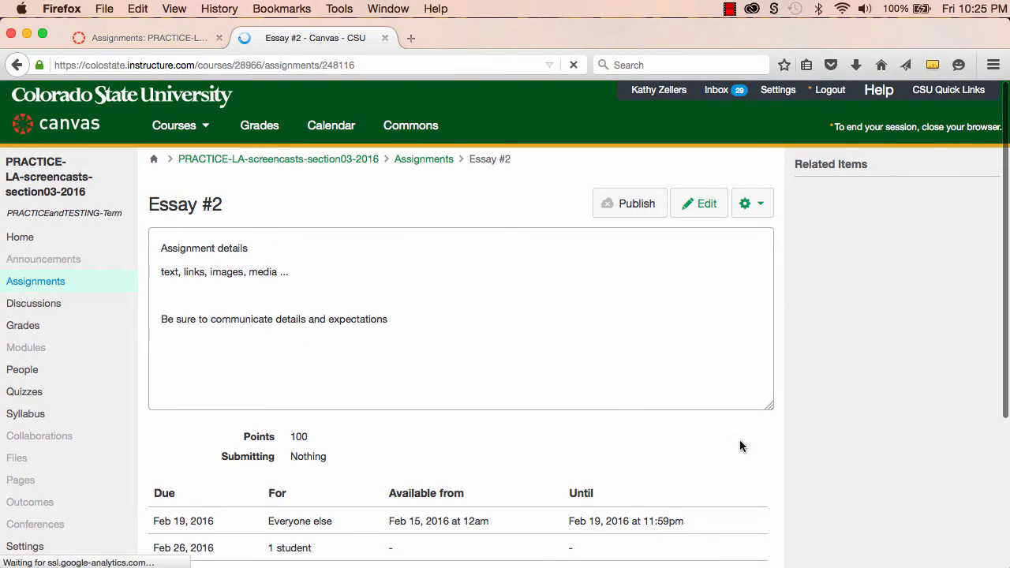
mouse_move(632, 209)
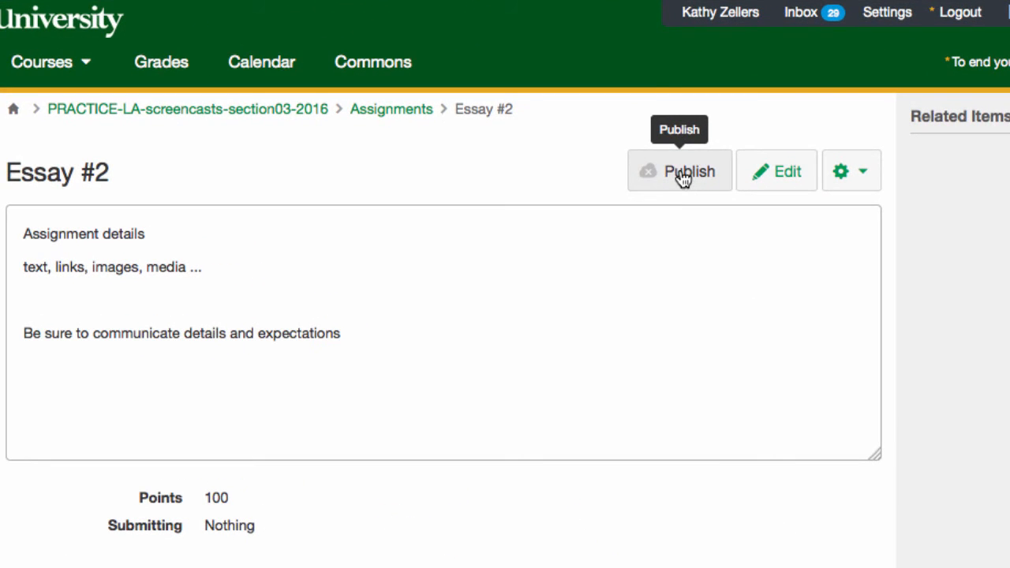
mouse_move(647, 175)
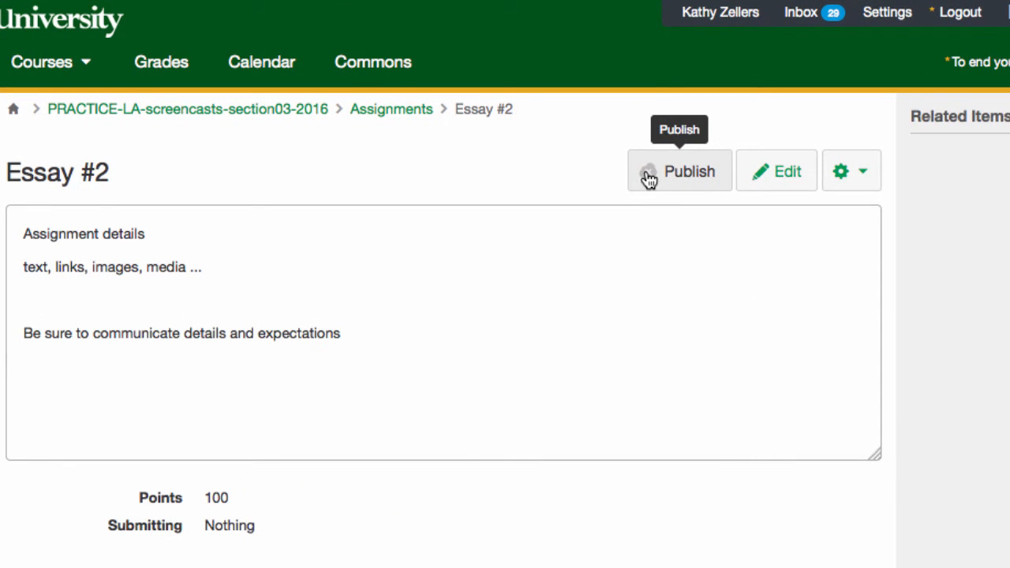
left_click(678, 170)
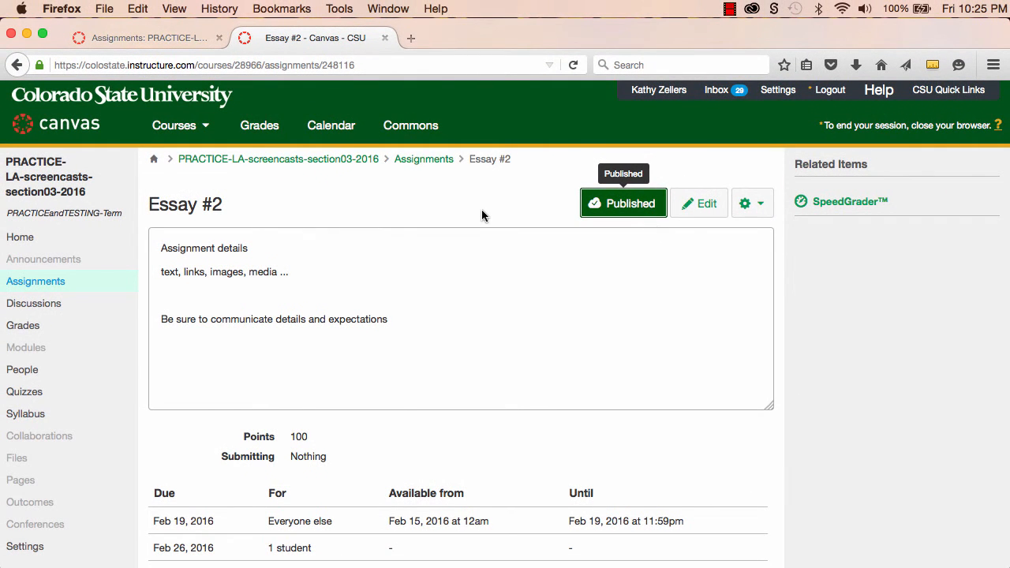
mouse_move(455, 213)
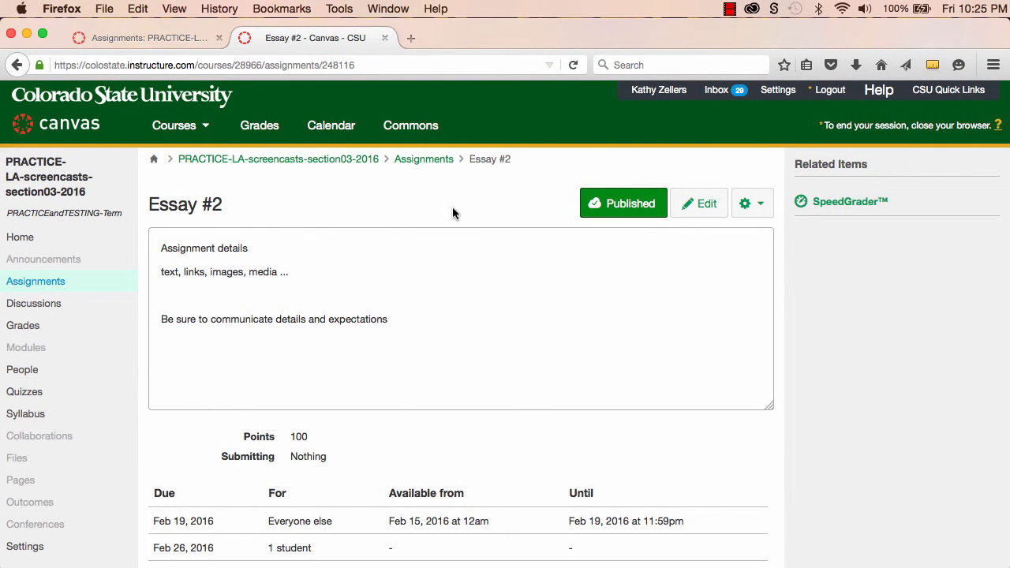
mouse_move(308, 219)
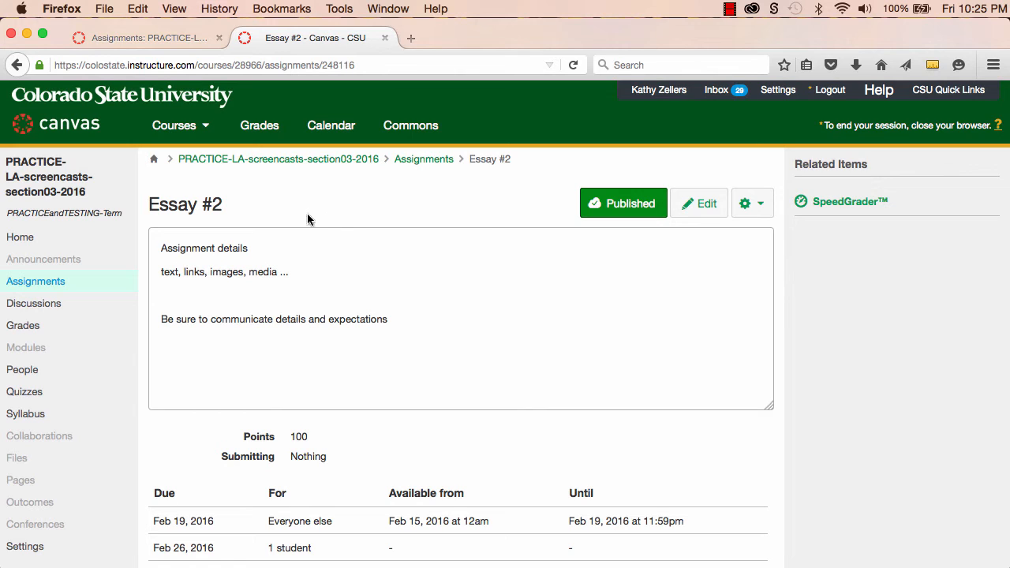
- Return to the course assignments list
left_click(34, 281)
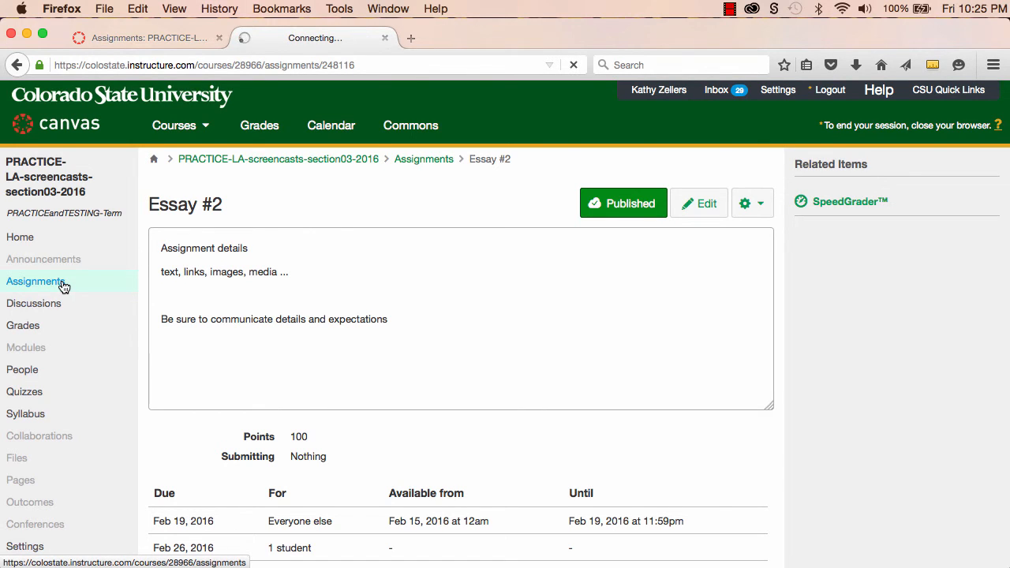
left_click(35, 281)
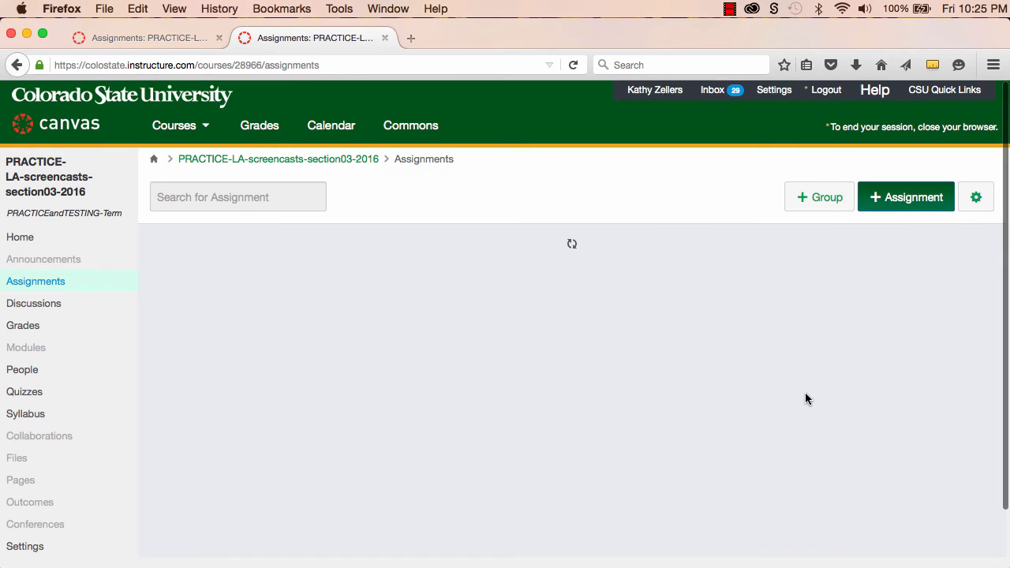